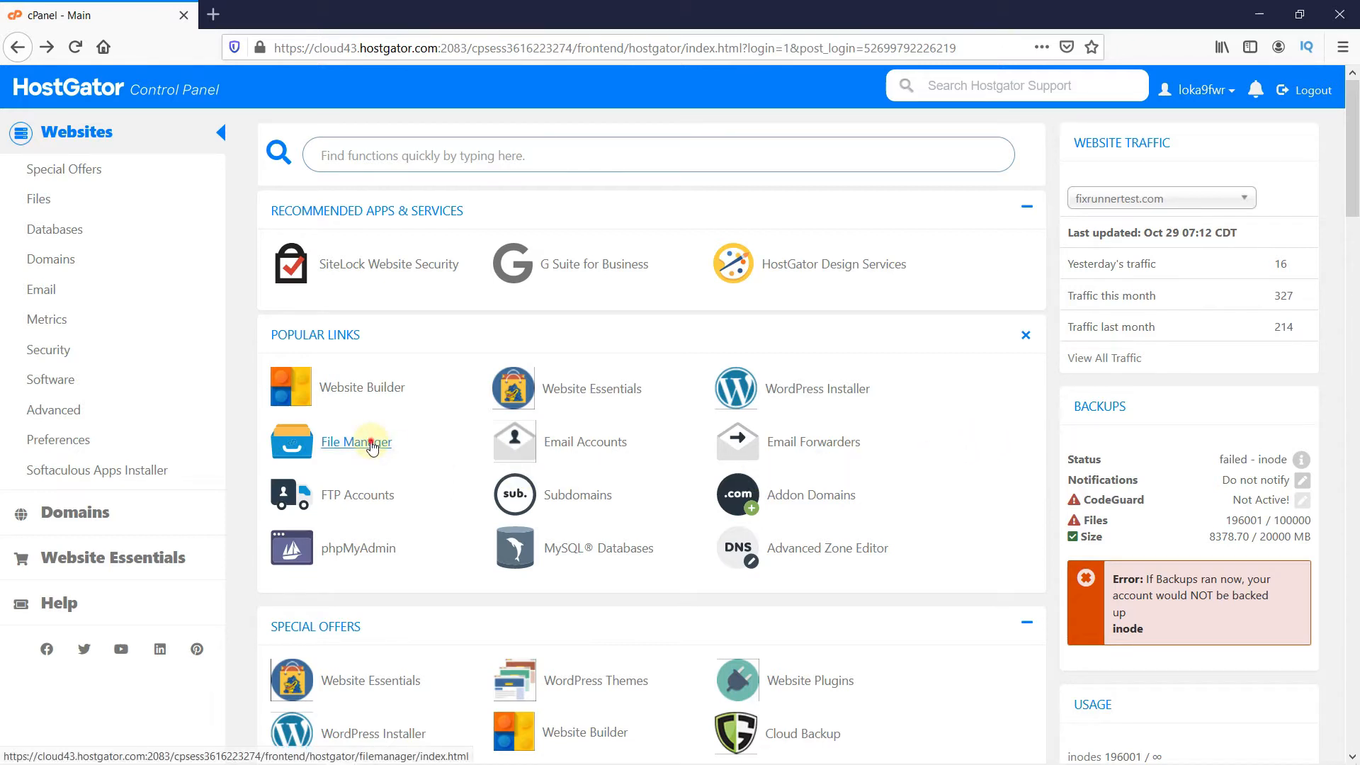
Step: Open File Manager and scroll the home directory down to the site folders
left_click(355, 442)
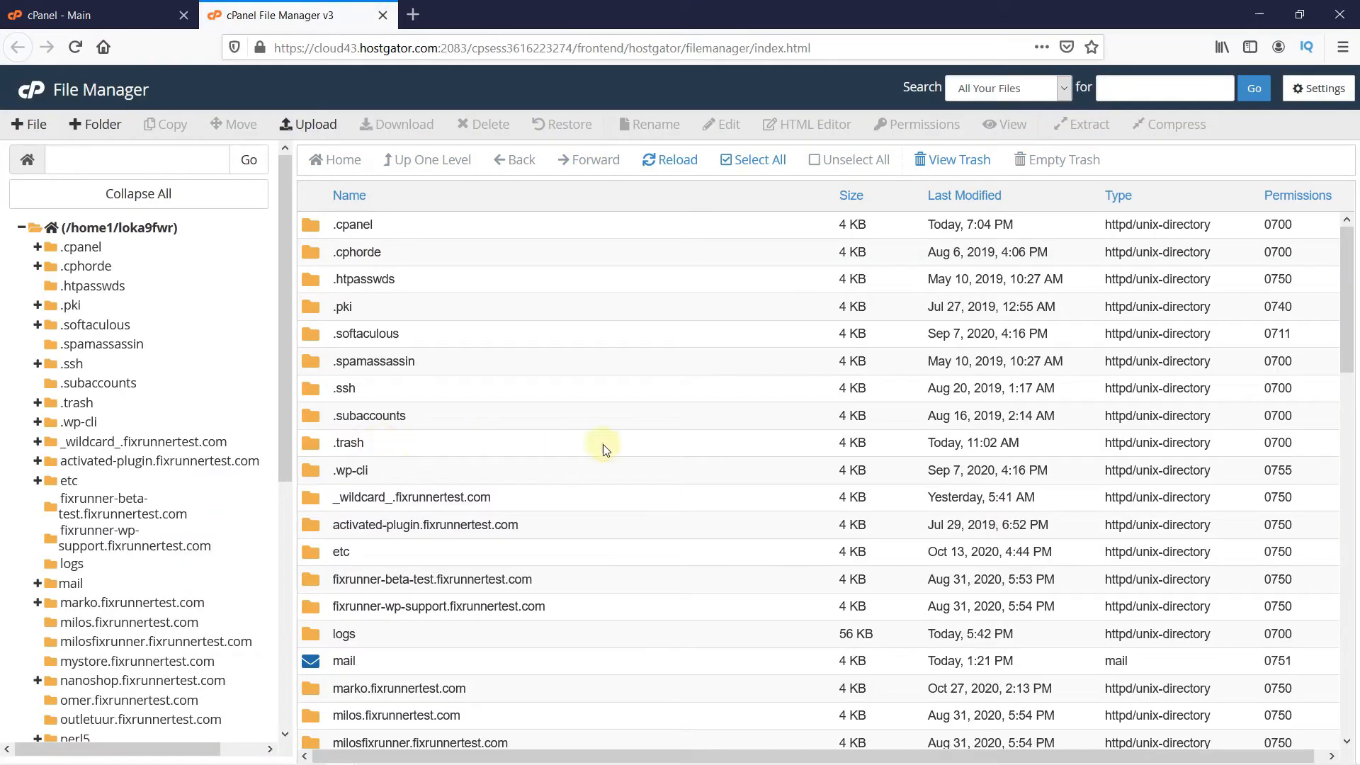
scroll("down", 3)
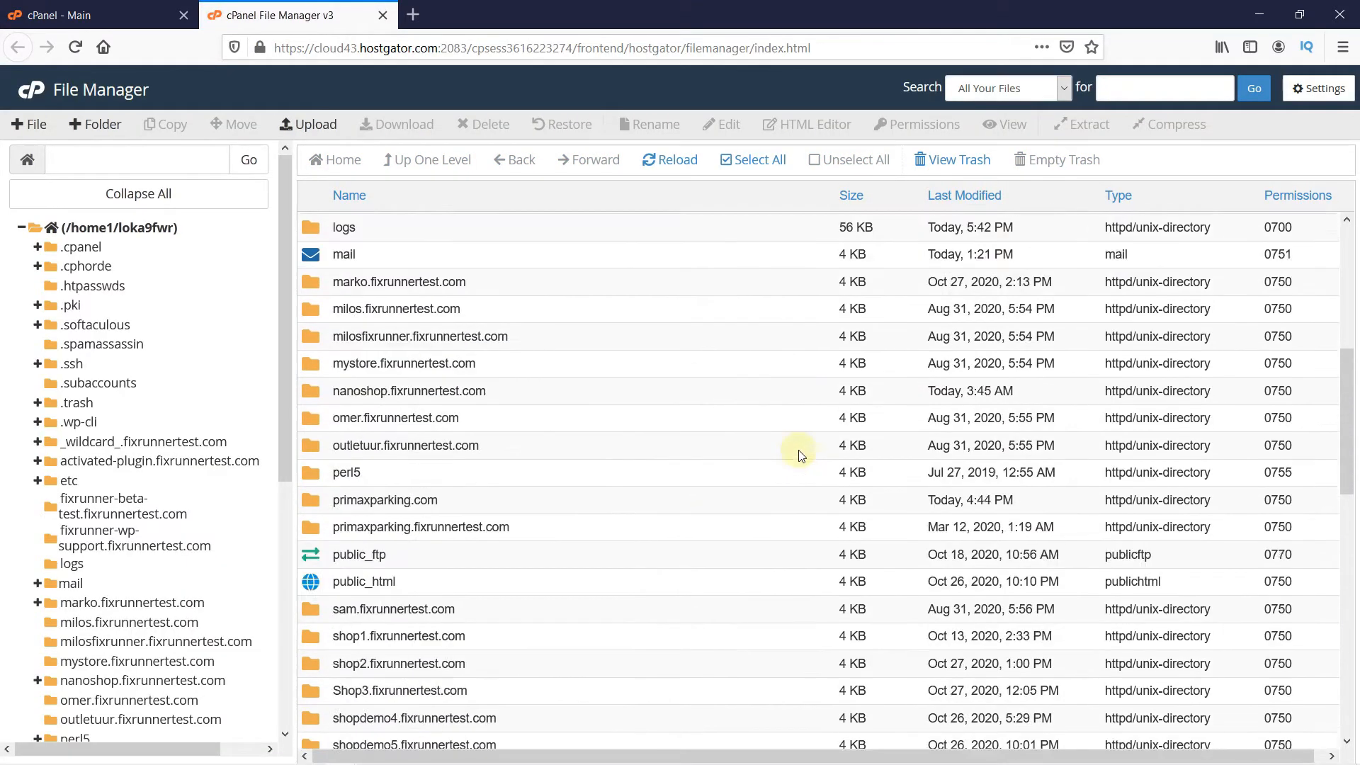
scroll("down", 3)
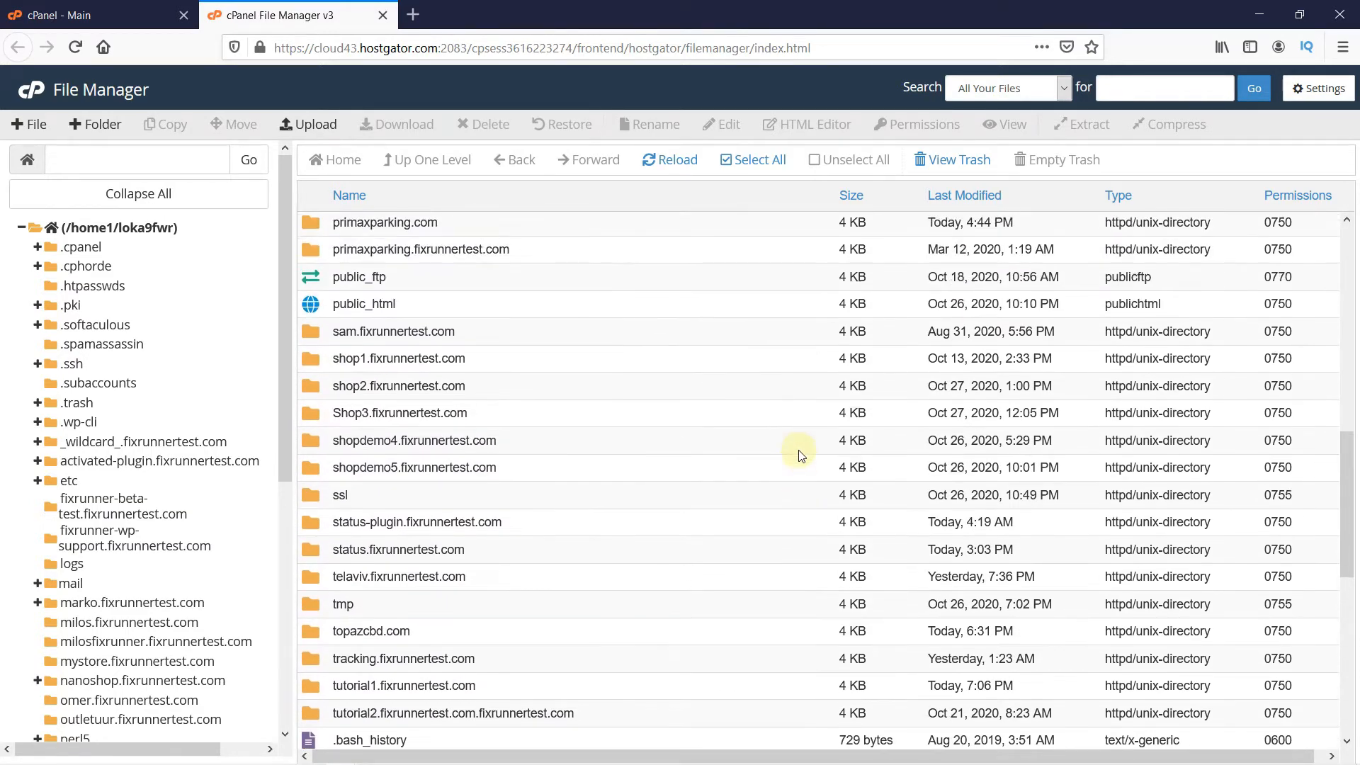
mouse_move(404, 690)
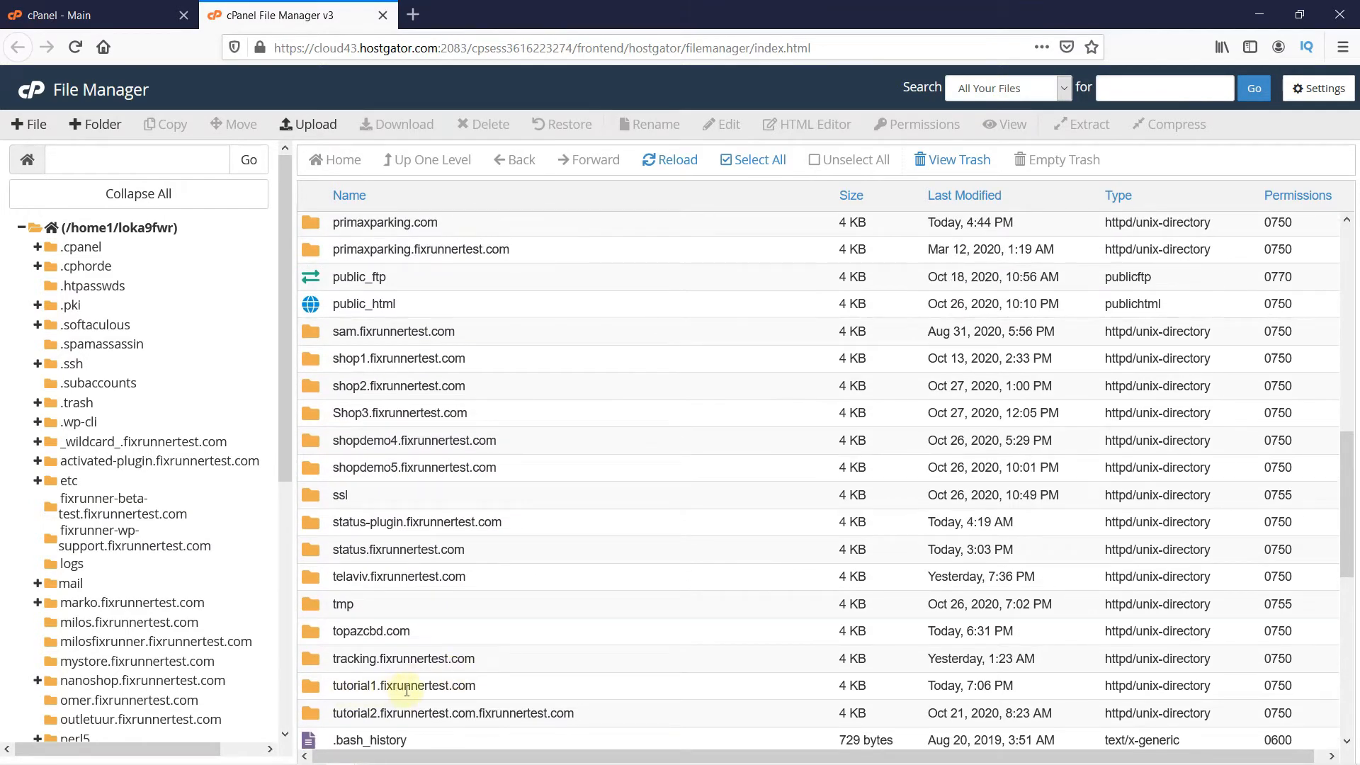
mouse_move(363, 303)
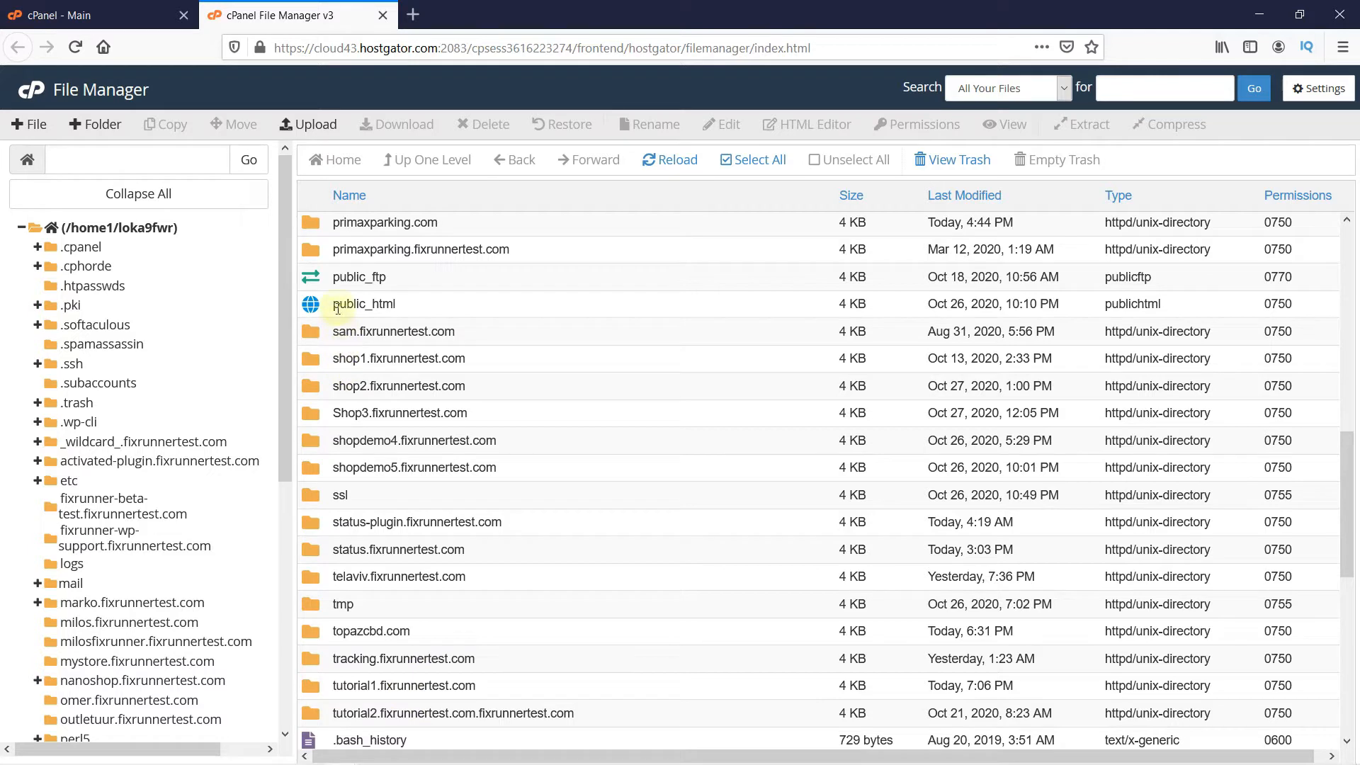
mouse_move(412, 314)
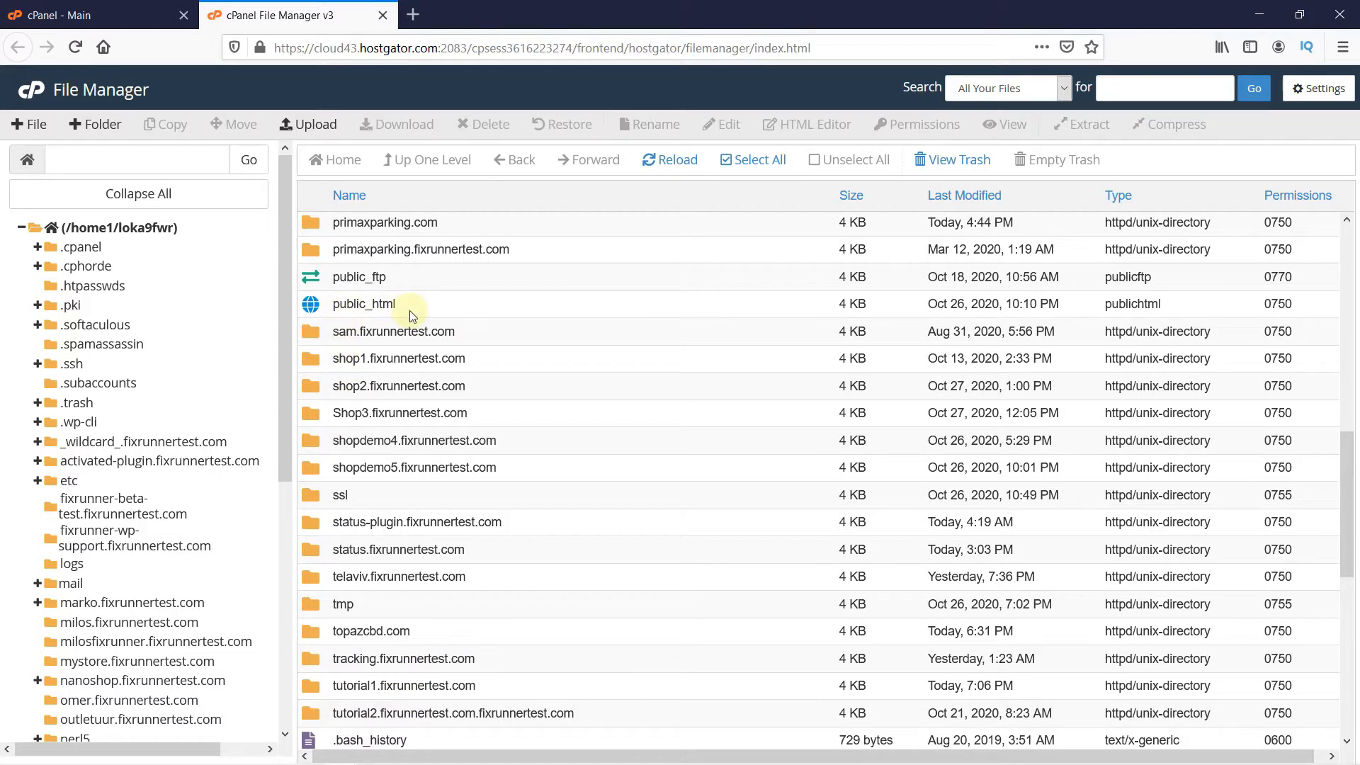
mouse_move(327, 697)
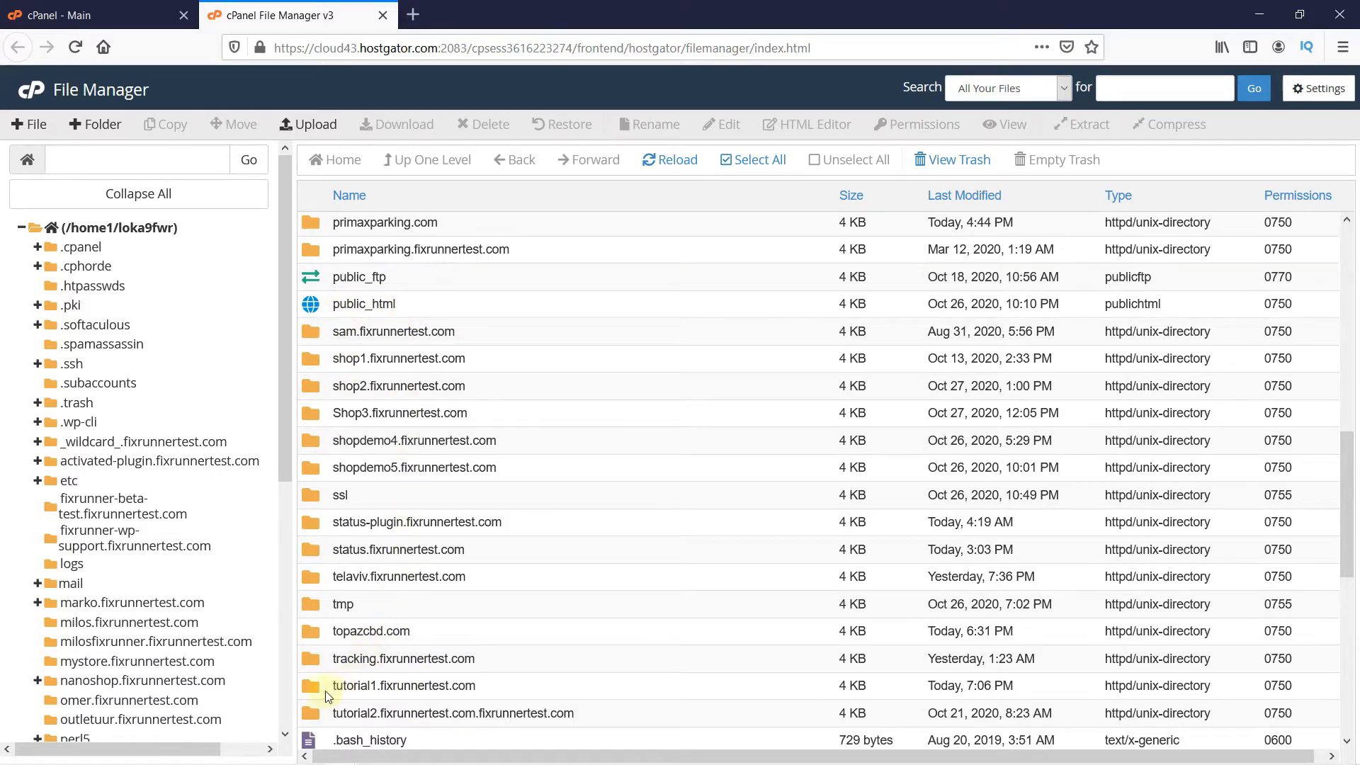
Step: Enter the tutorial1.fixrunnertest.com folder and choose Edit on wp-config.php
double_click(404, 685)
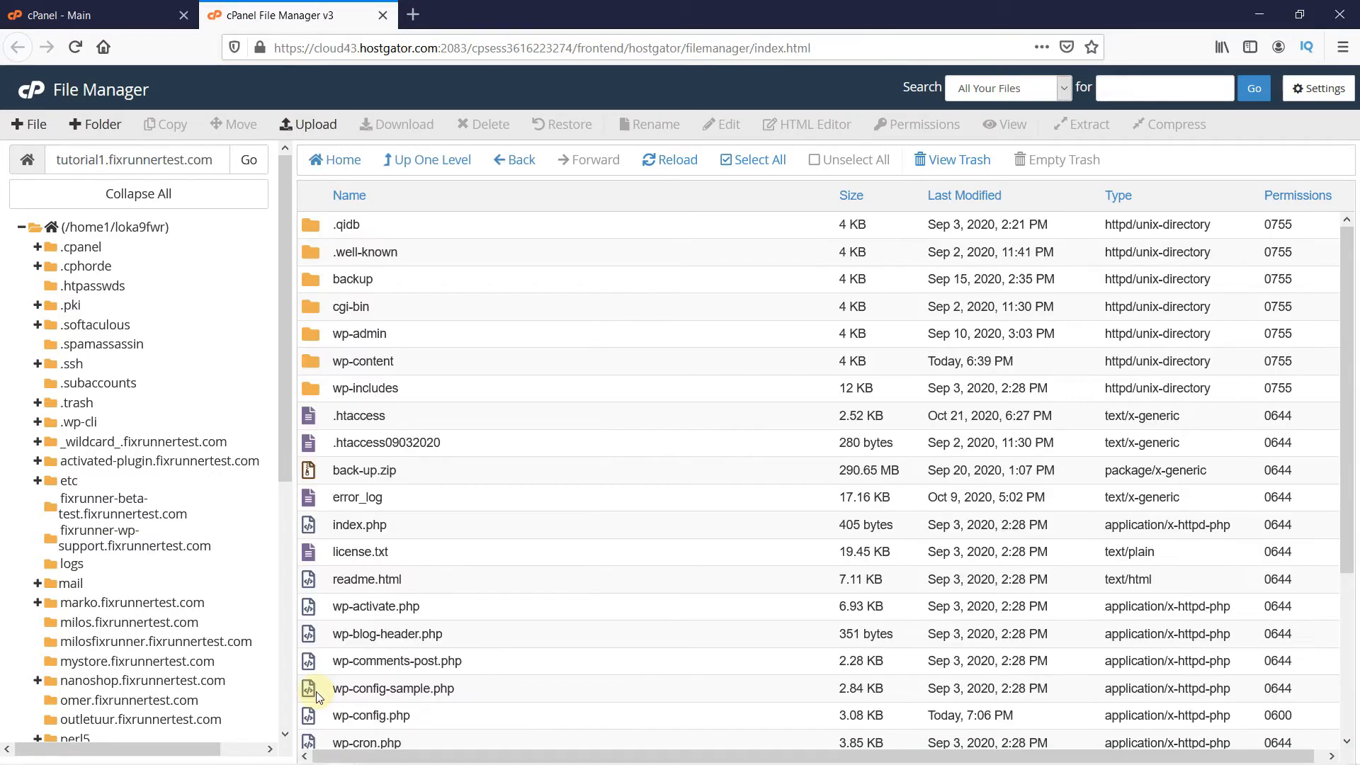
mouse_move(682, 598)
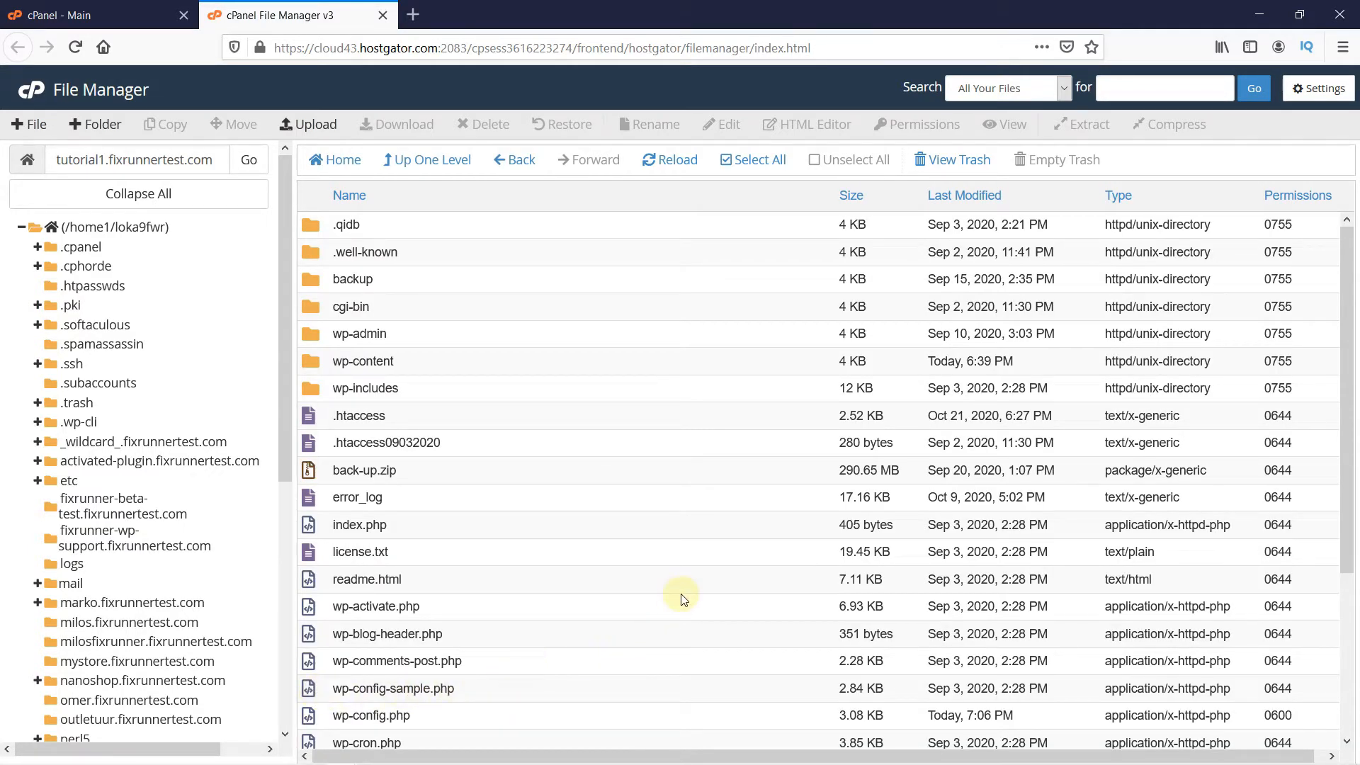
scroll("down", 3)
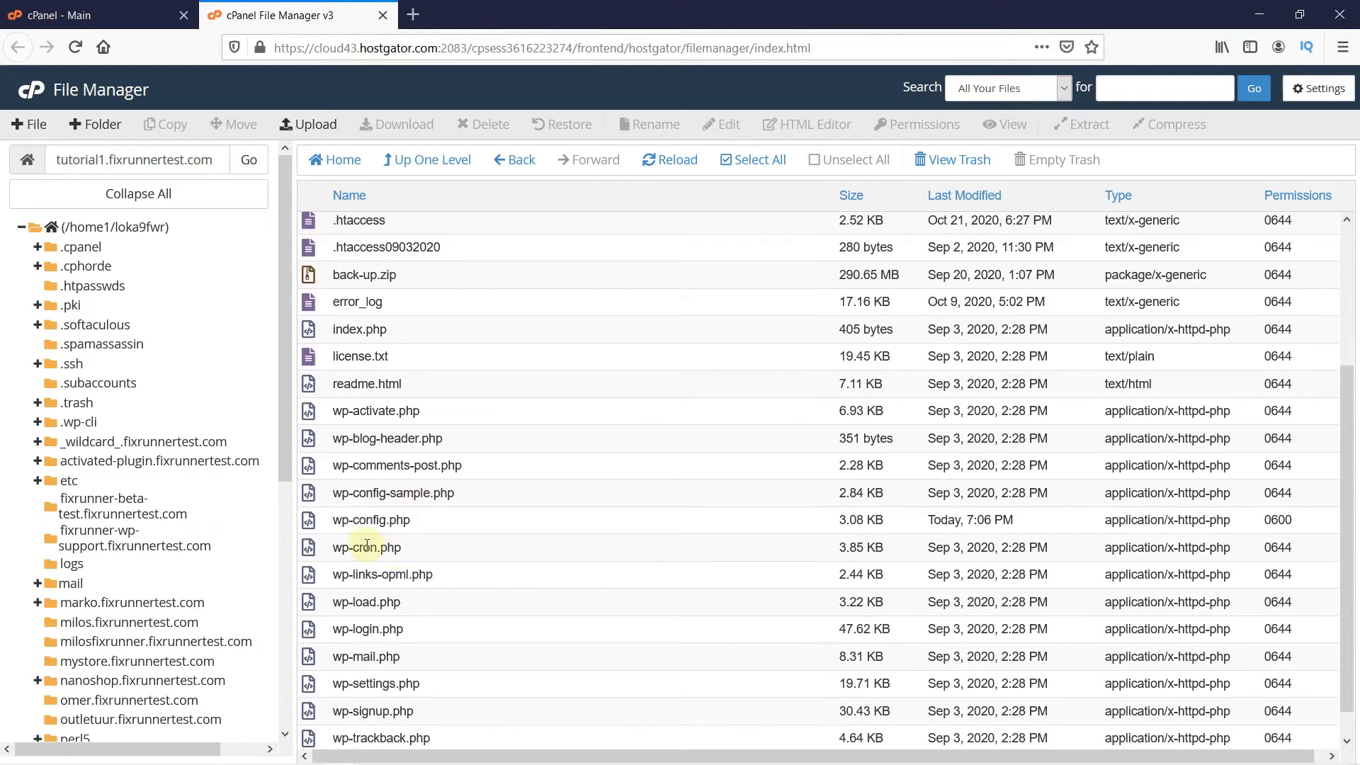
right_click(369, 519)
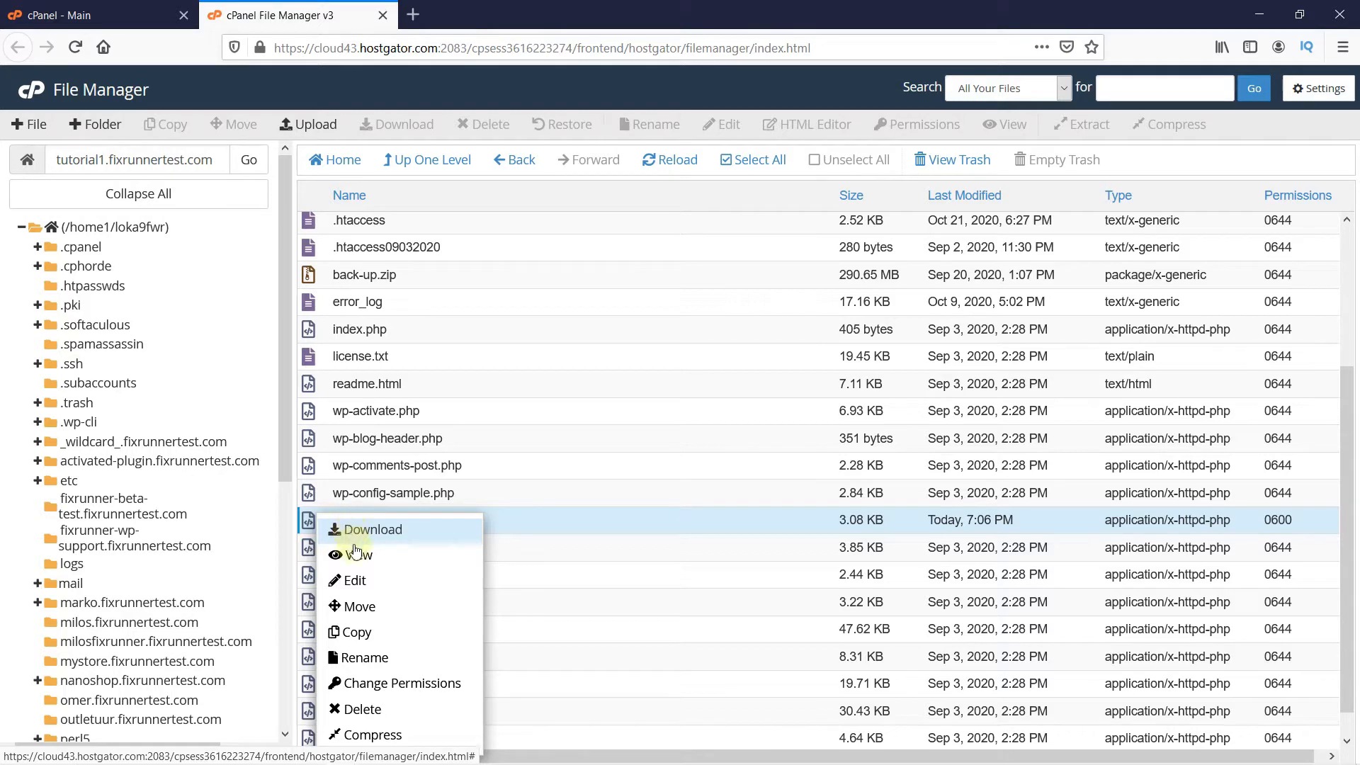
left_click(354, 581)
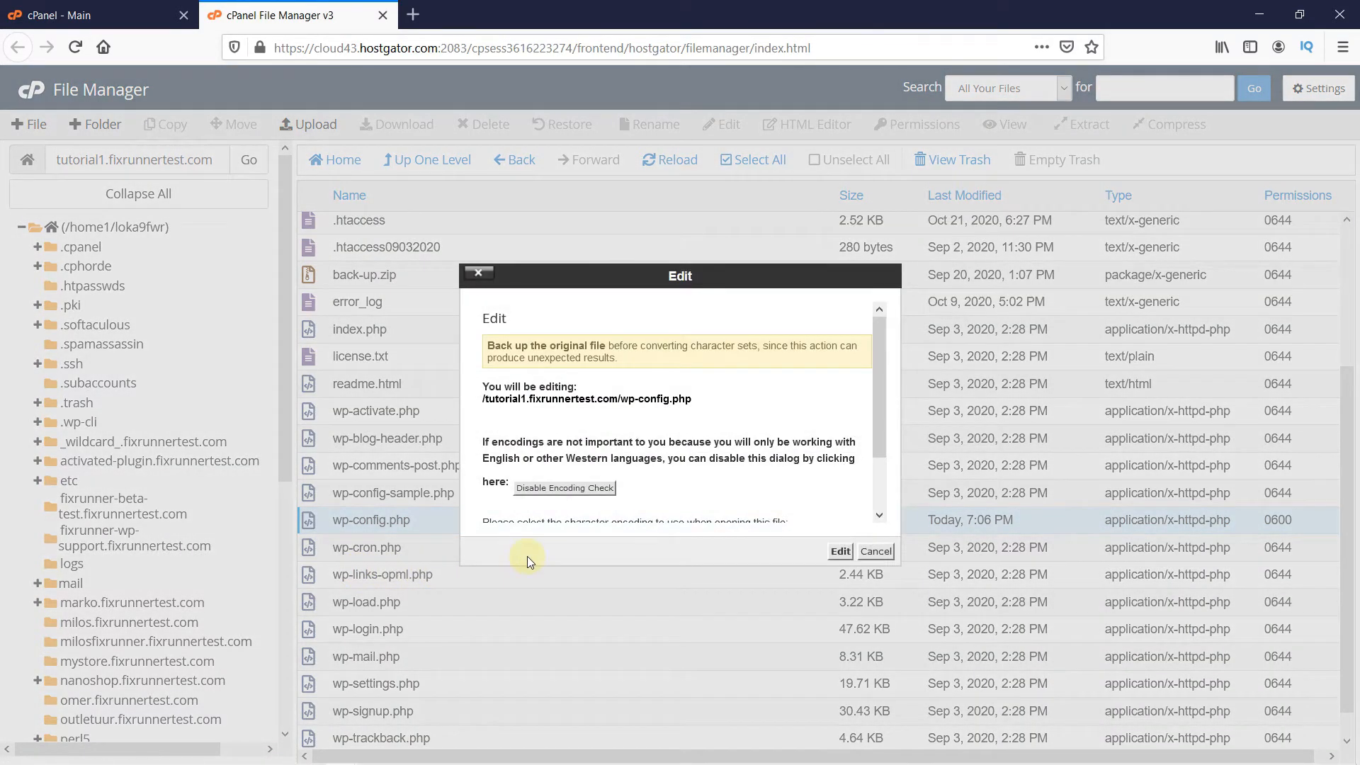
mouse_move(581, 363)
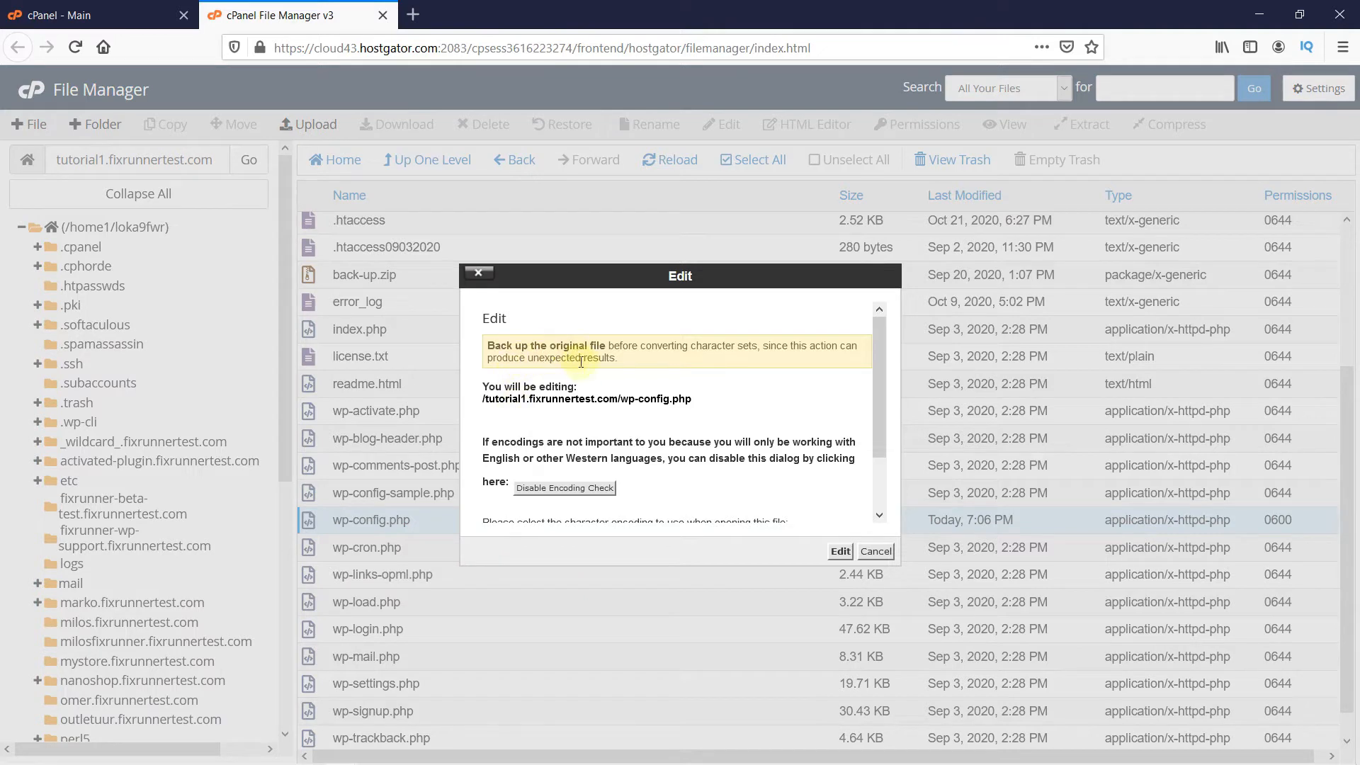
mouse_move(837, 551)
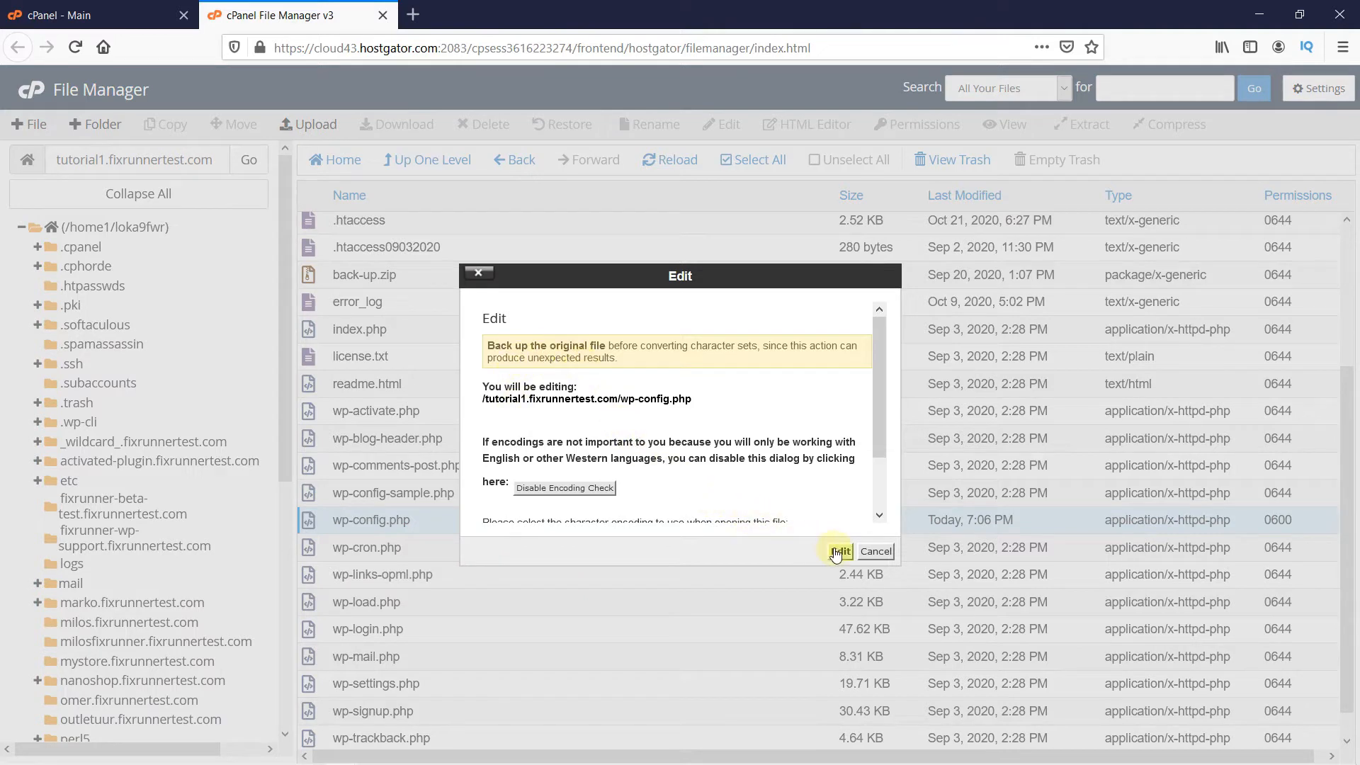
Step: Confirm the encoding prompt, review wp-config.php to its end, and save changes
left_click(837, 551)
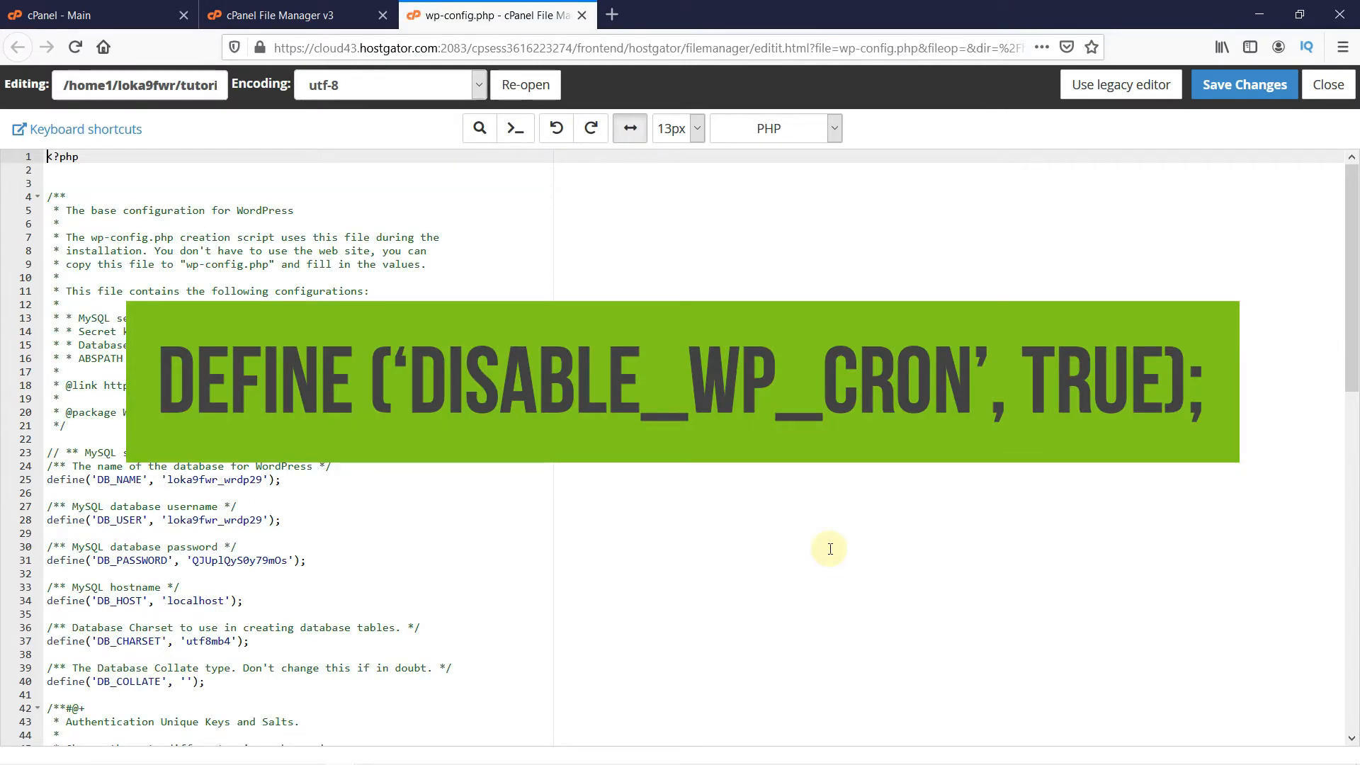
scroll("down", 3)
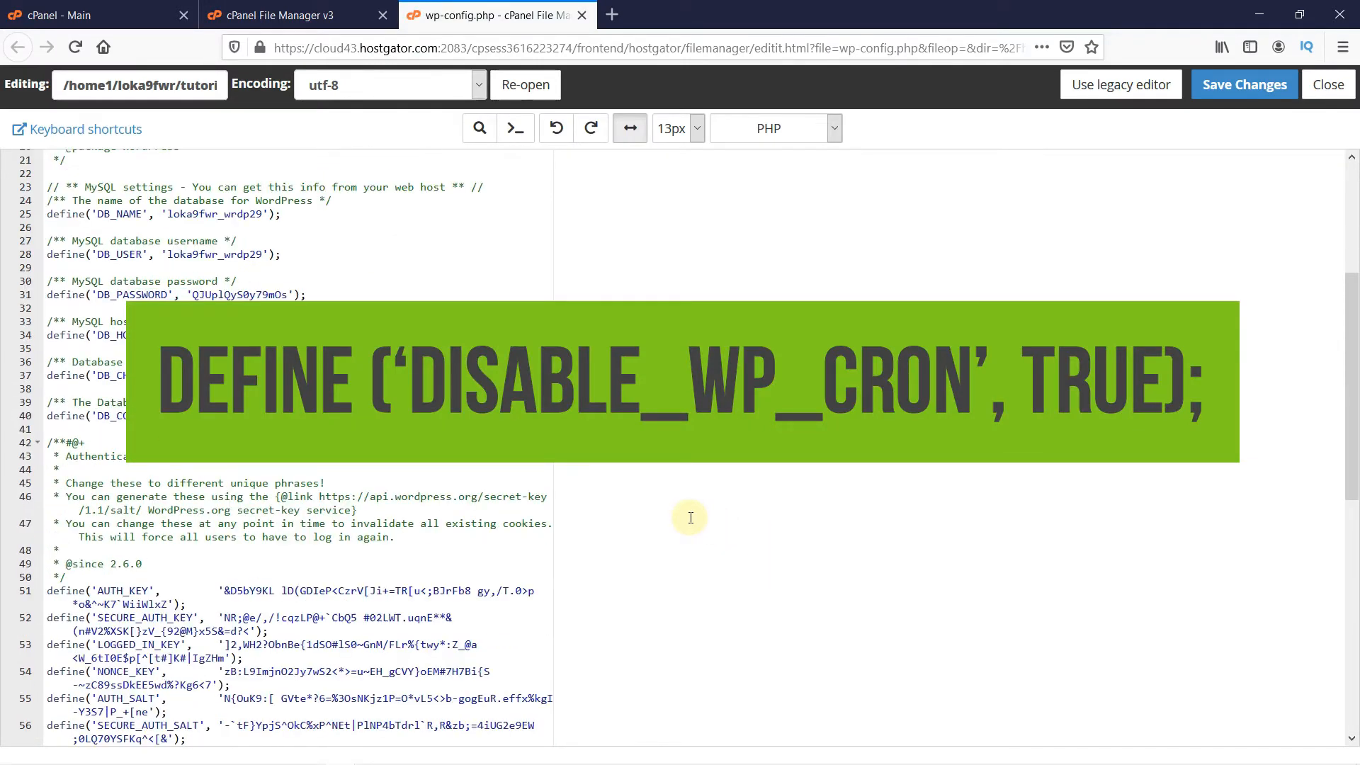
scroll("down", 3)
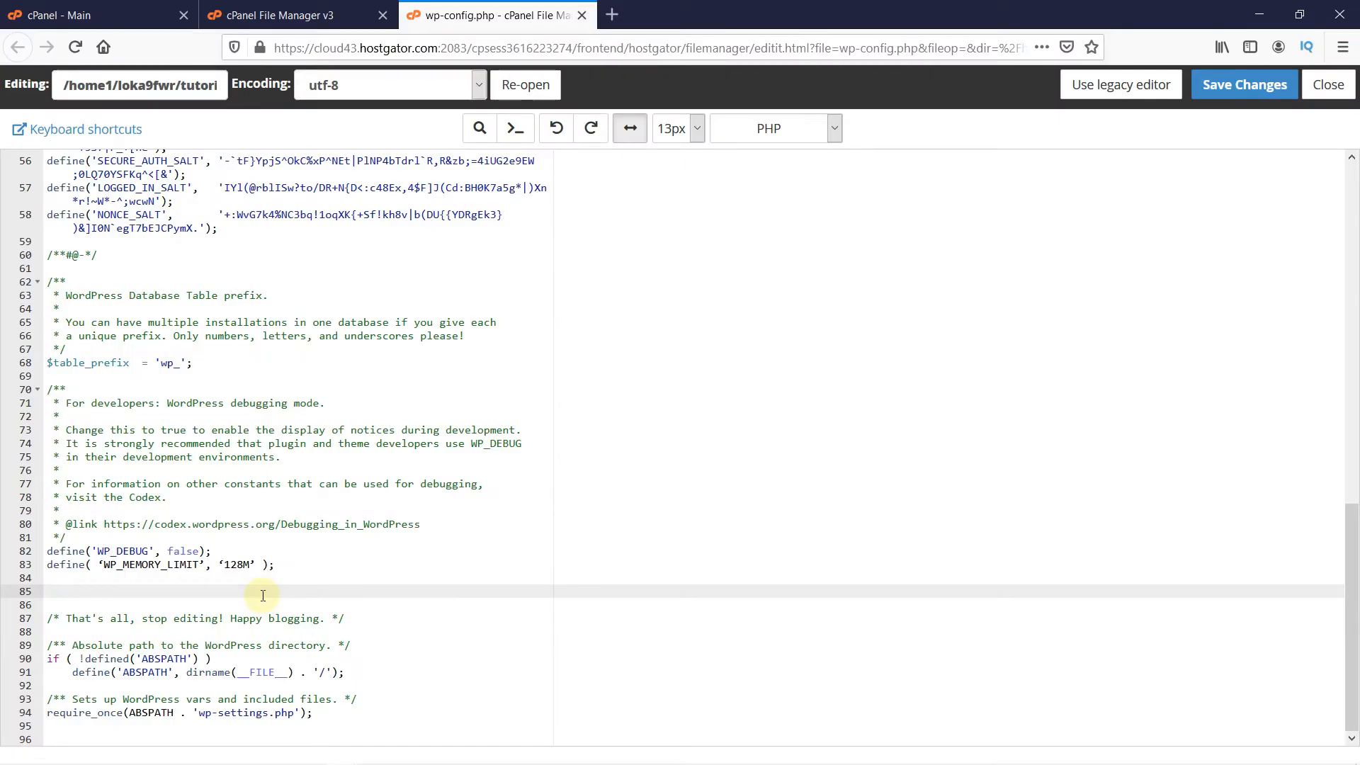
mouse_move(551, 602)
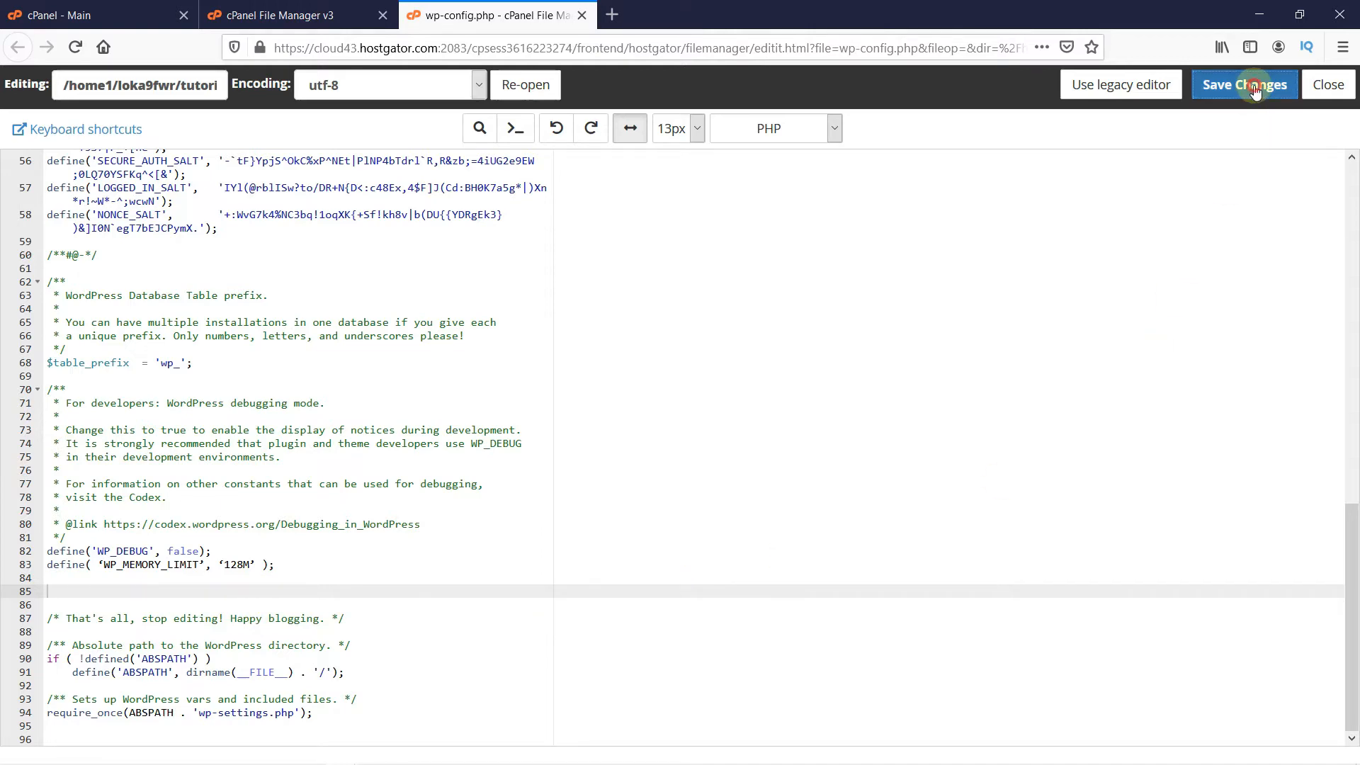
left_click(1244, 84)
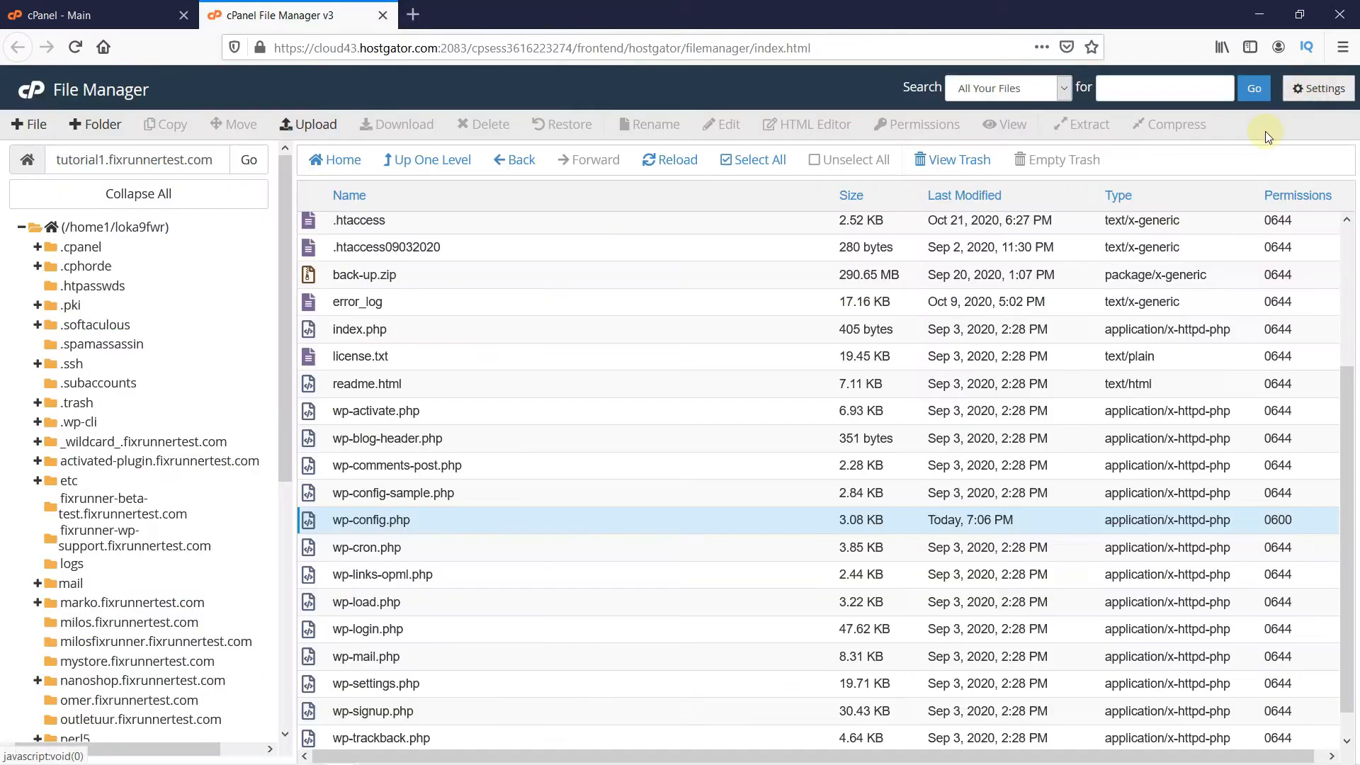
mouse_move(798, 469)
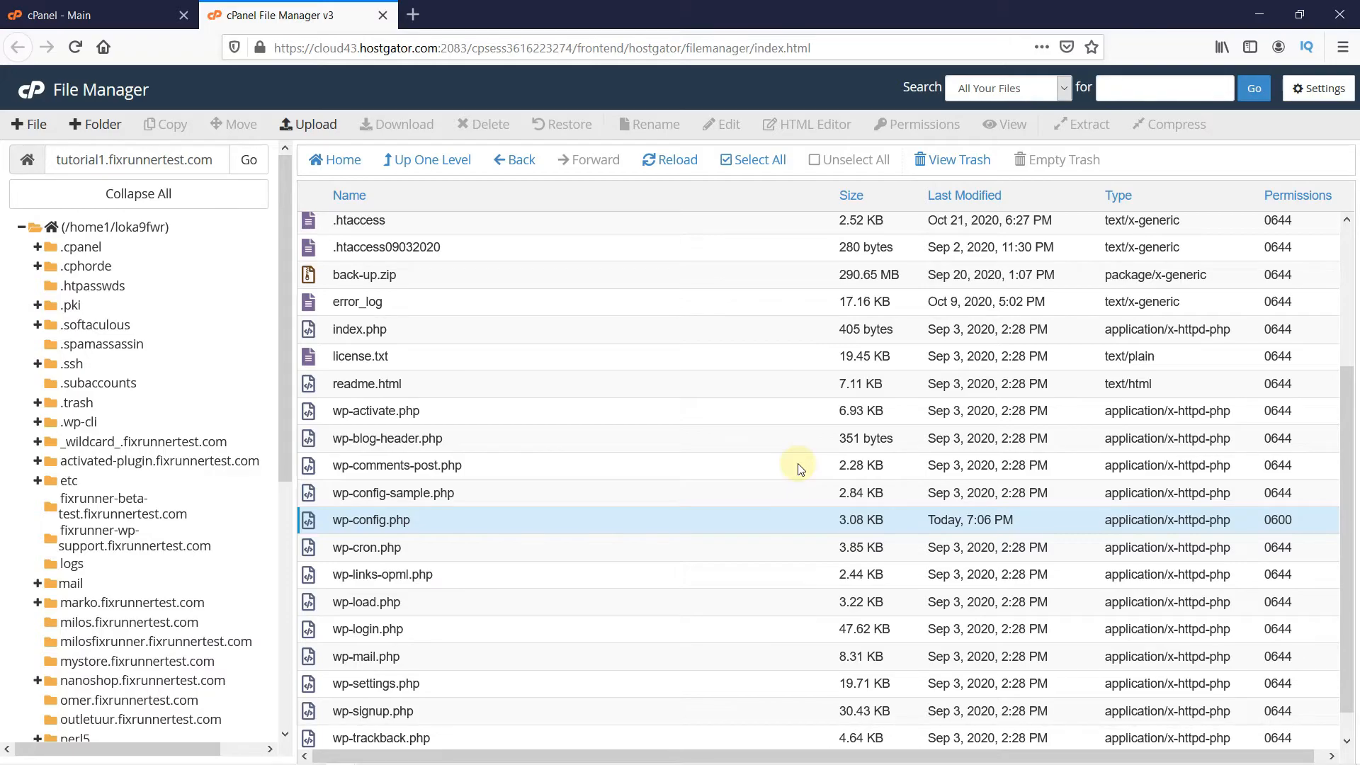
Step: Reload the listing so wp-config.php shows its updated size and modification time
left_click(667, 160)
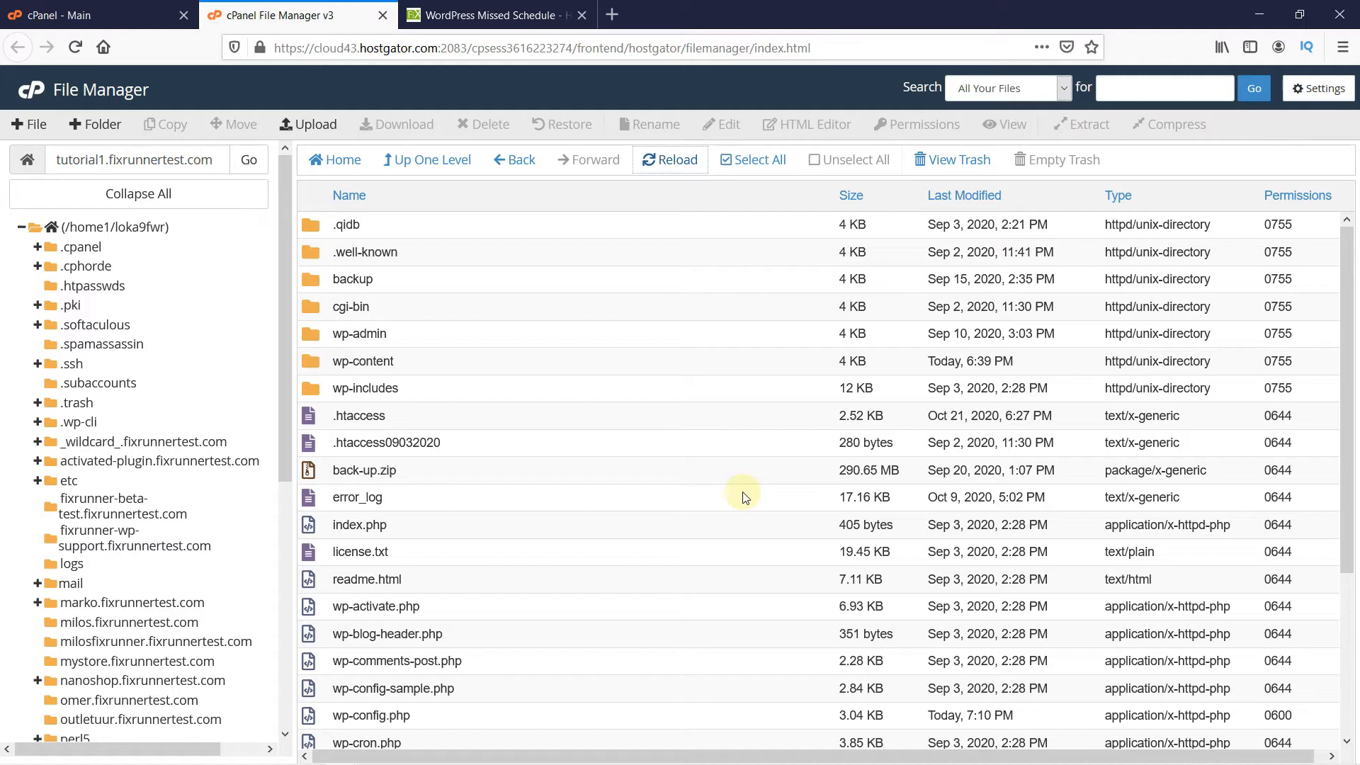
scroll("down", 3)
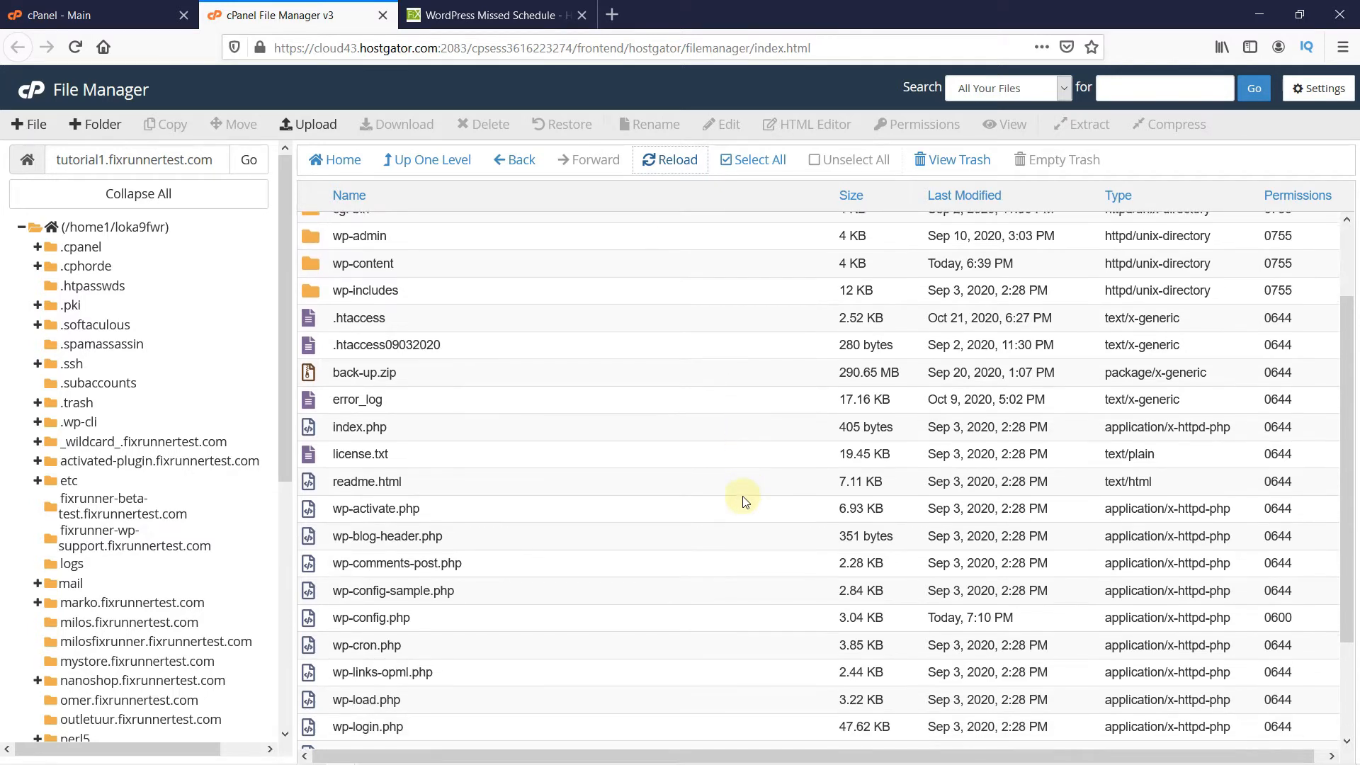
mouse_move(449, 644)
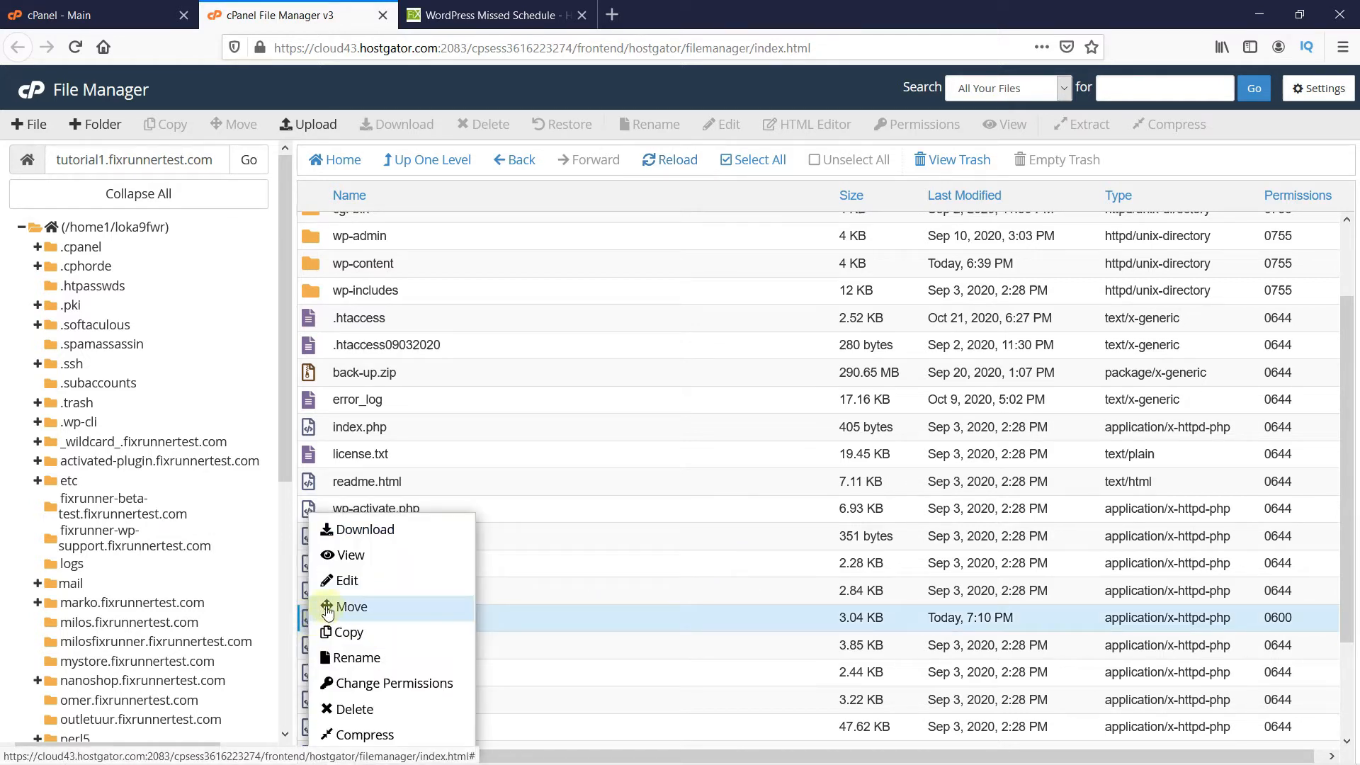
left_click(345, 579)
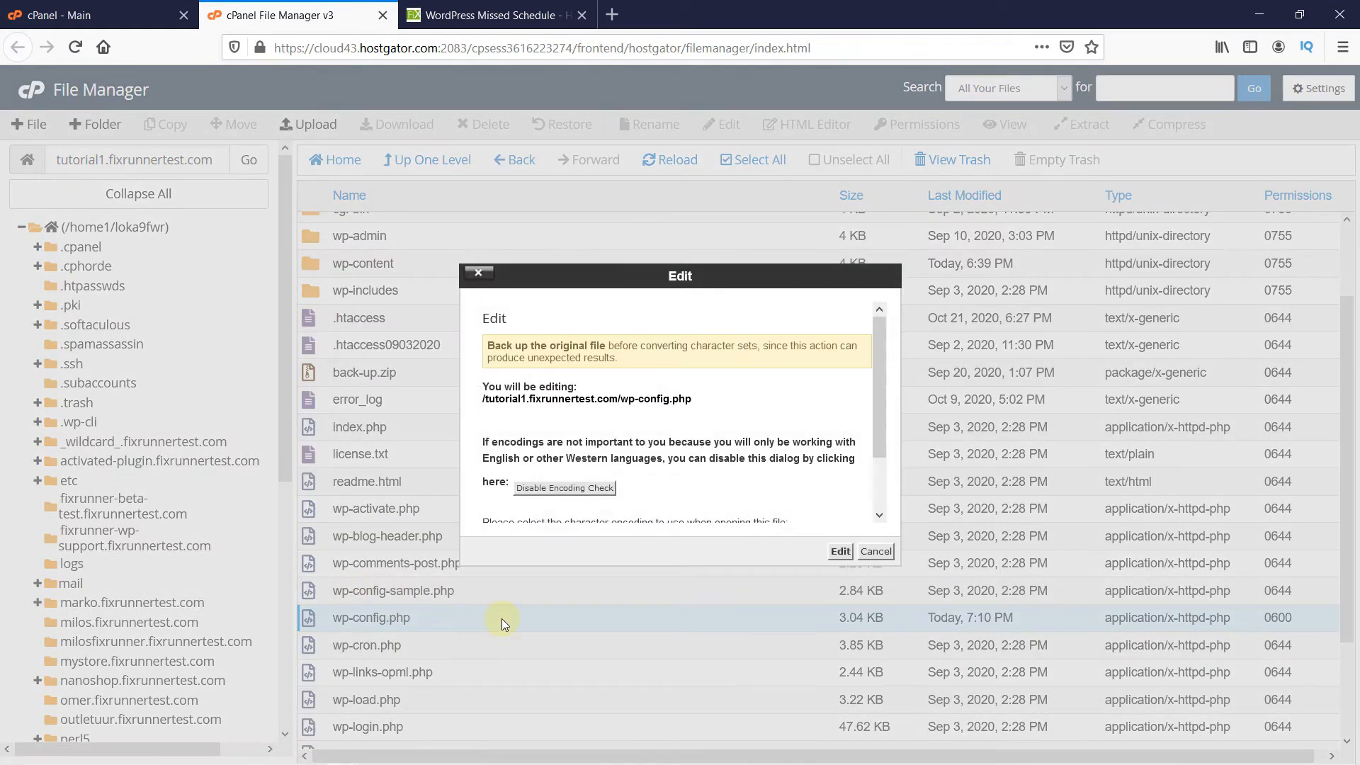
left_click(837, 551)
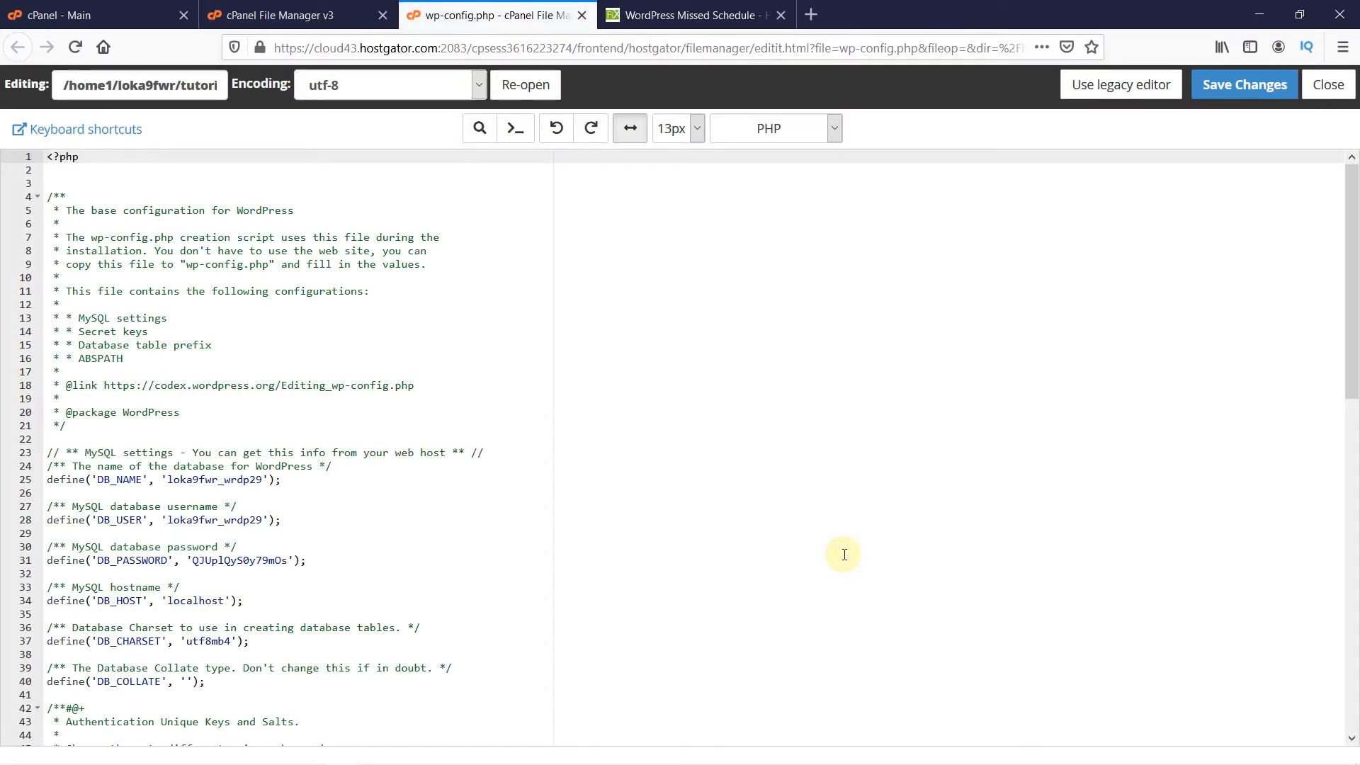
scroll("down", 3)
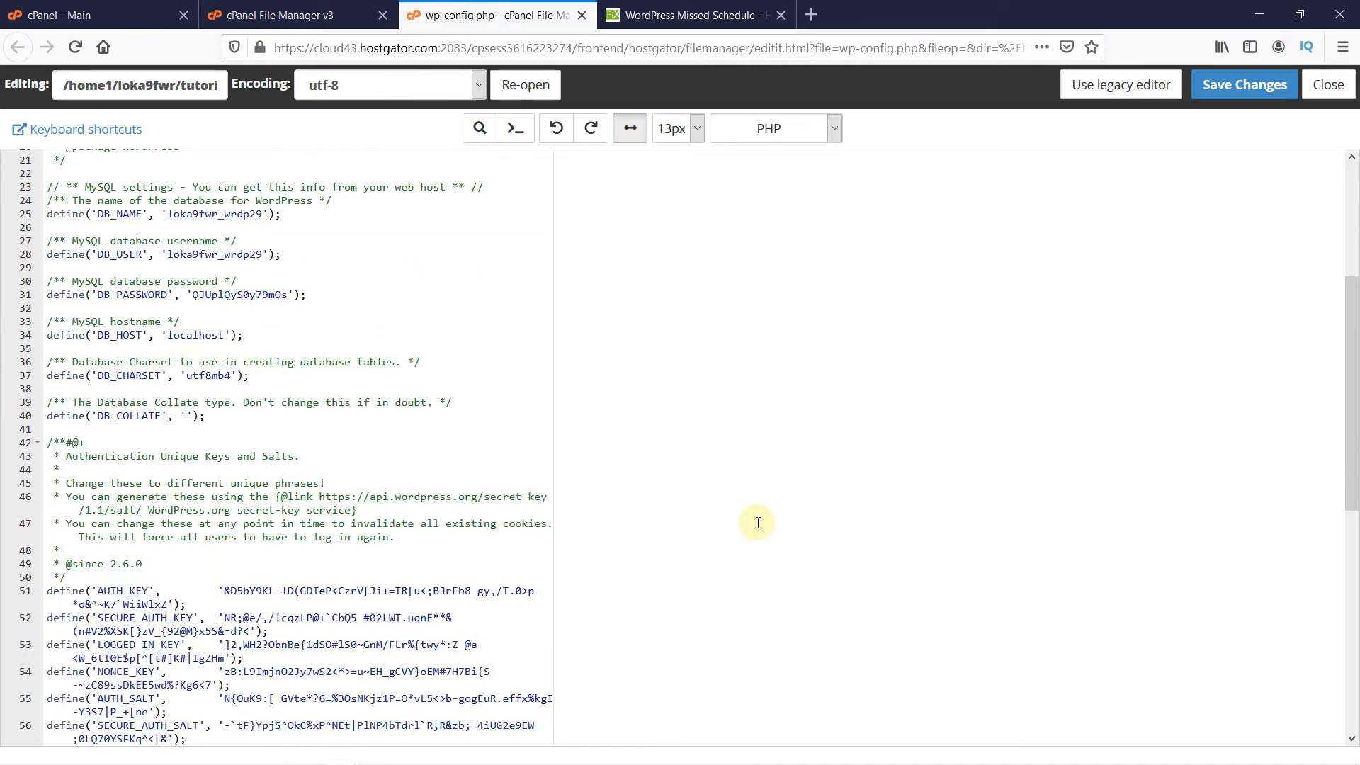
scroll("down", 3)
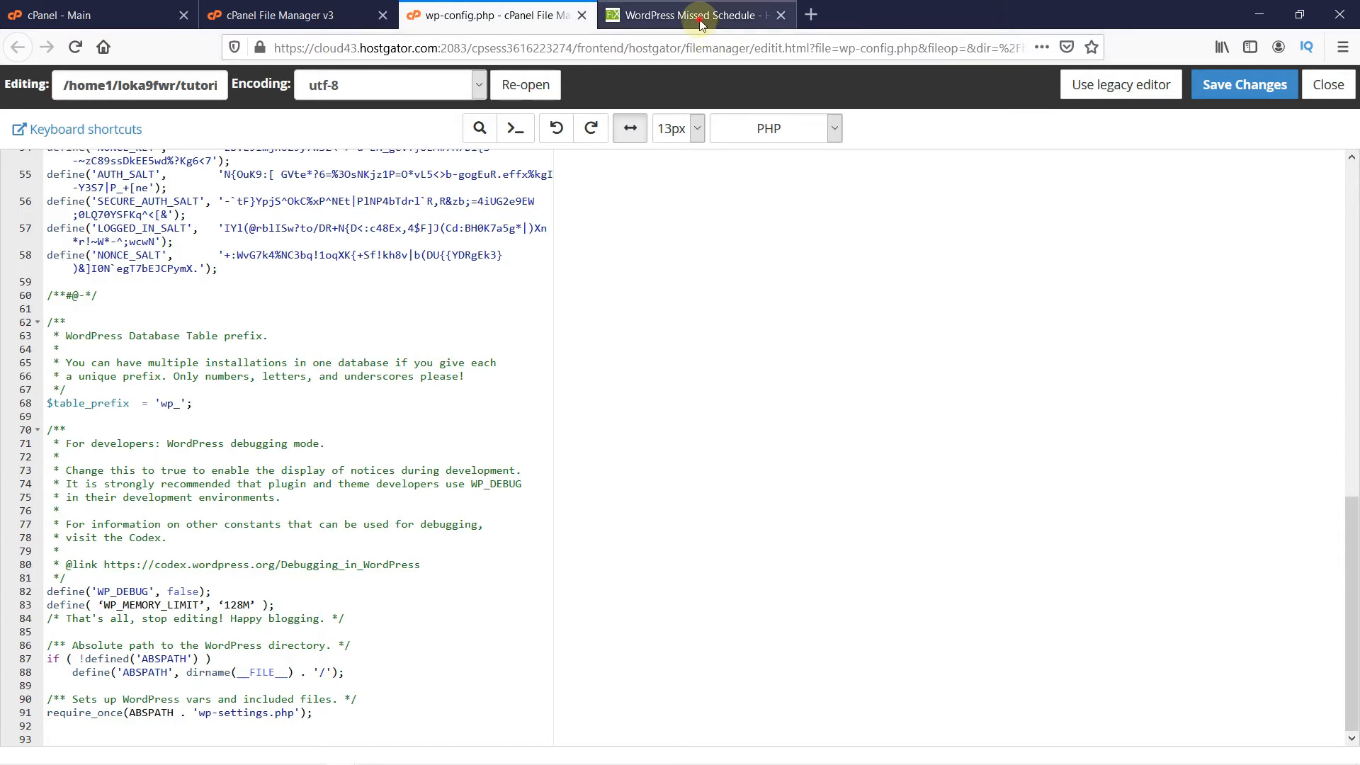
Step: Consult the FixRunner article's cron define lines and return to the wp-config.php editor
left_click(686, 14)
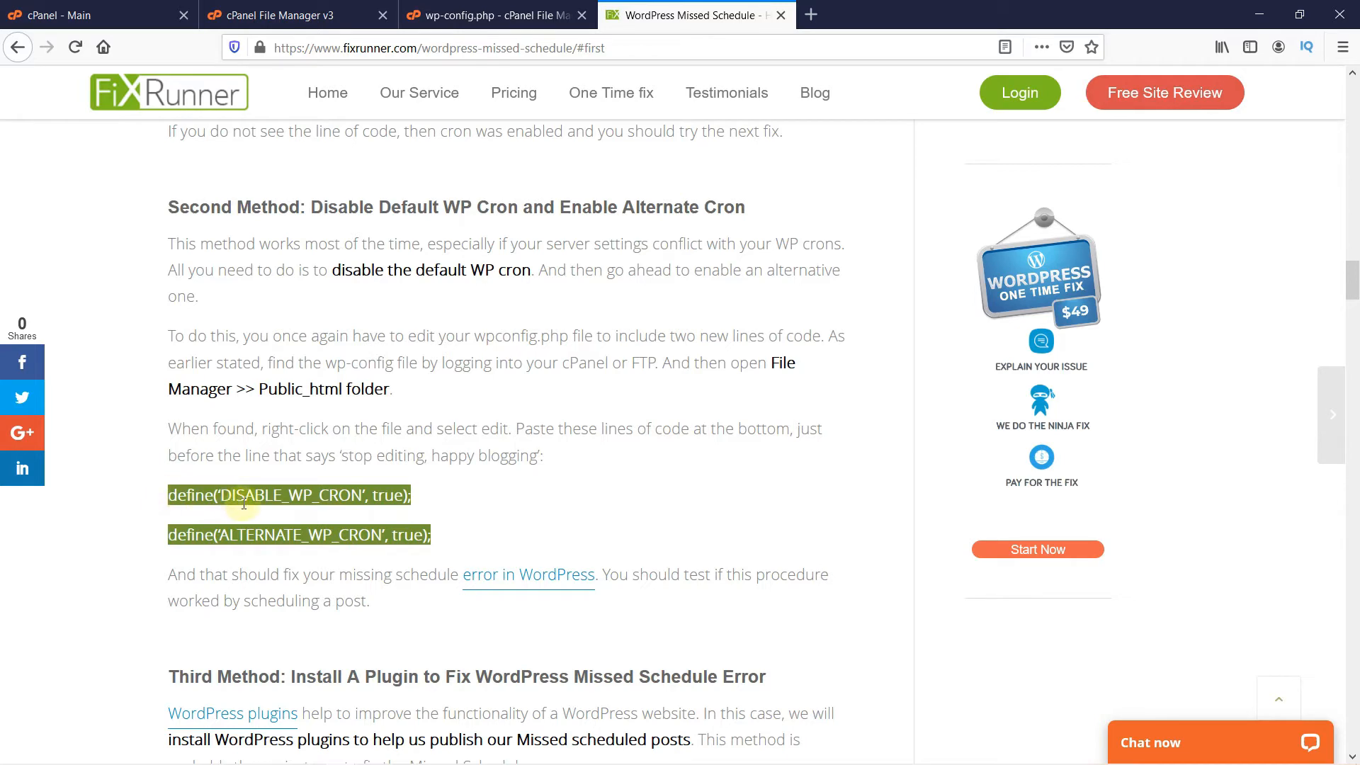
left_click(477, 14)
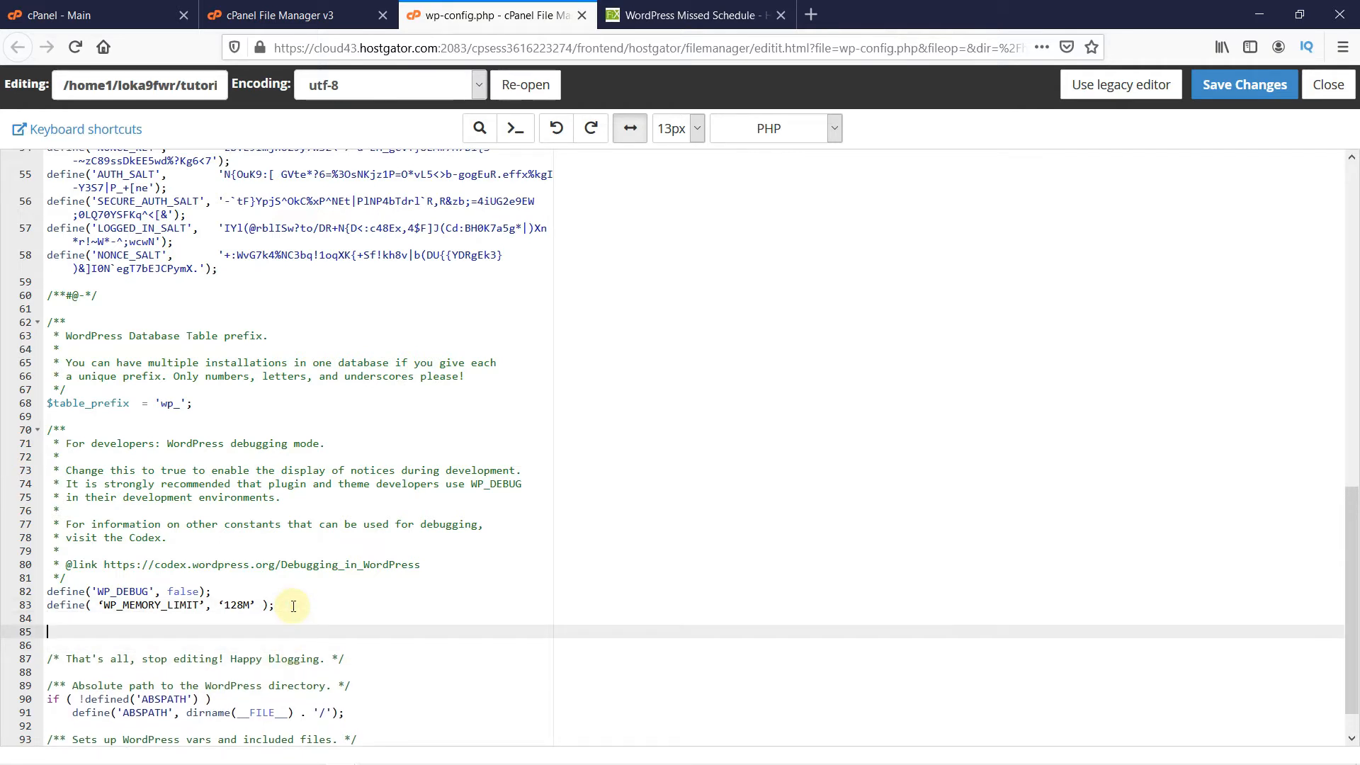
Step: Add define('DISABLE_WP_CRON', true); above the stop-editing line, save, and close the editor
type("define('DISABLE_WP_CRON', true);")
type("define('ALTERNATE_WP_CRON', true);")
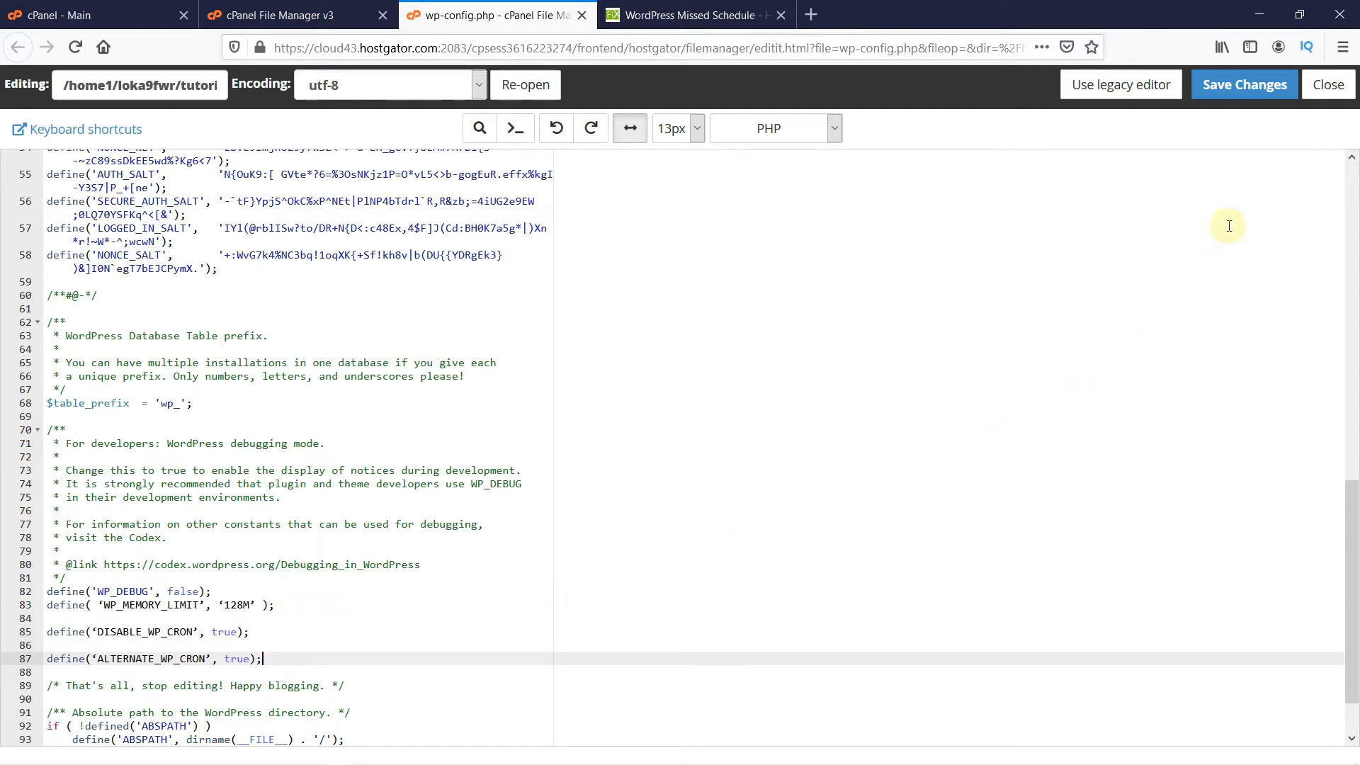
left_click(1242, 84)
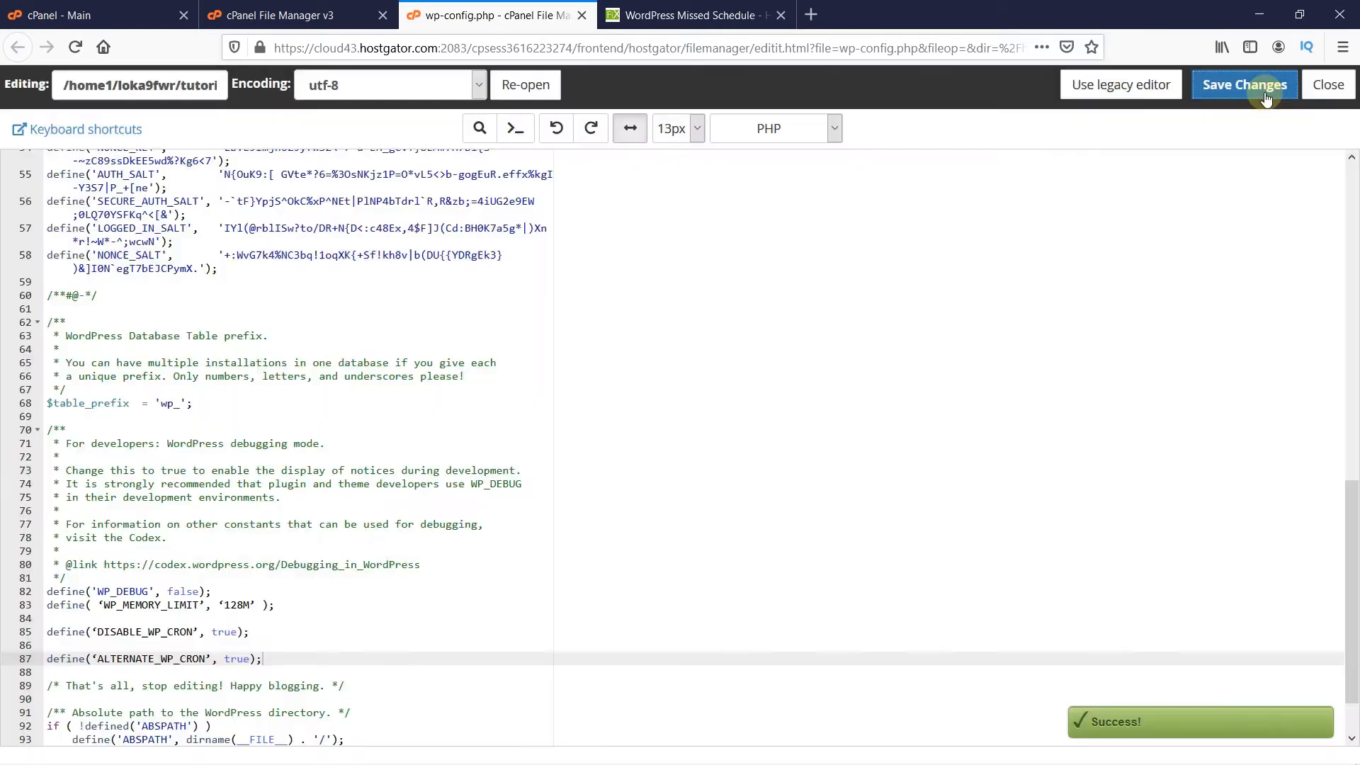
left_click(582, 14)
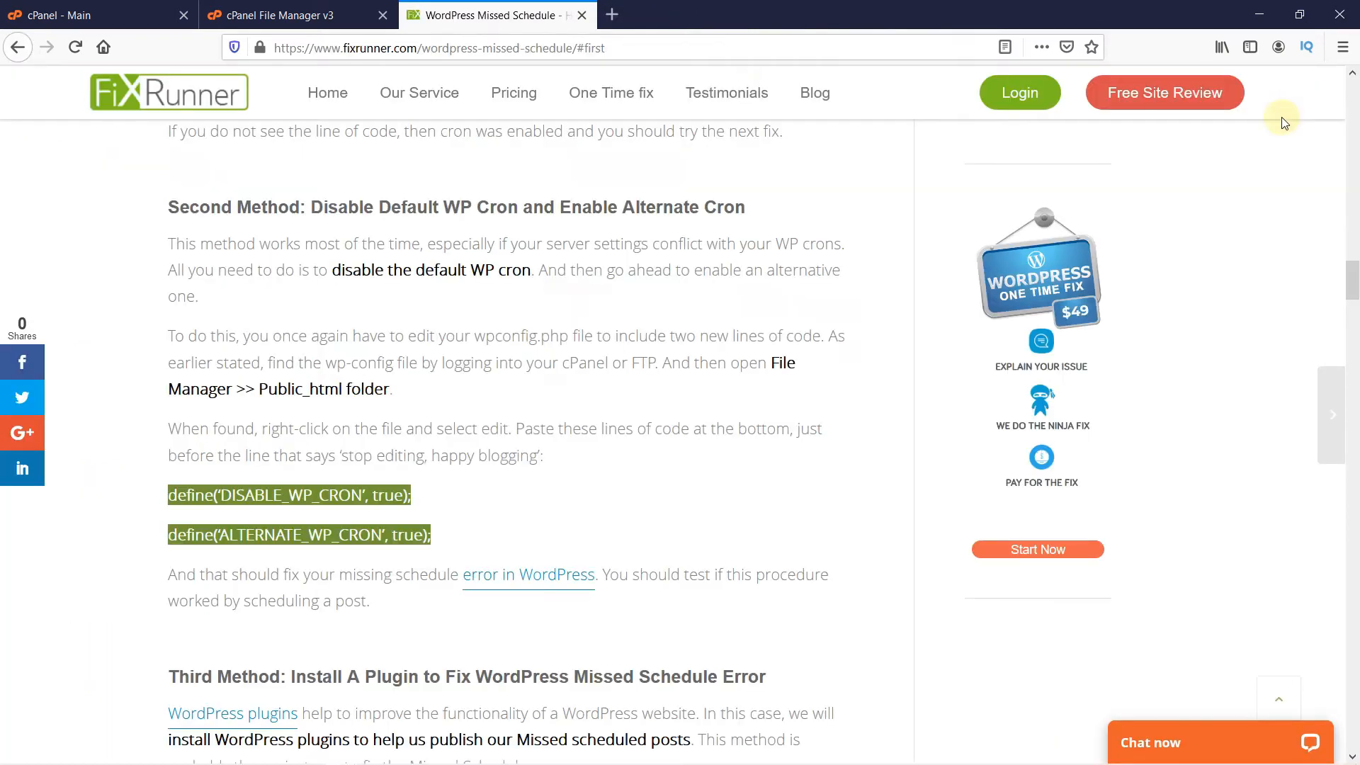
Step: Check wp-config.php's Last Modified in File Manager, then switch to the WordPress admin dashboard
left_click(630, 337)
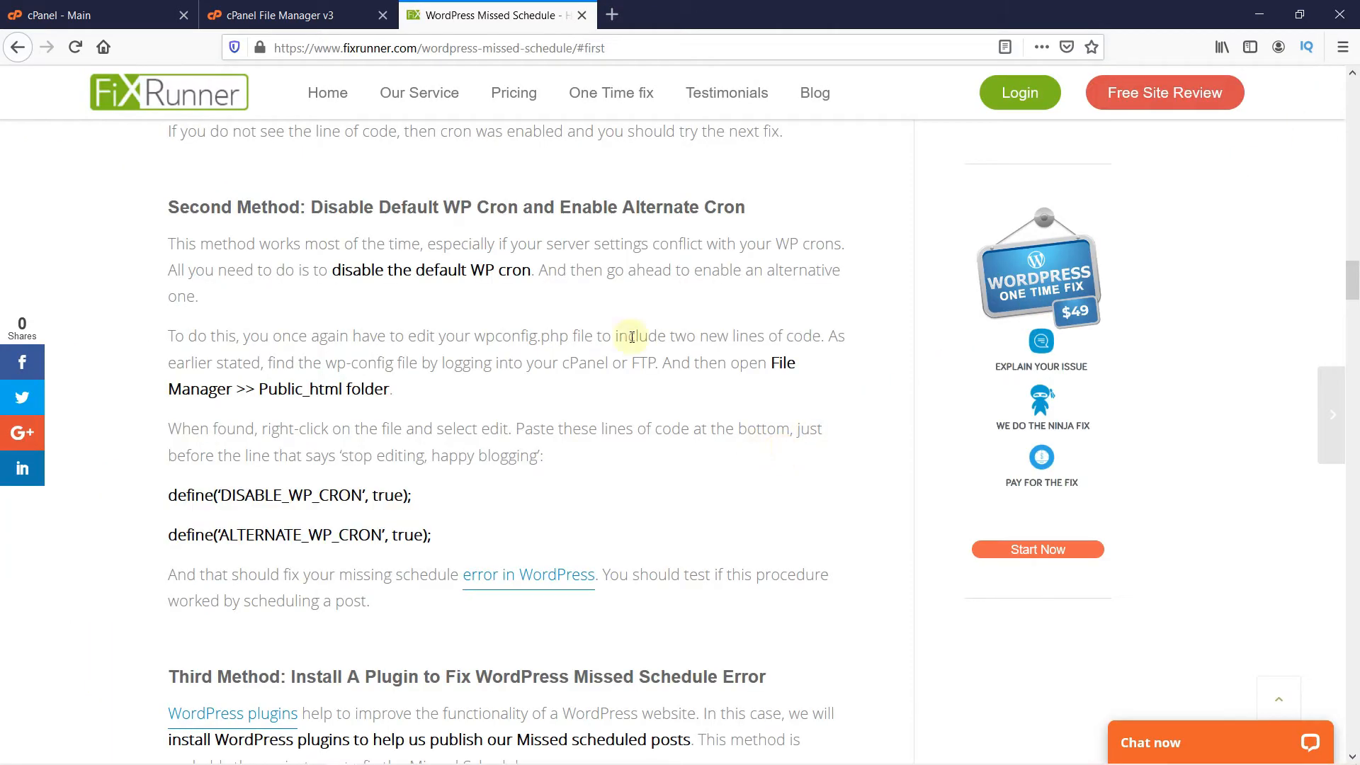
left_click(278, 15)
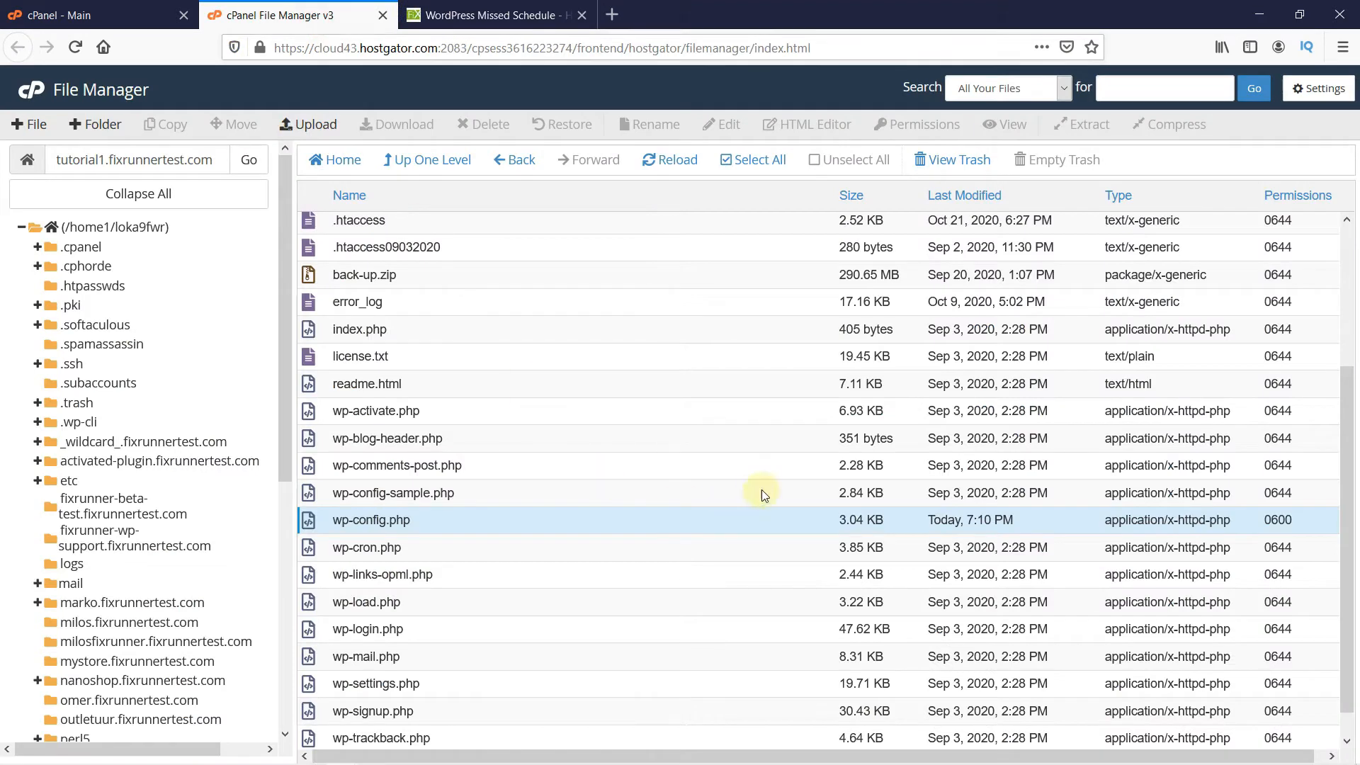
mouse_move(773, 489)
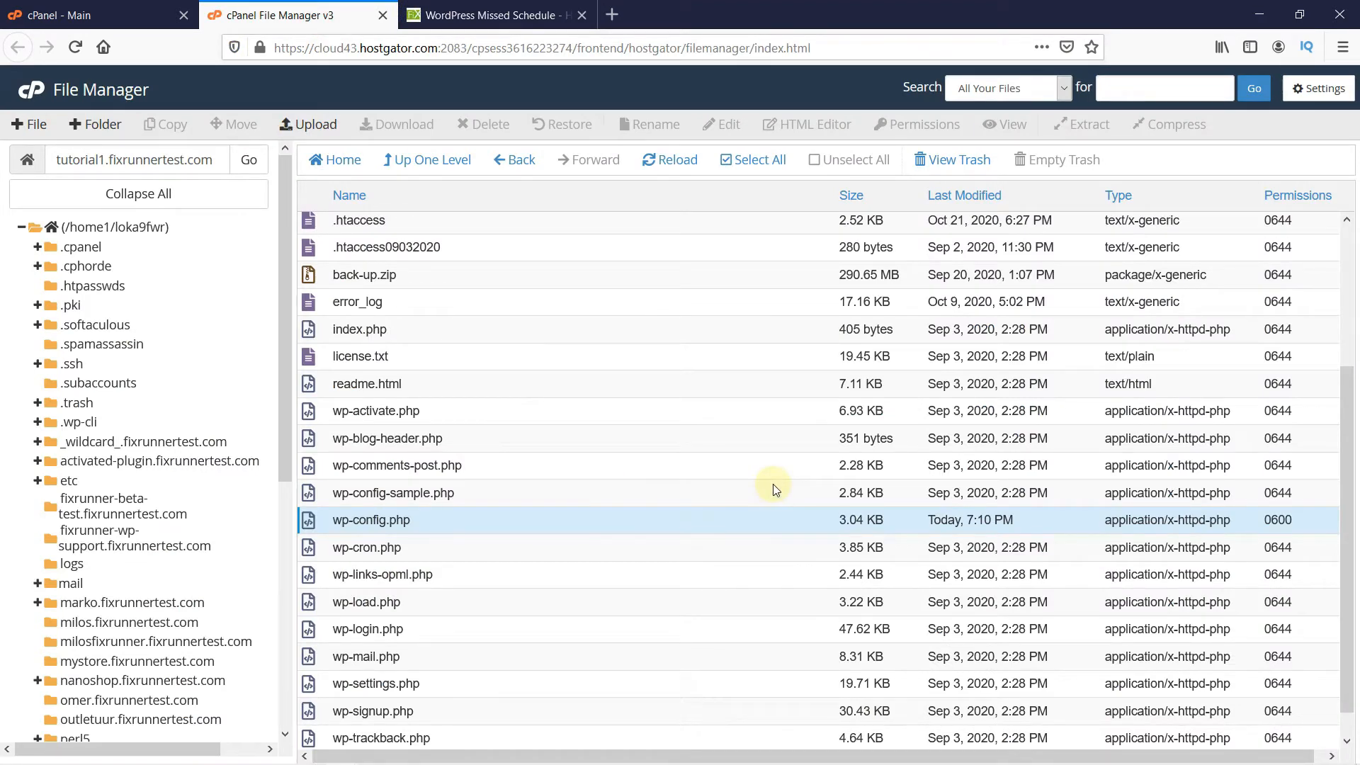
left_click(495, 14)
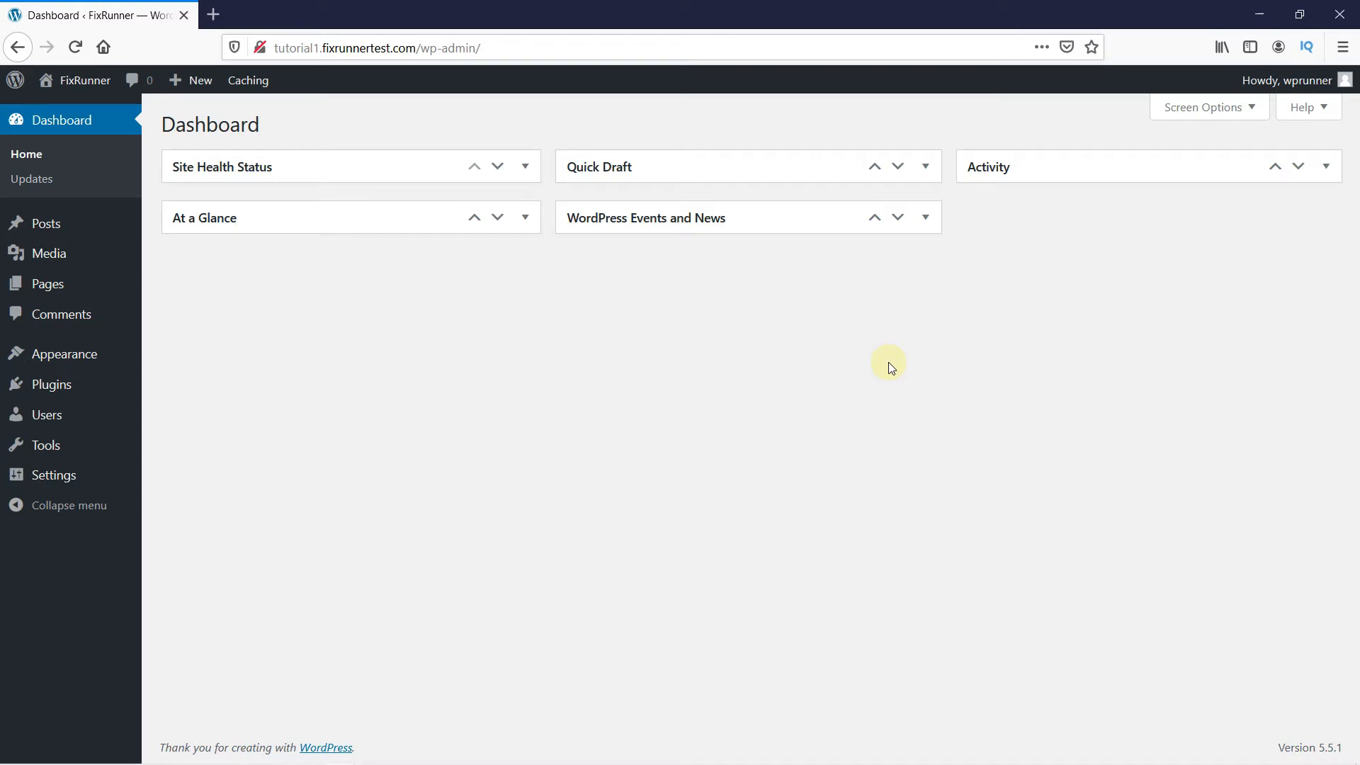
mouse_move(398, 412)
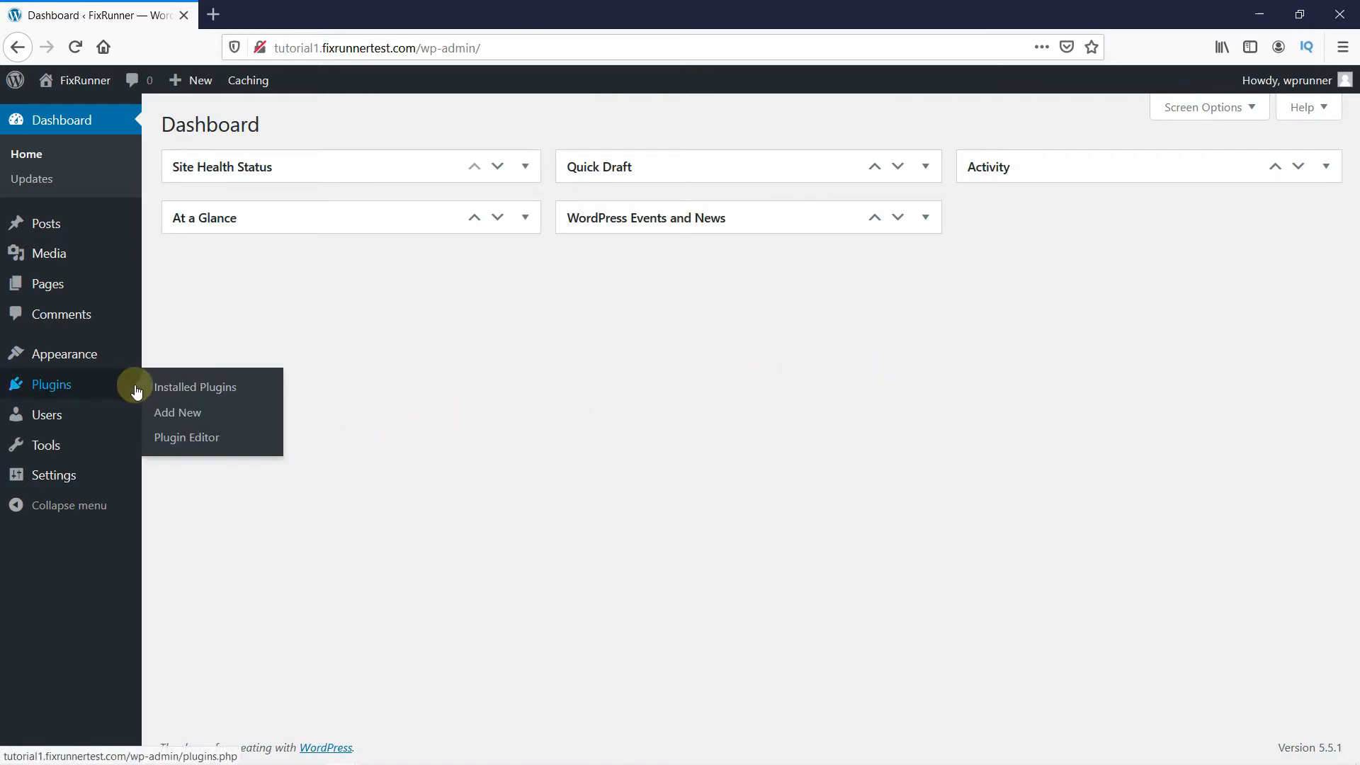
Step: Go to Plugins > Add New to reach the Add Plugins page
left_click(177, 413)
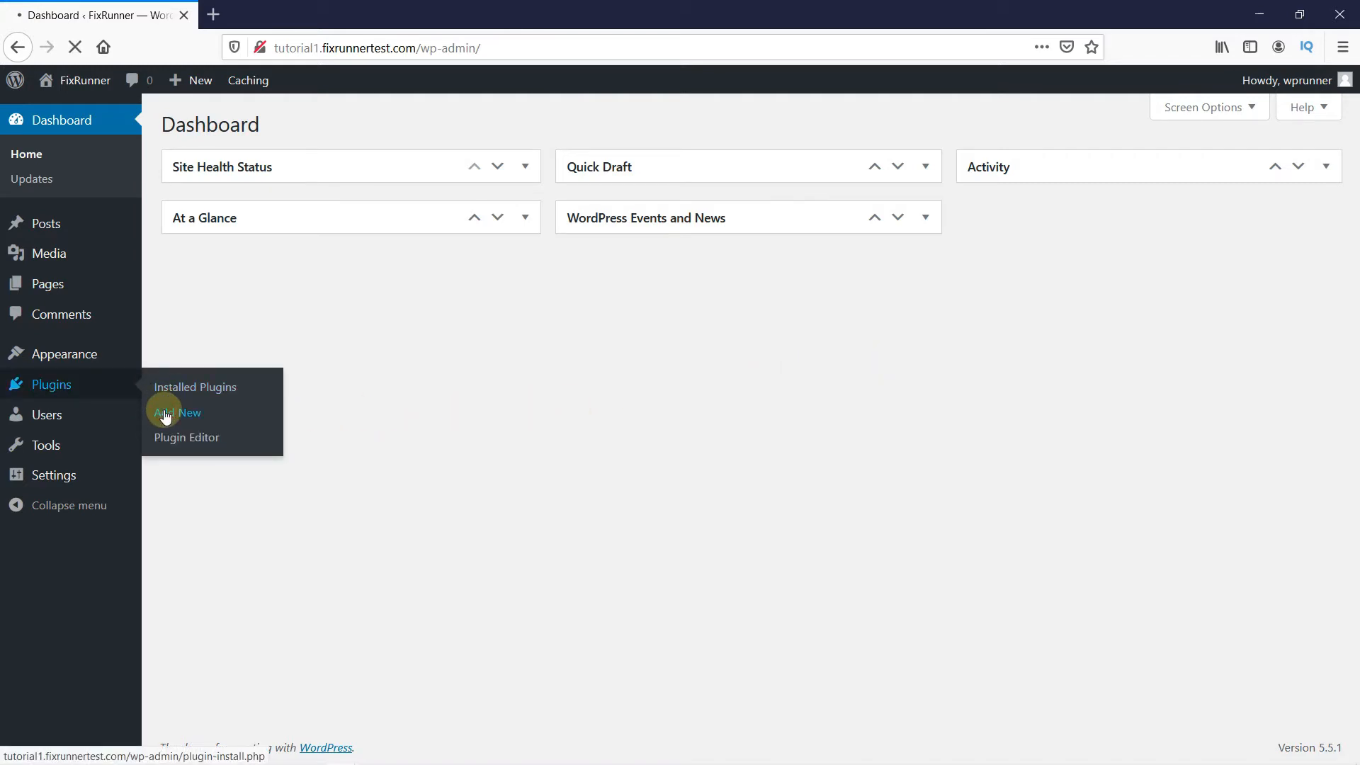
left_click(176, 412)
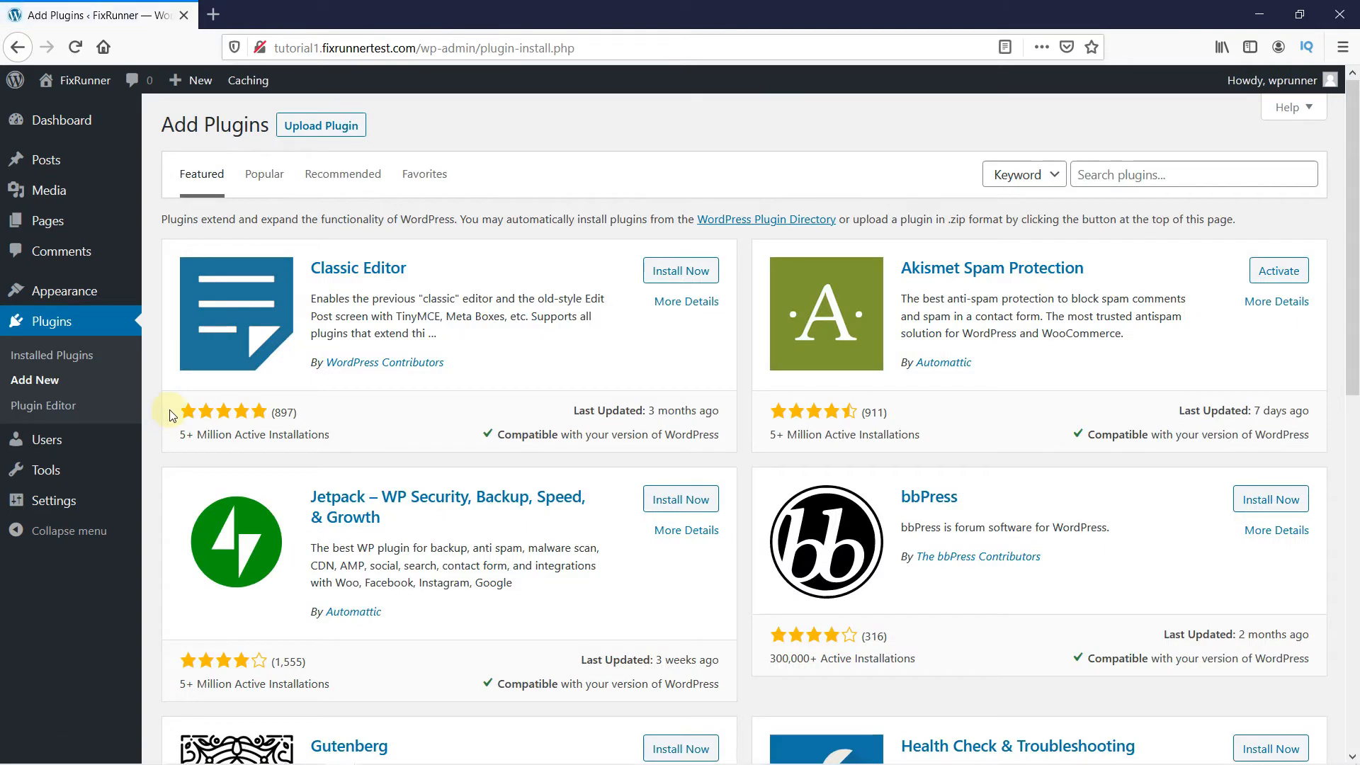
Step: Search the plugin directory for 'scheduled post trigger'
left_click(1193, 174)
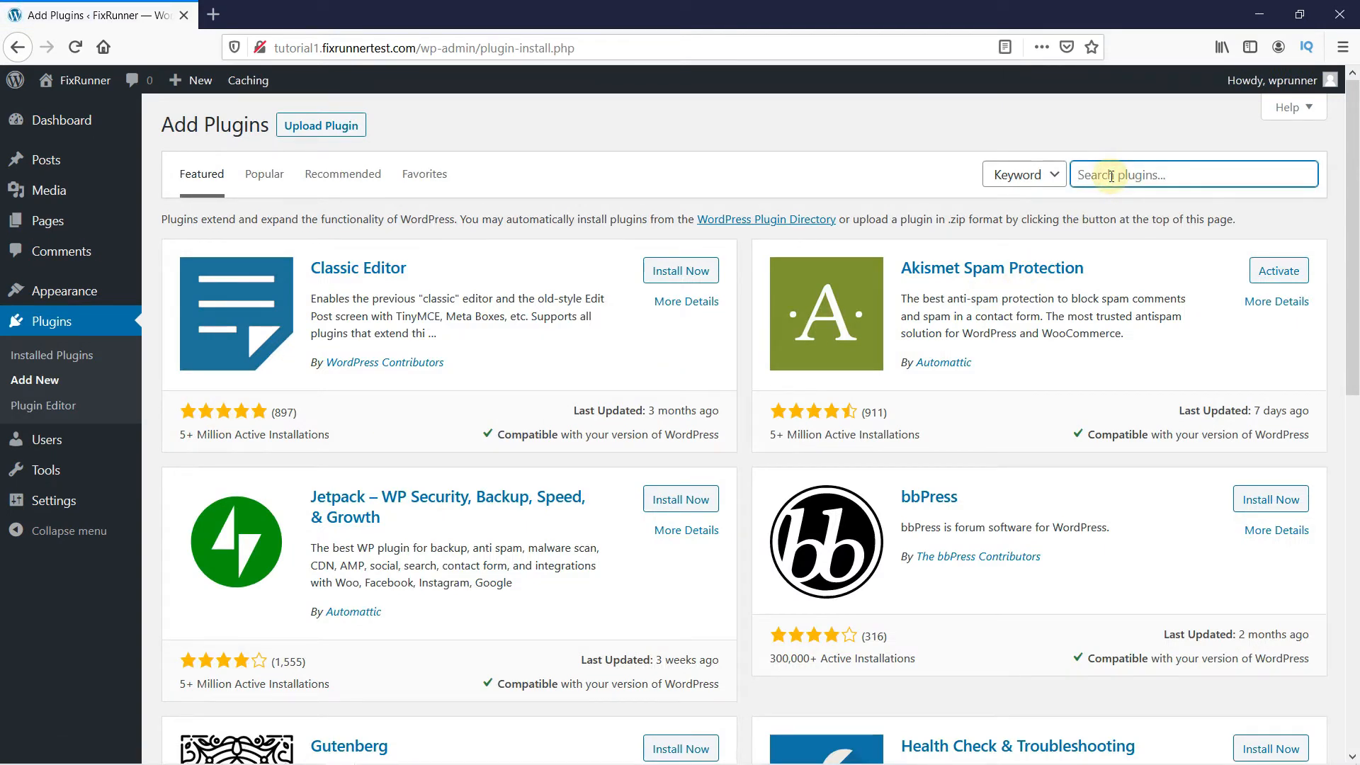
type("scheduled post trigge")
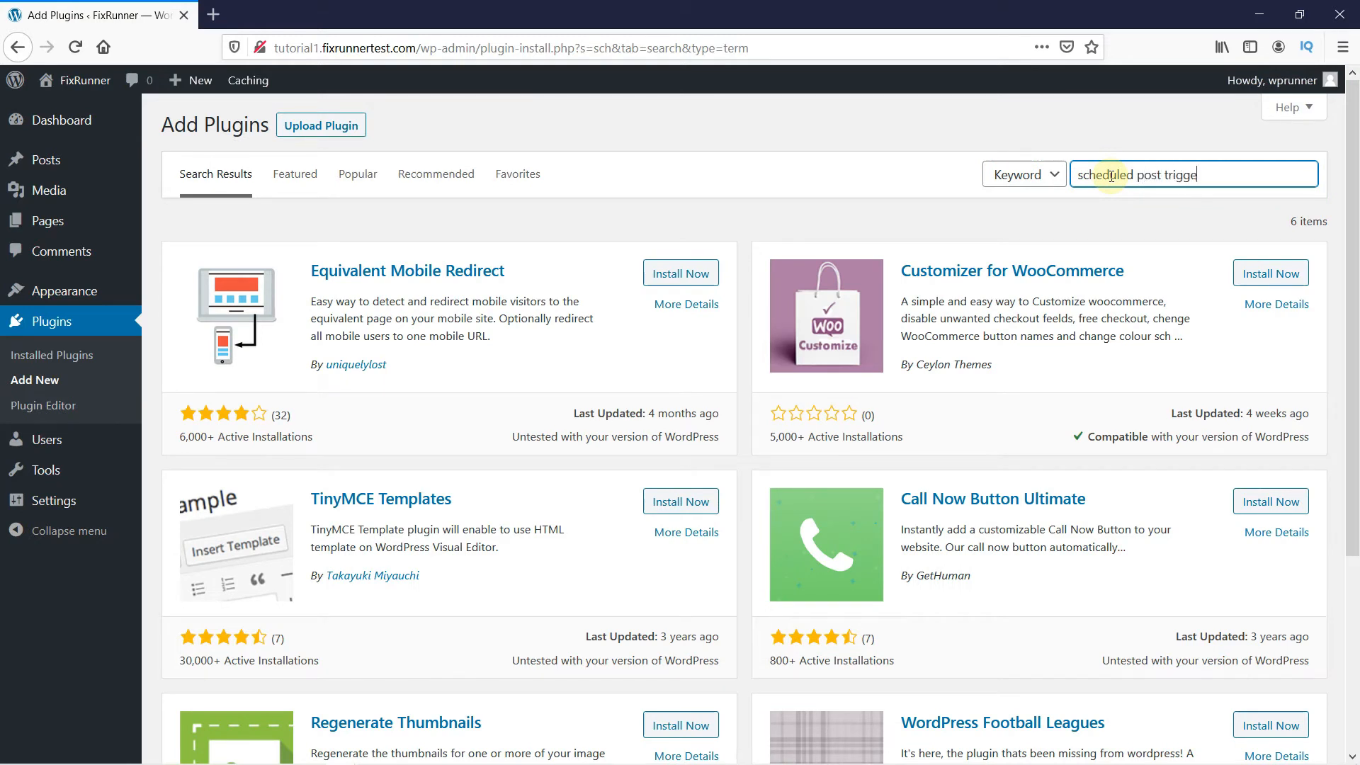
key("Return")
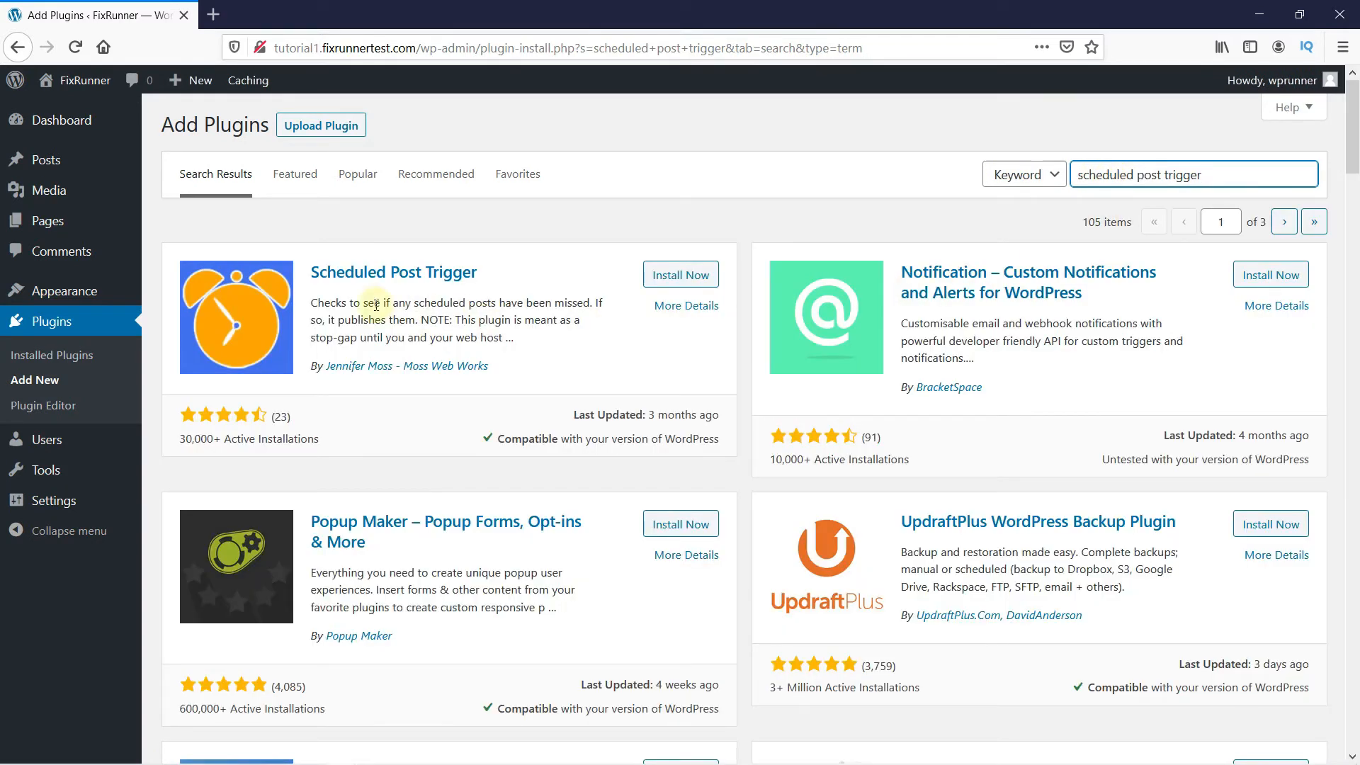
mouse_move(405, 290)
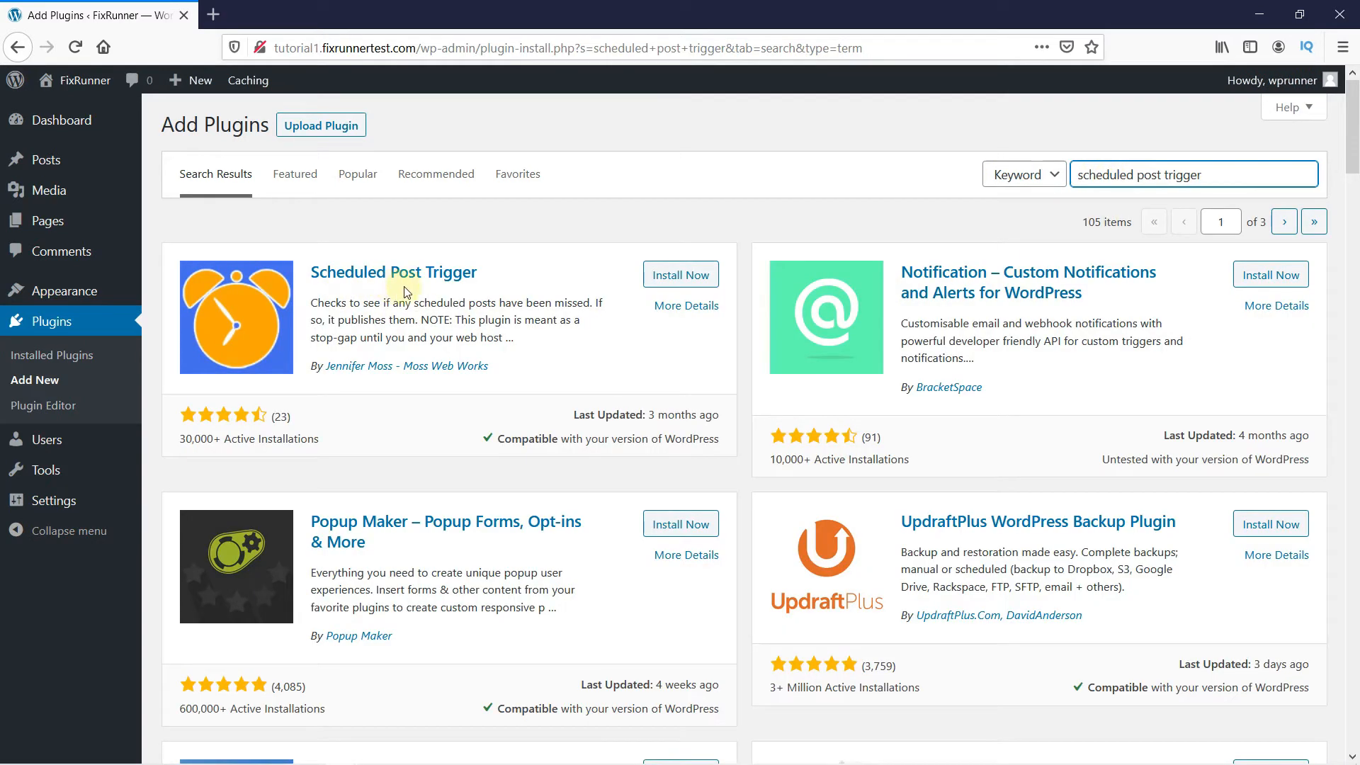
Step: Install the Scheduled Post Trigger plugin and activate it
left_click(680, 273)
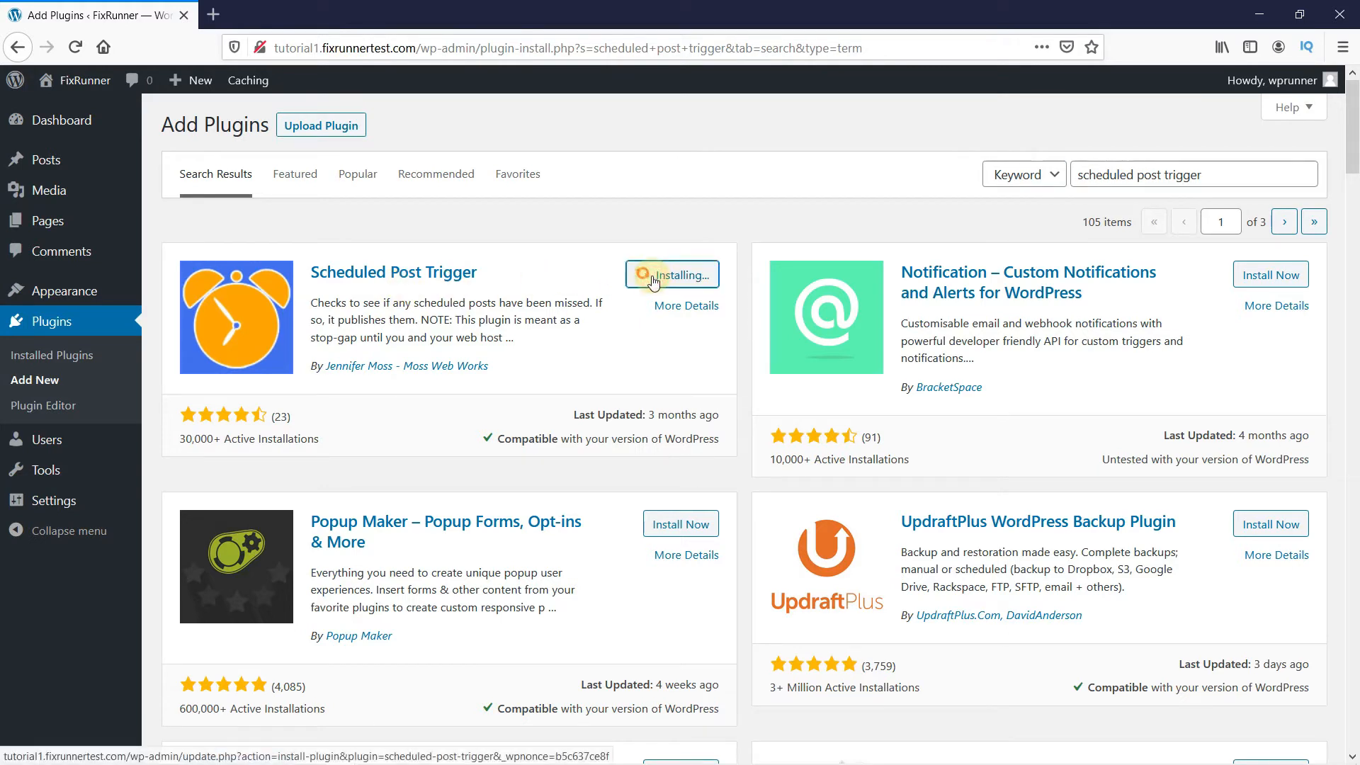
mouse_move(372, 422)
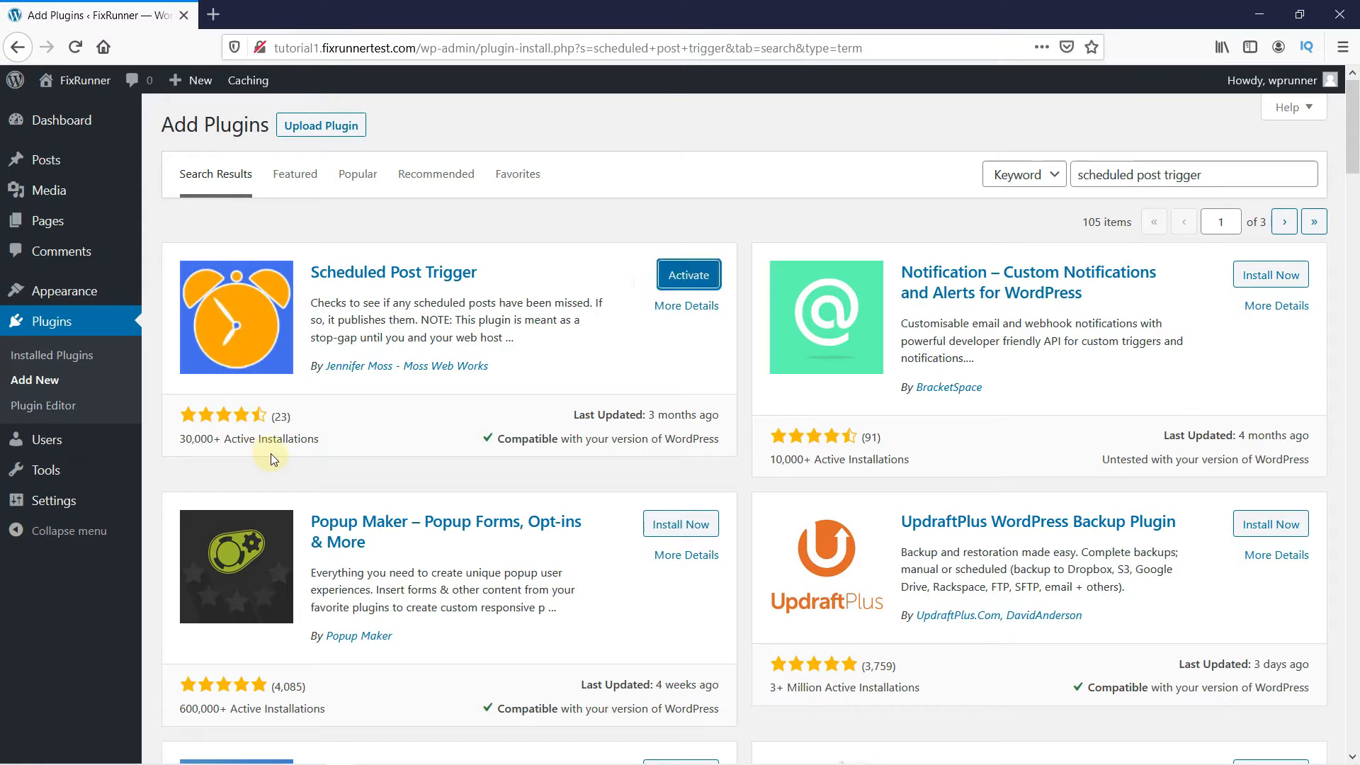
mouse_move(679, 452)
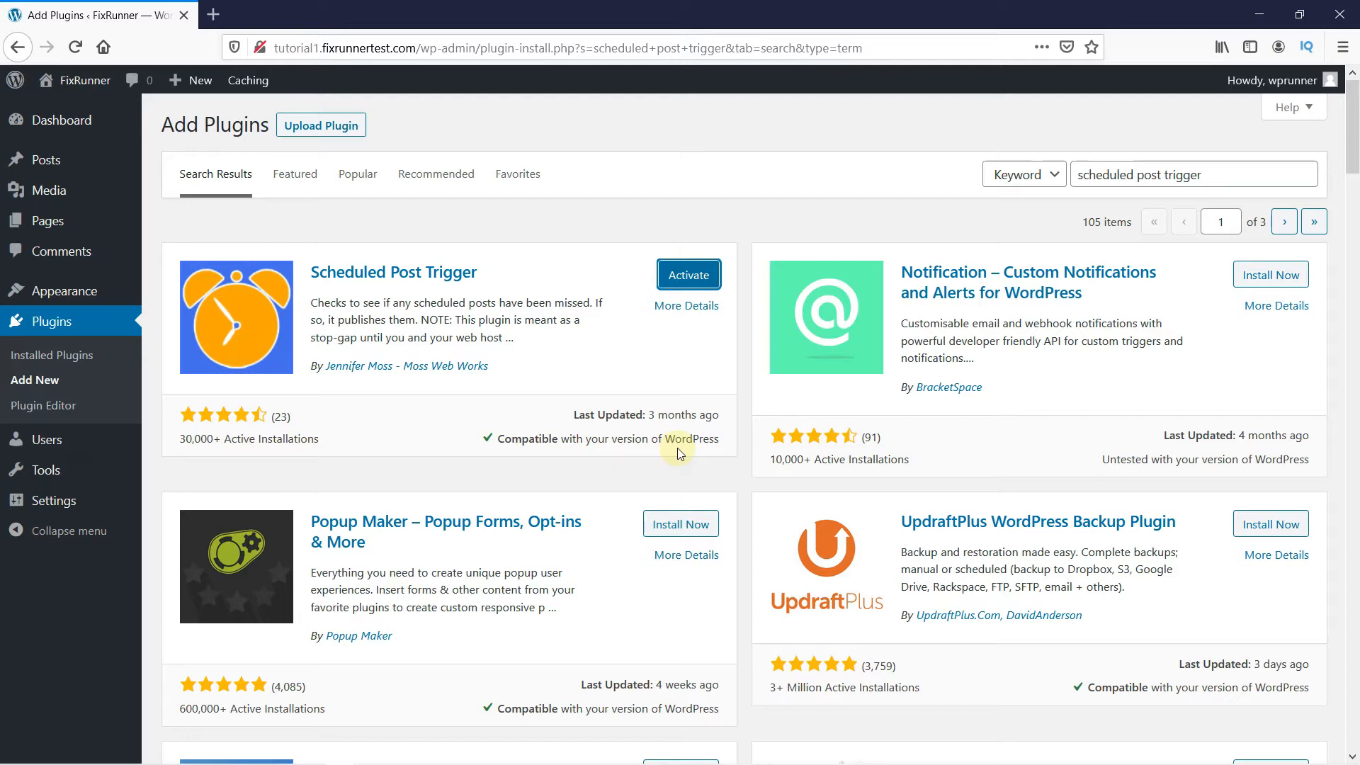
mouse_move(689, 374)
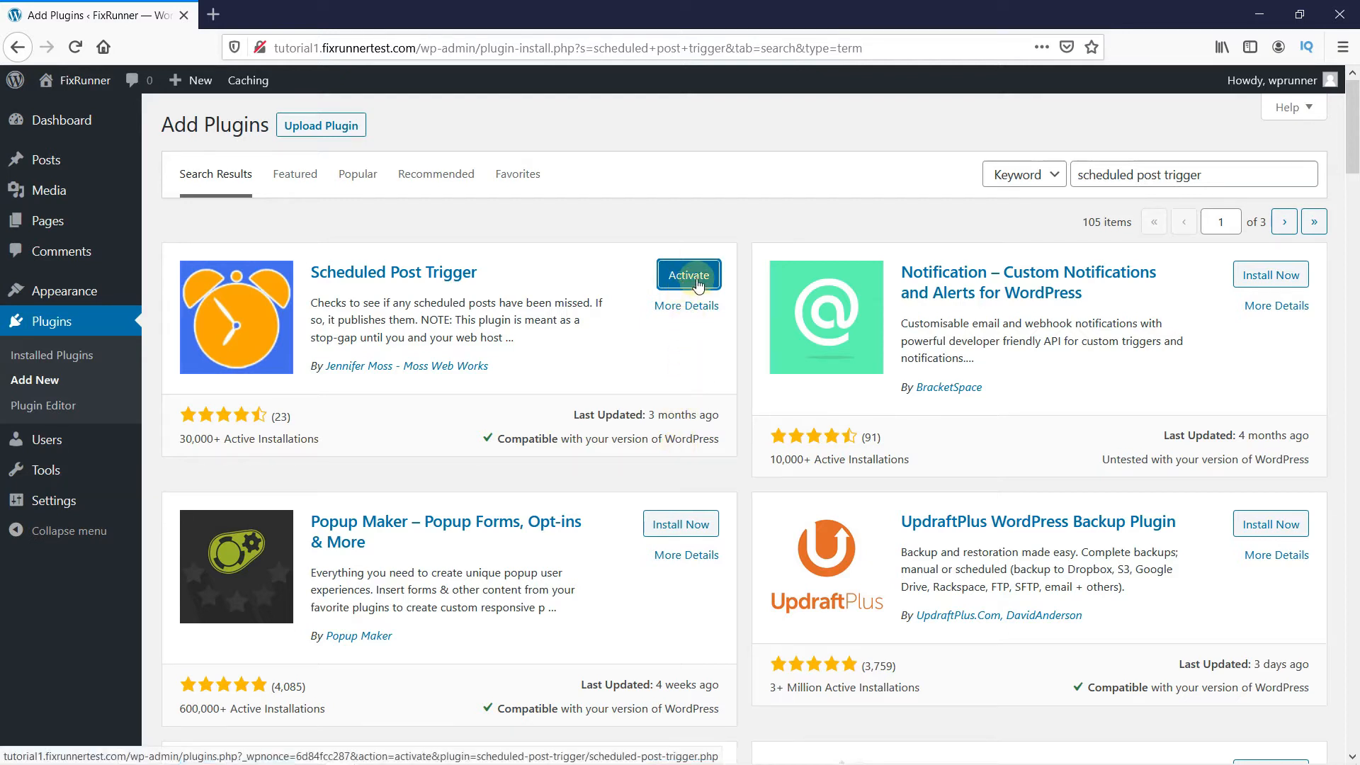
left_click(688, 273)
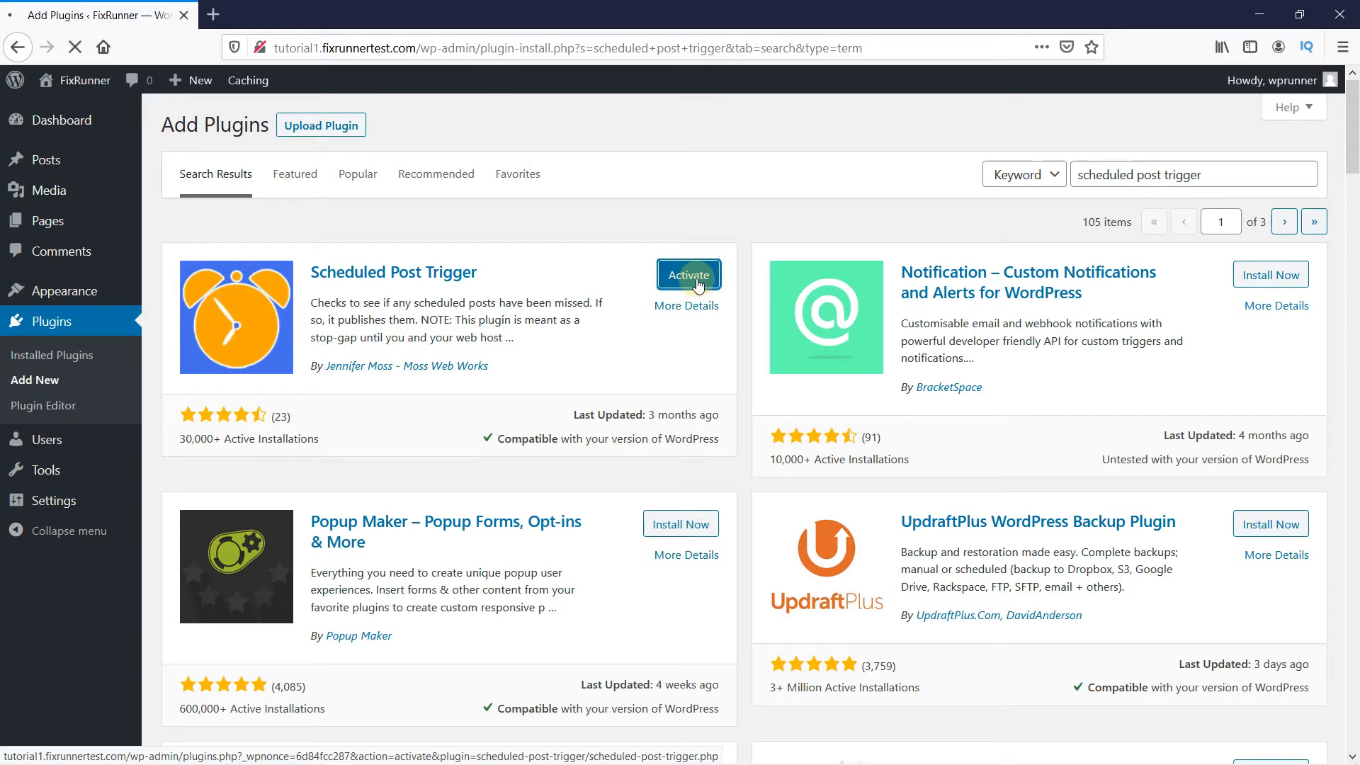
left_click(688, 275)
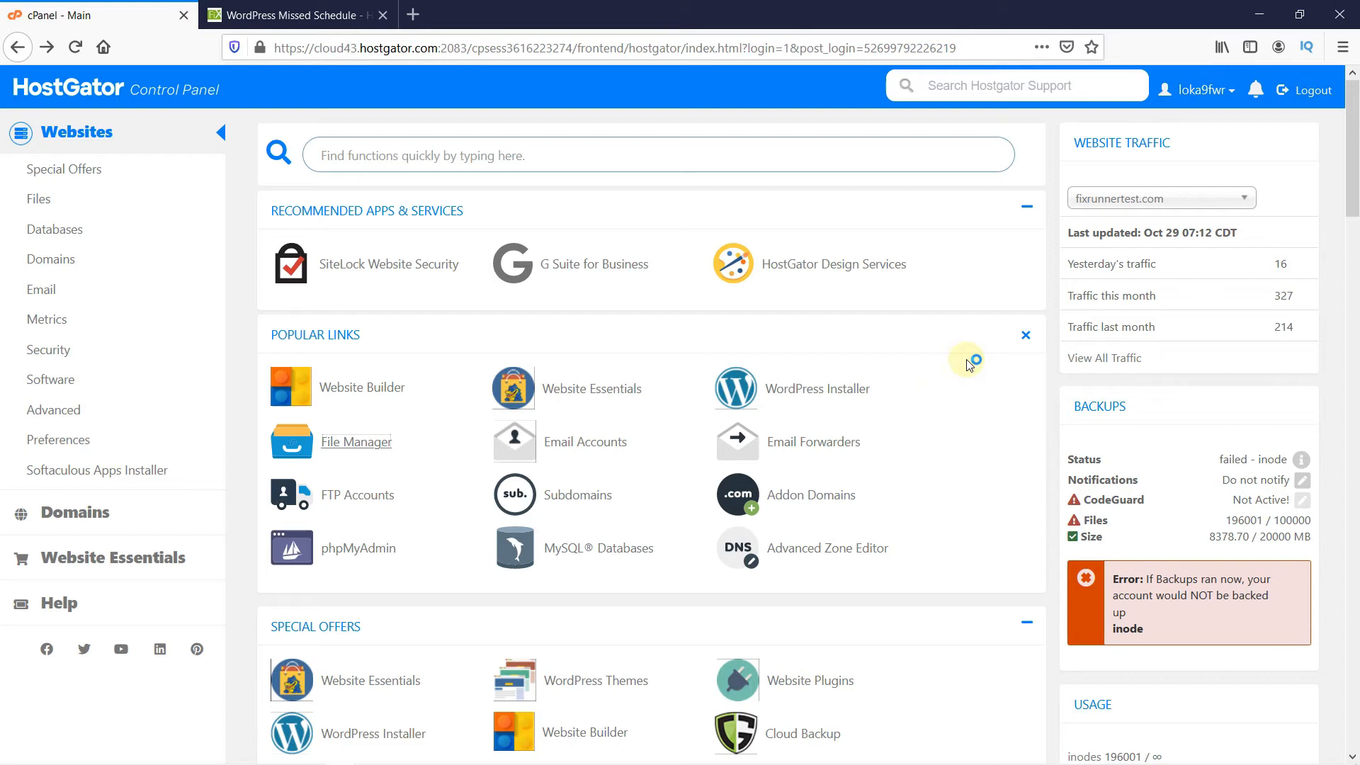
mouse_move(968, 362)
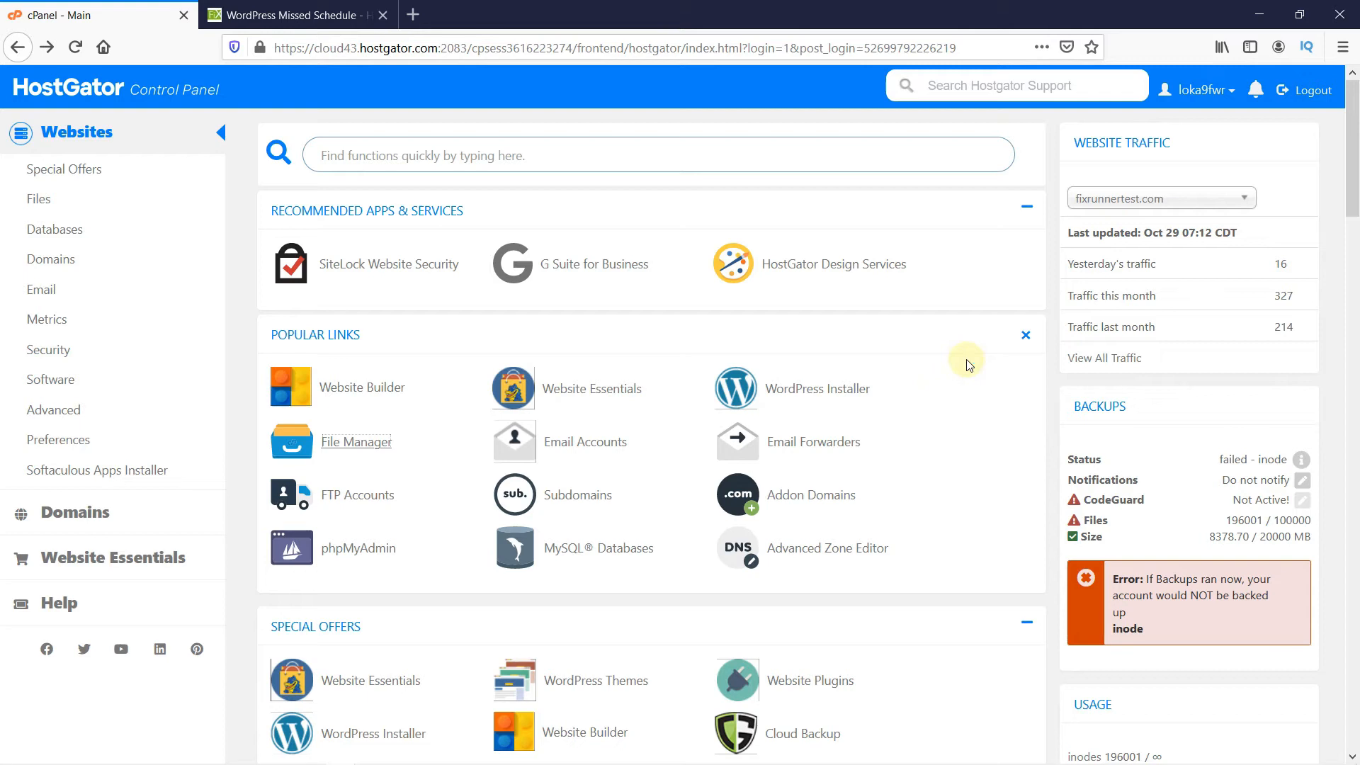
mouse_move(388, 449)
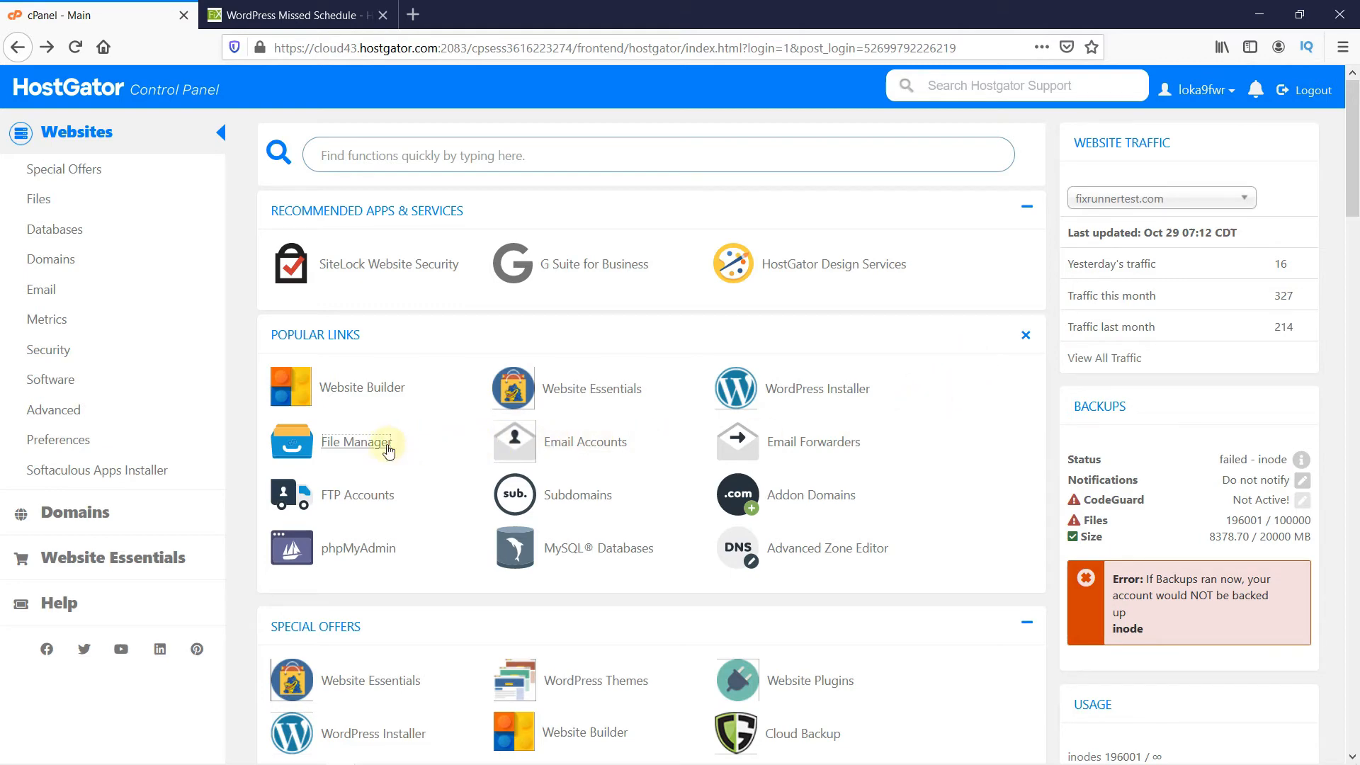
Step: Launch File Manager from the cPanel home's Popular Links
left_click(357, 442)
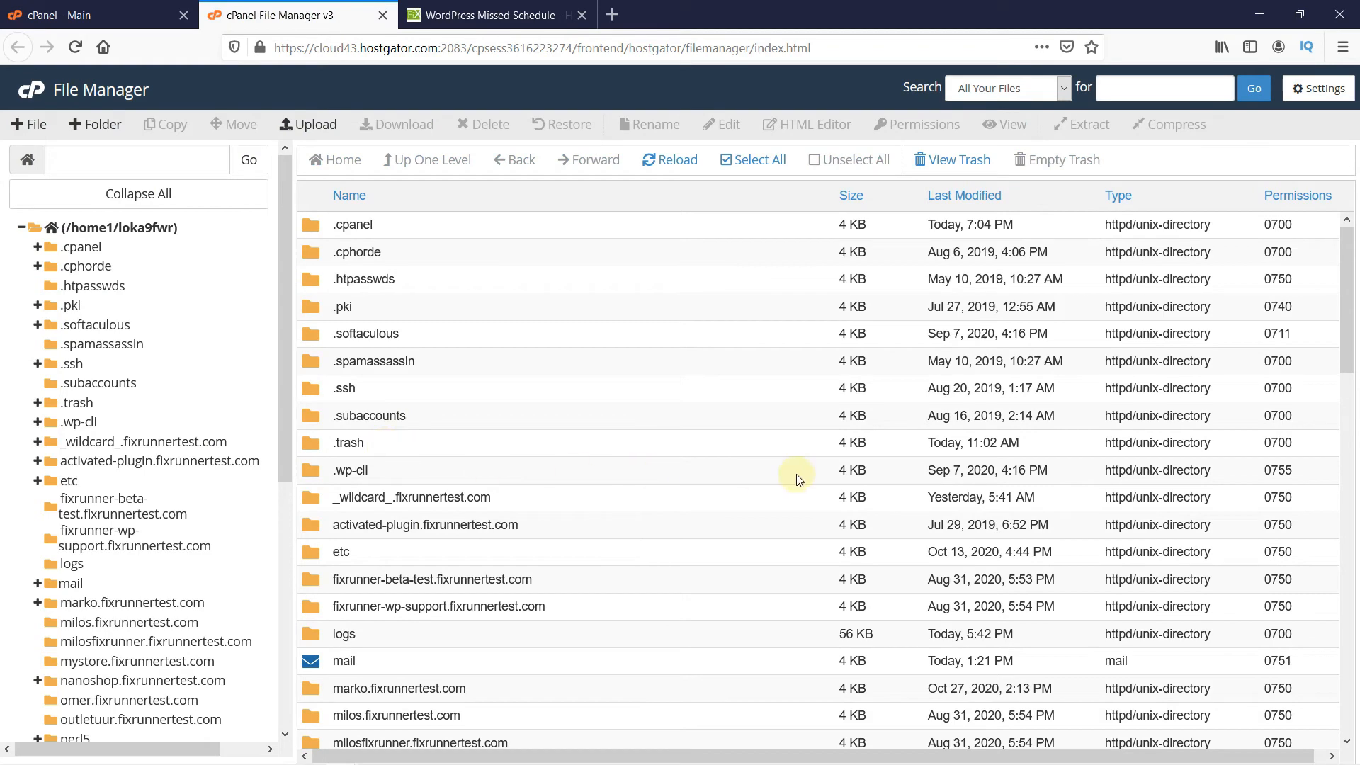
Step: Enter the tracking.fixrunnertest.com folder in the home directory listing
scroll("down", 3)
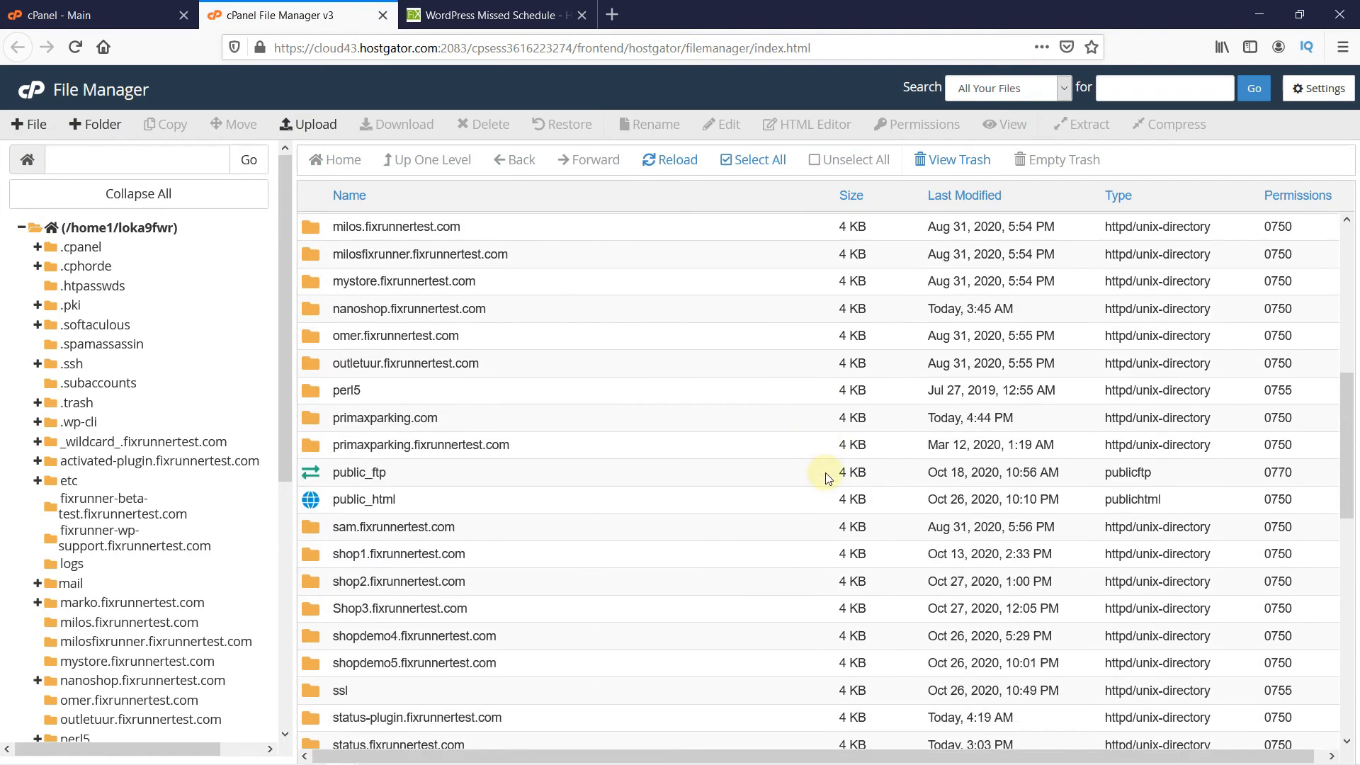
scroll("down", 3)
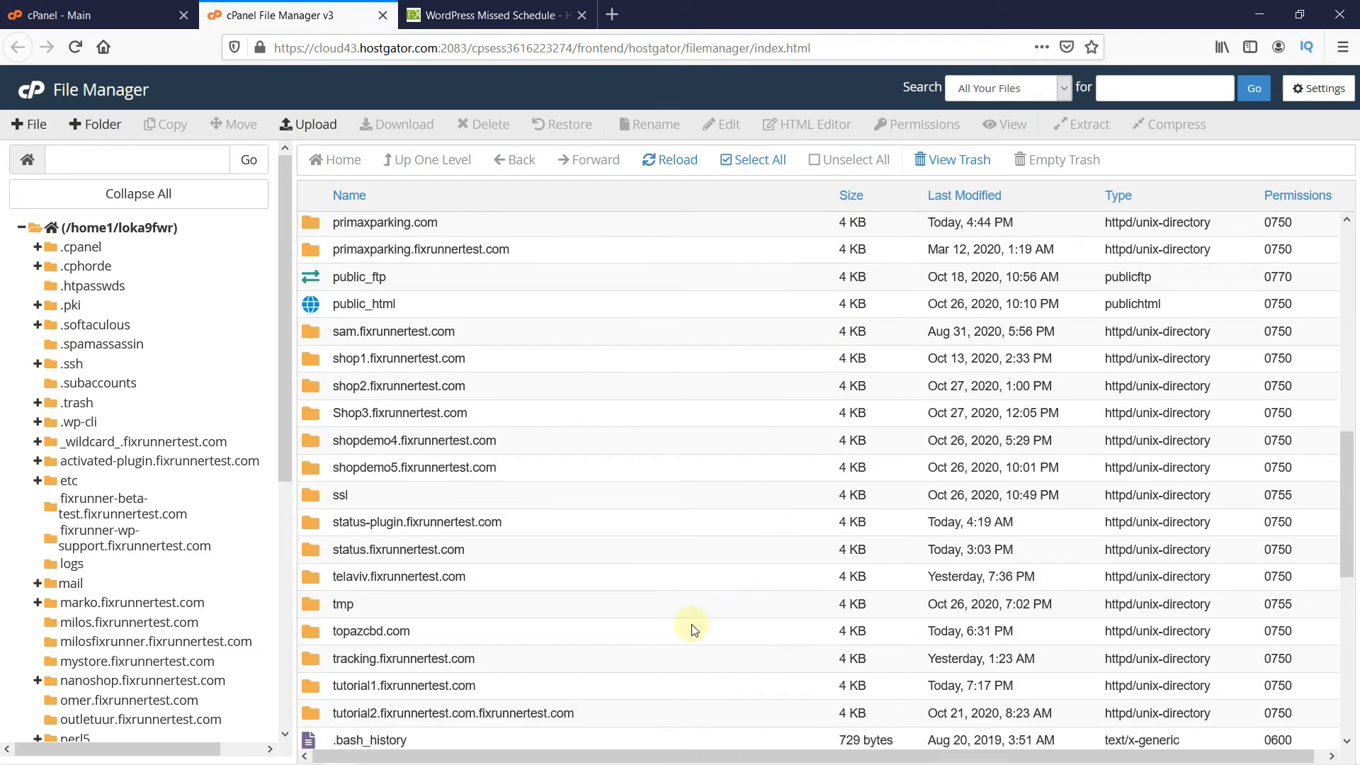
mouse_move(372, 663)
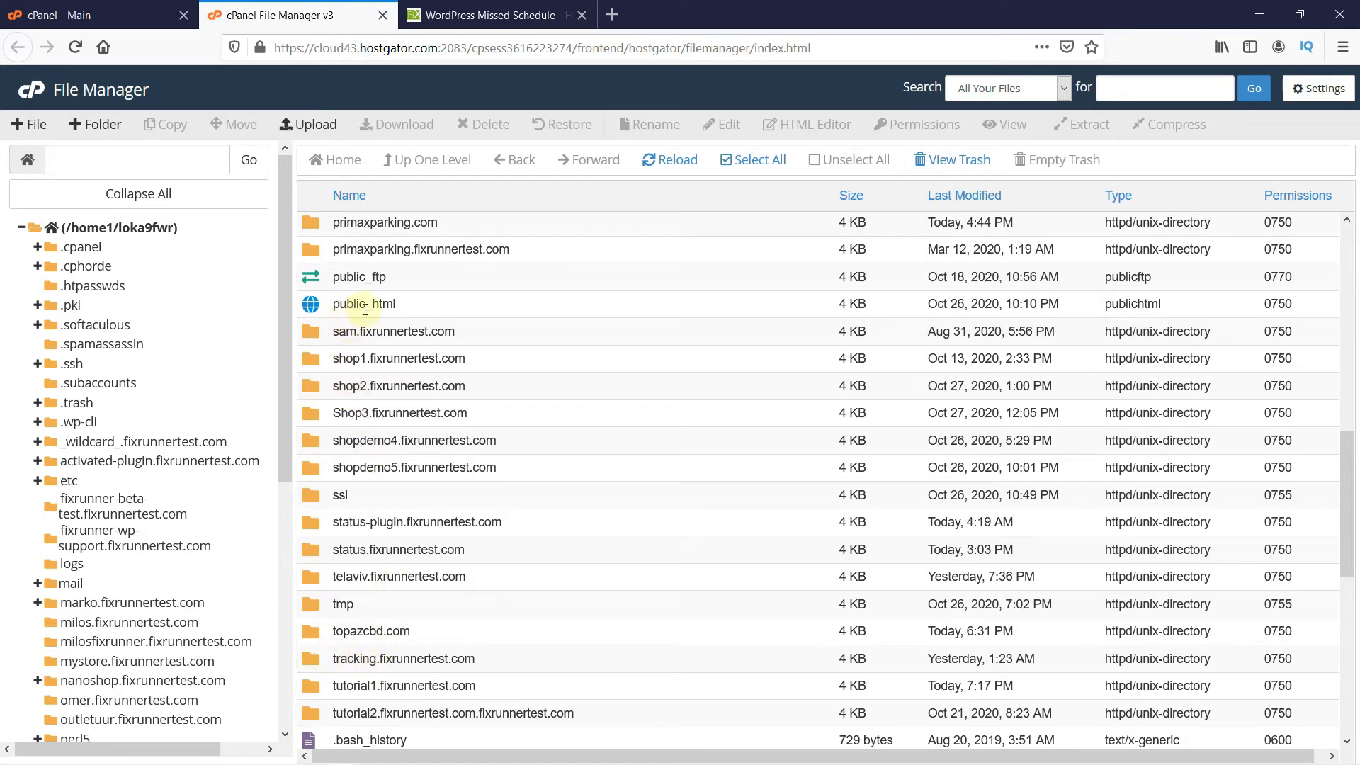
mouse_move(362, 303)
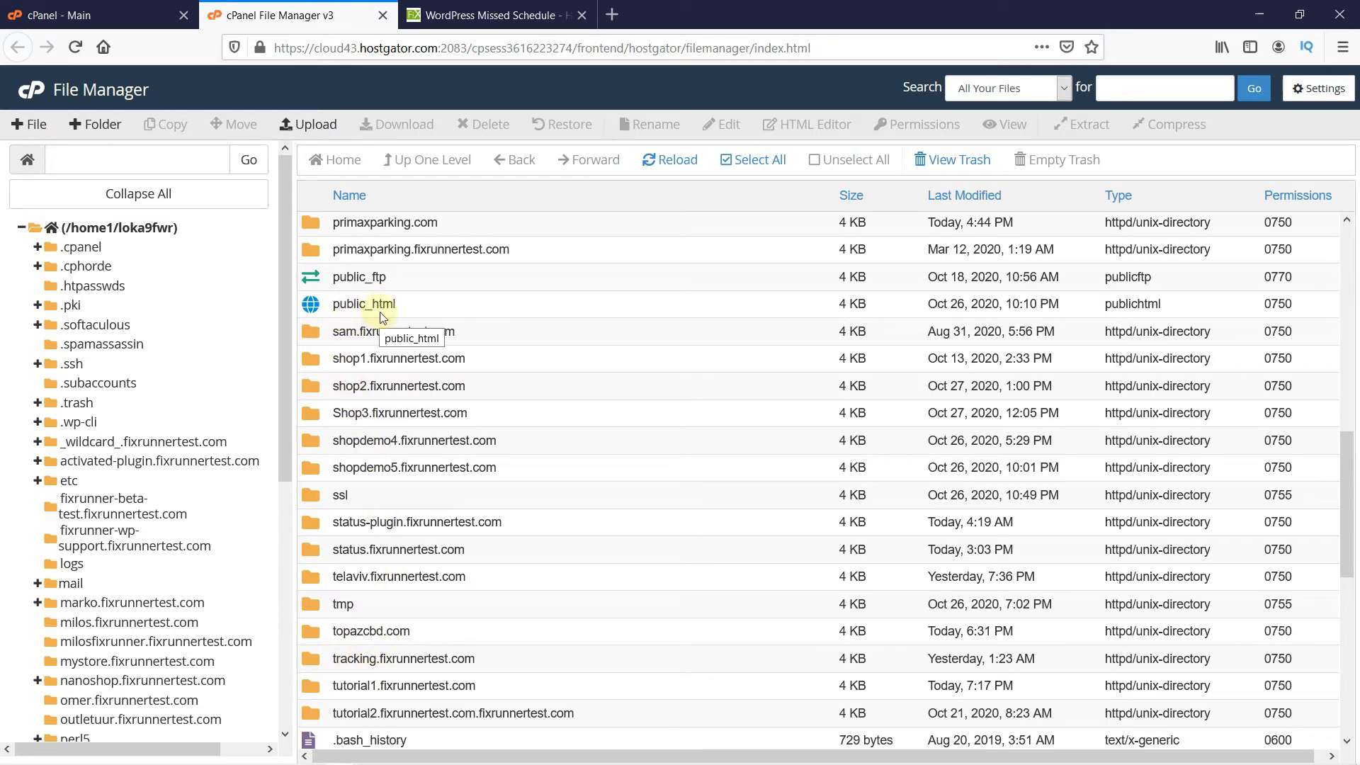
mouse_move(319, 663)
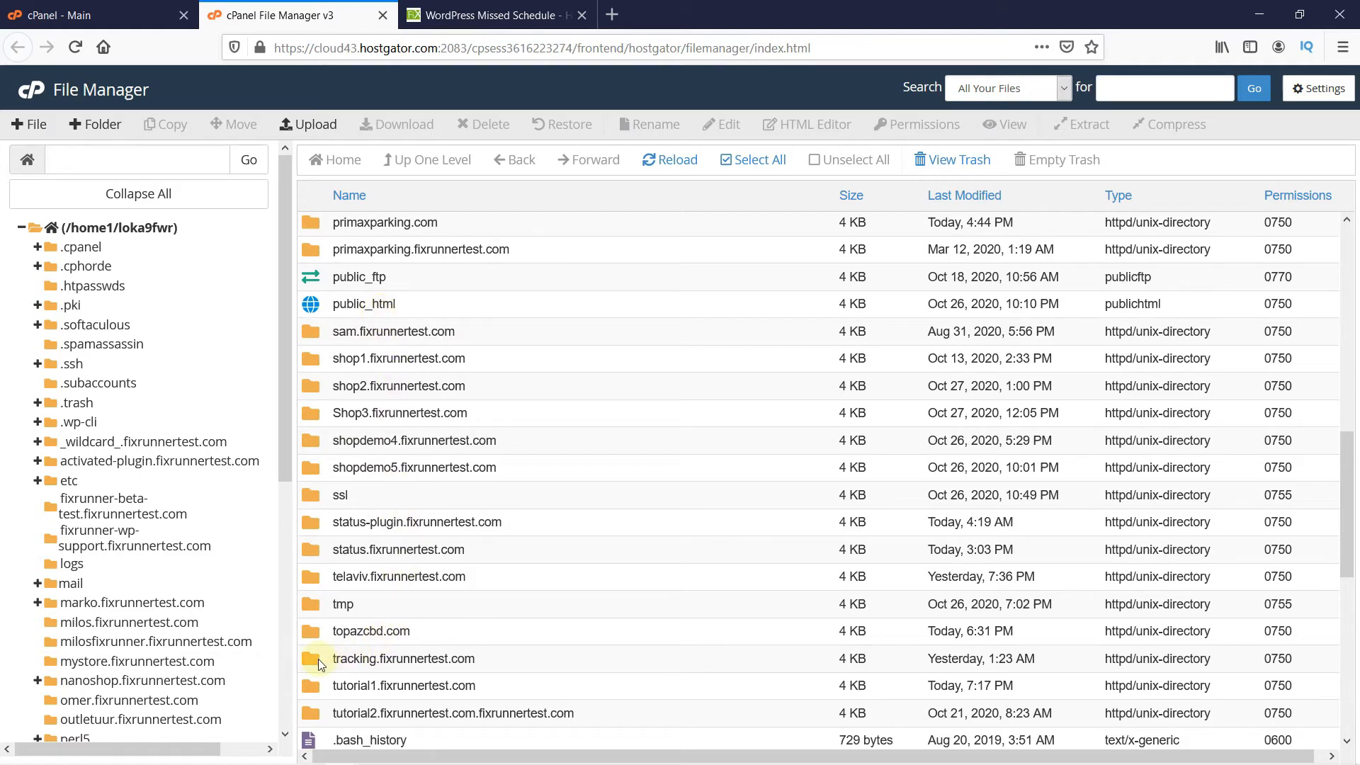
double_click(404, 658)
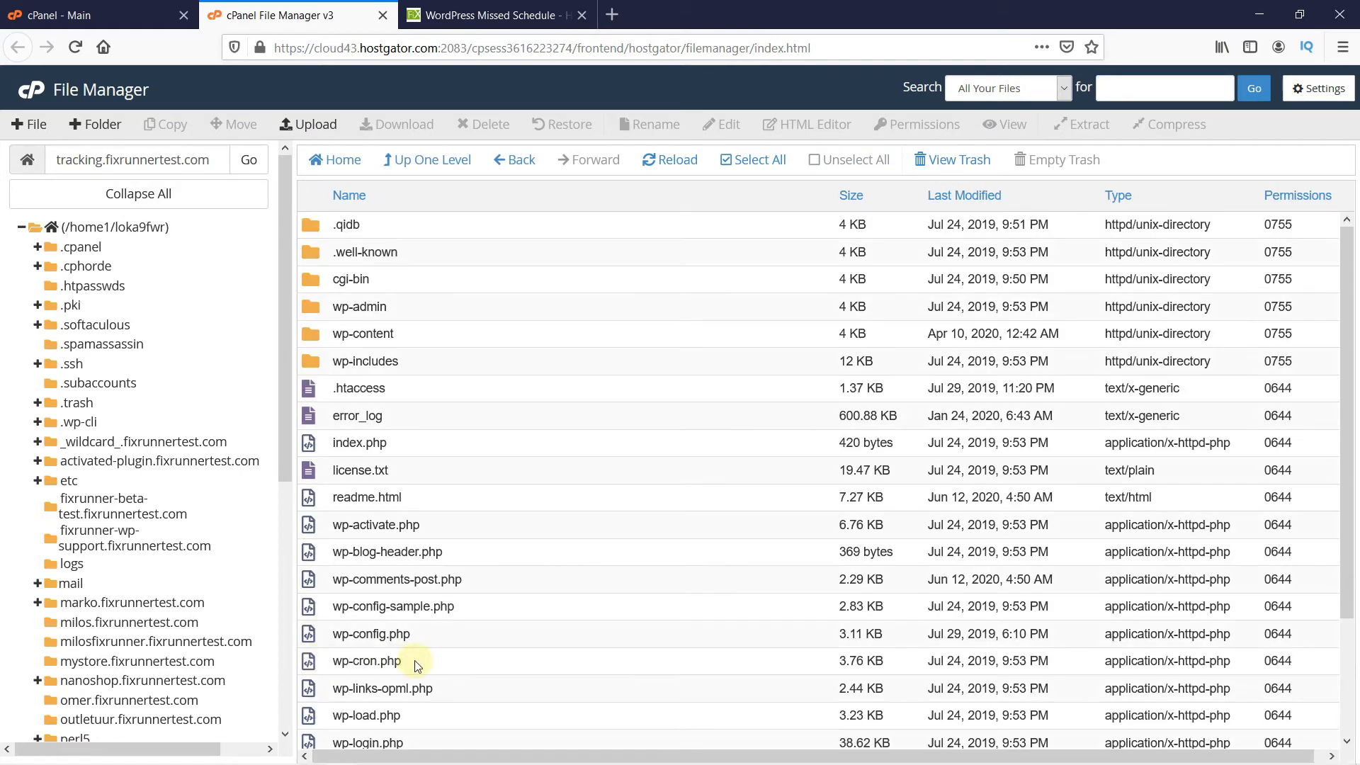
mouse_move(347, 649)
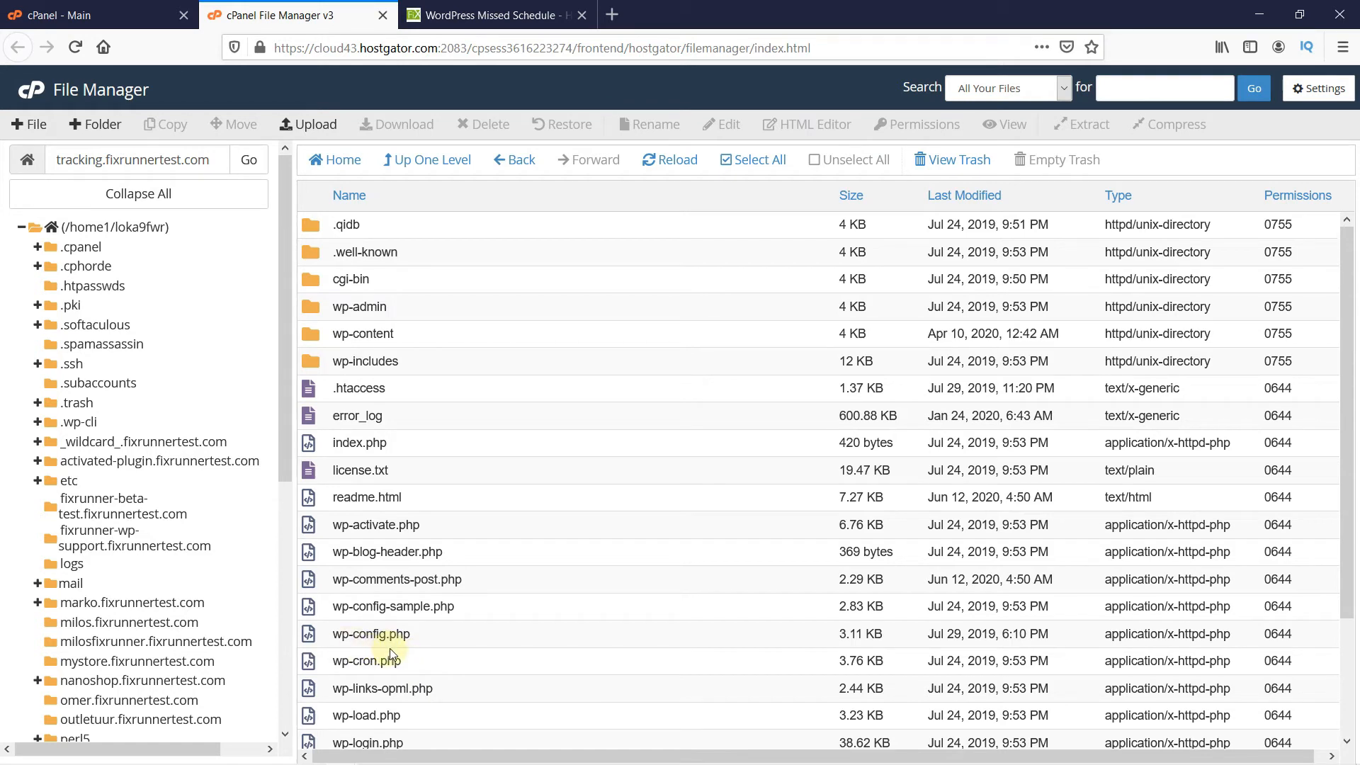
Step: Edit wp-config.php in the code editor and scroll to its final lines
right_click(369, 633)
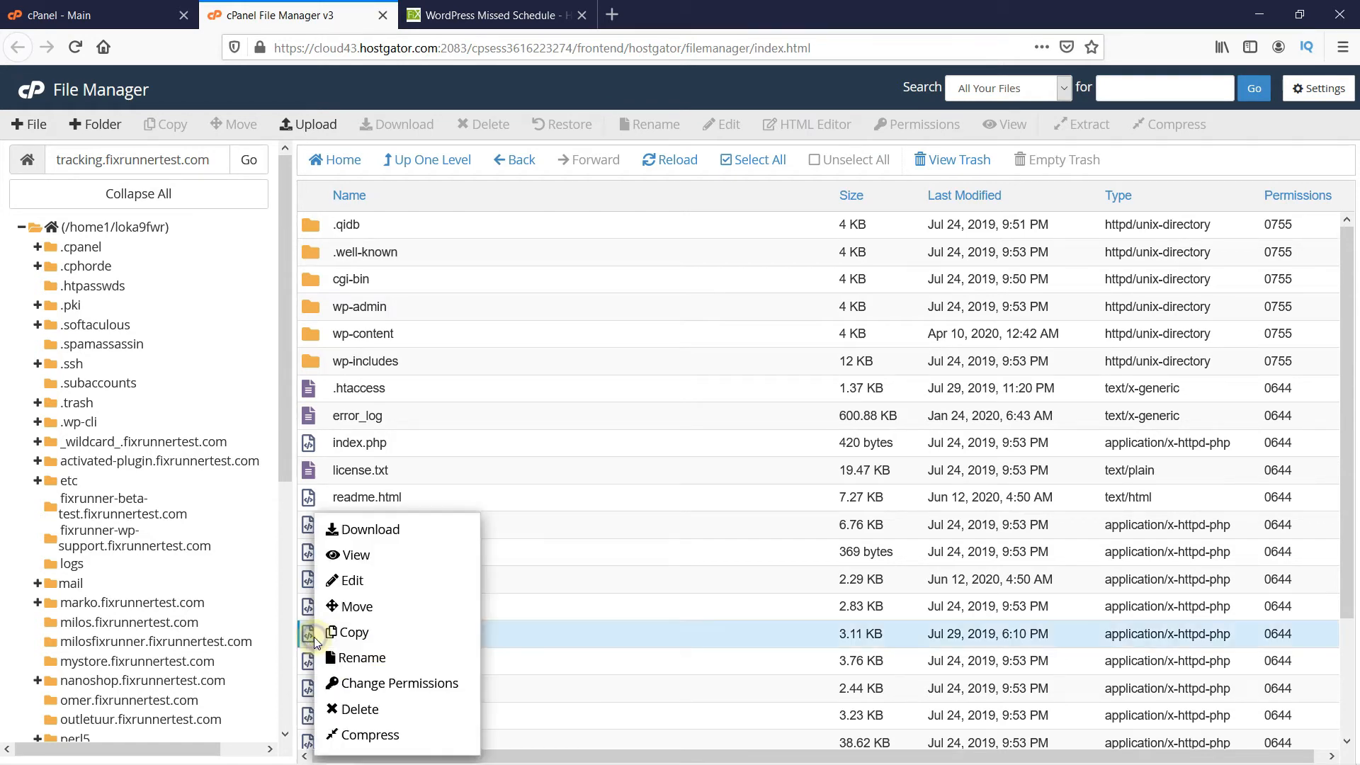
mouse_move(353, 580)
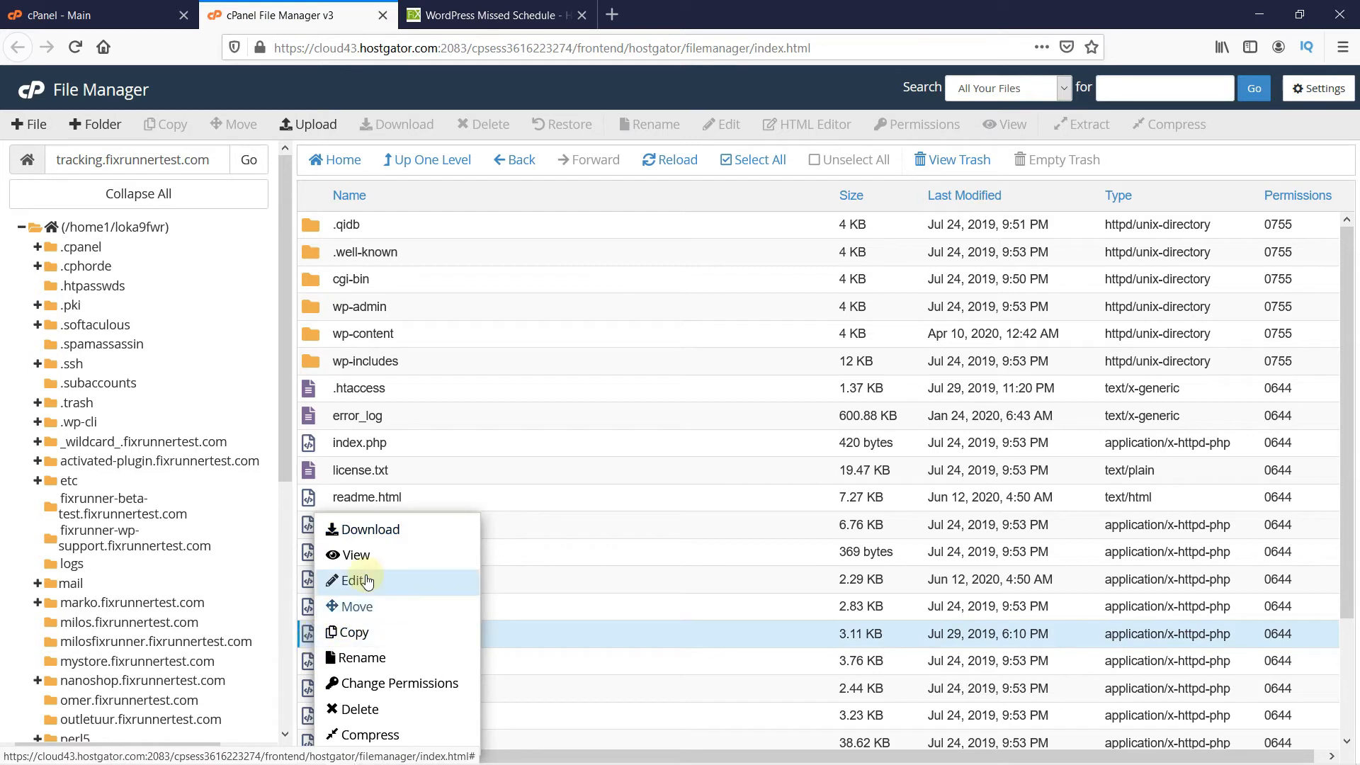
mouse_move(375, 543)
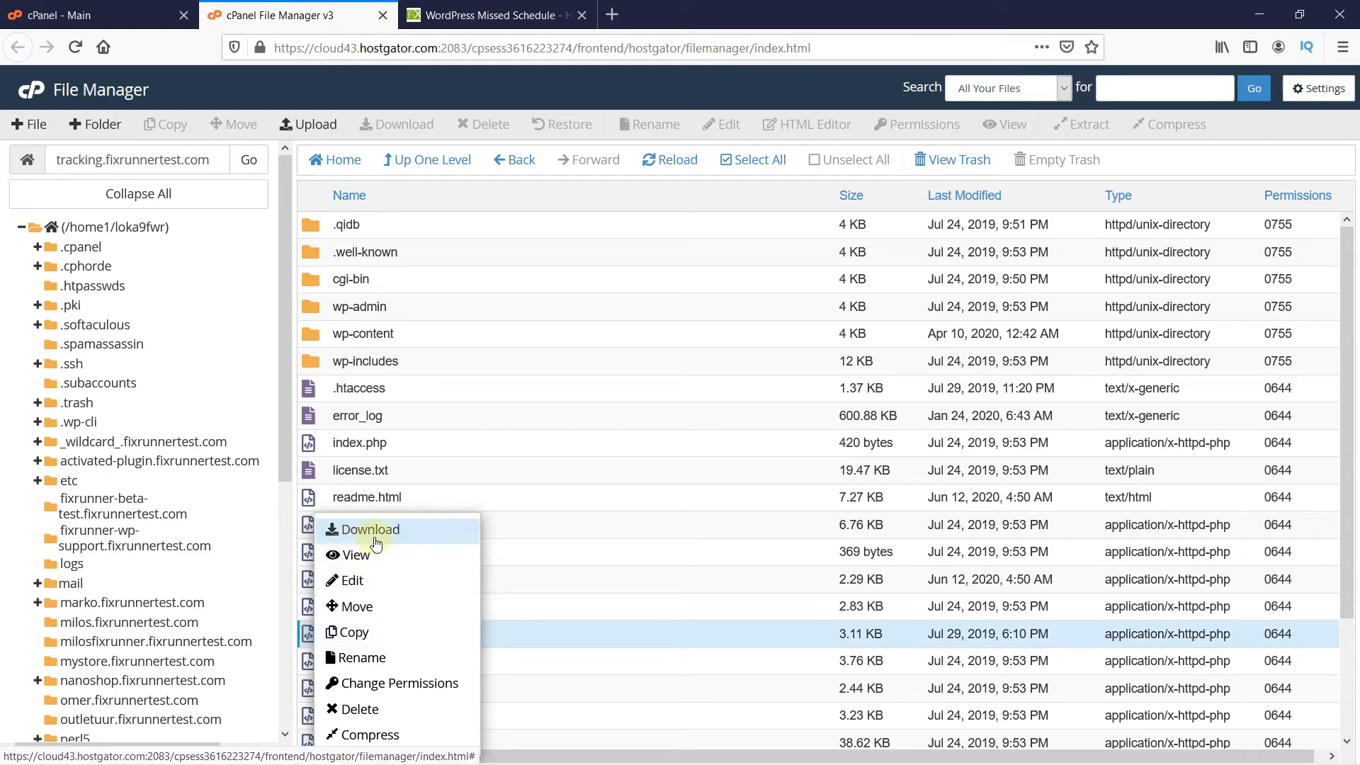
mouse_move(373, 581)
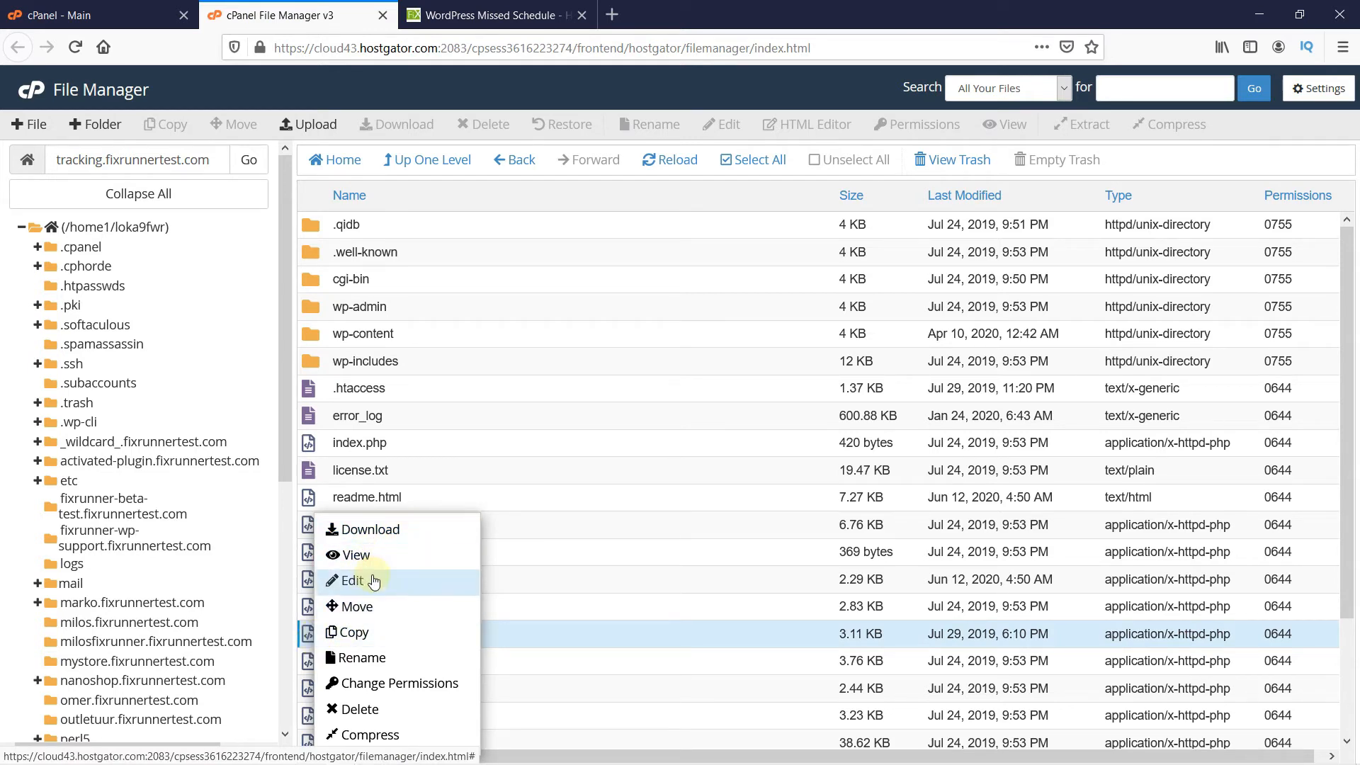
left_click(352, 580)
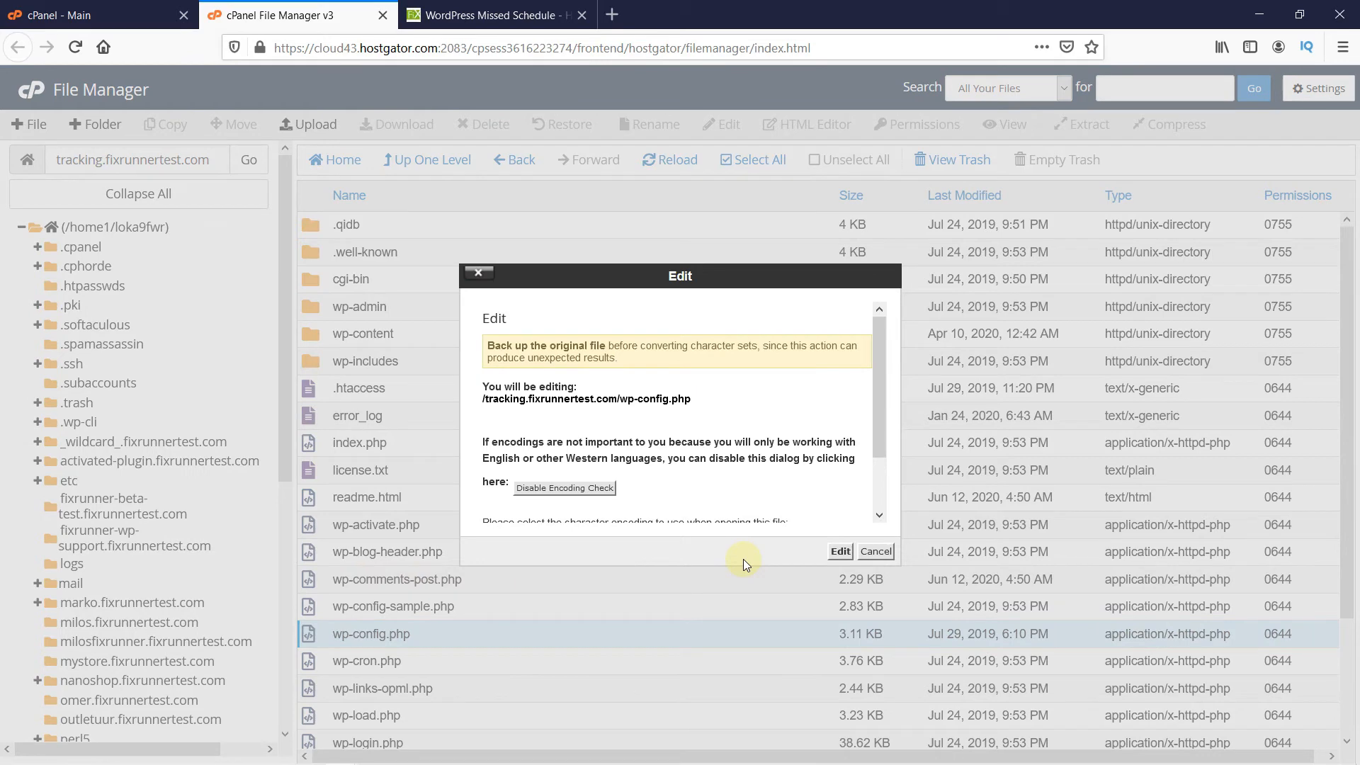
left_click(838, 551)
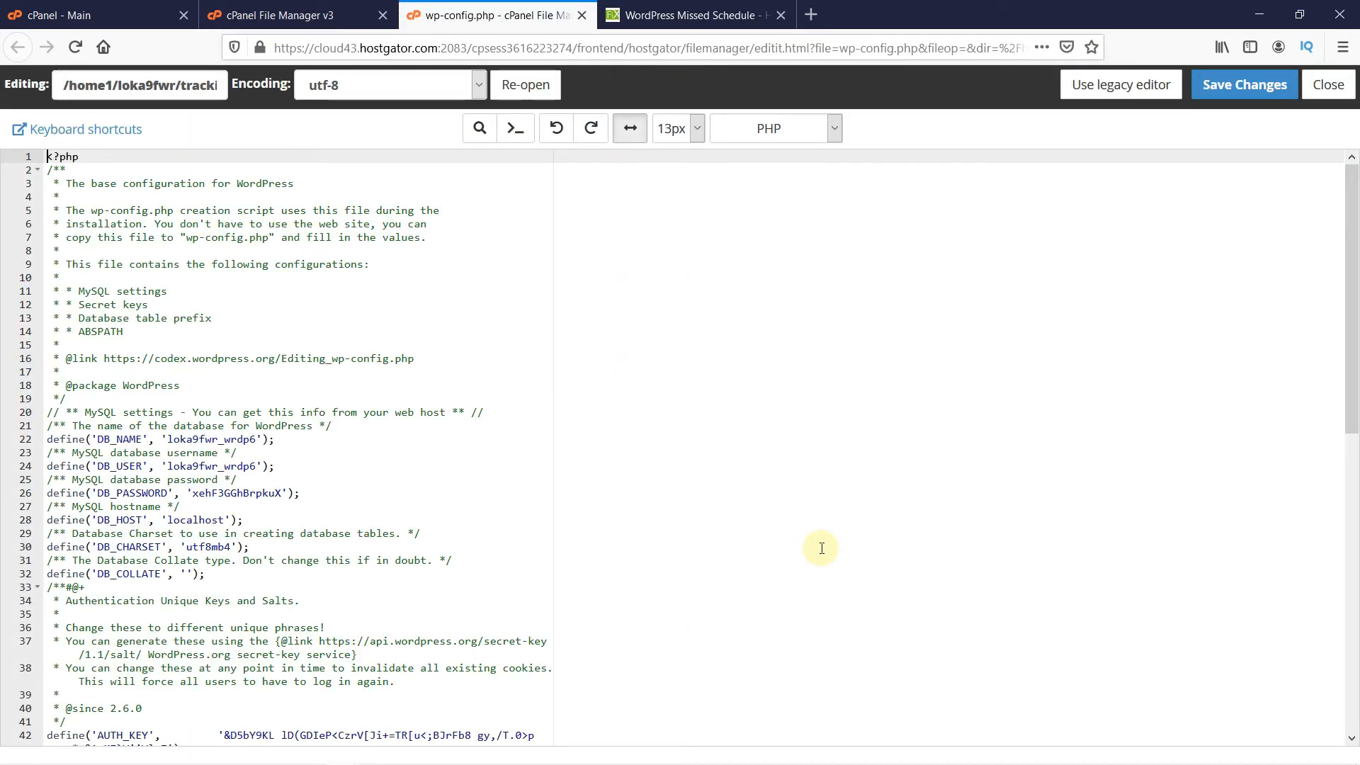
scroll("down", 3)
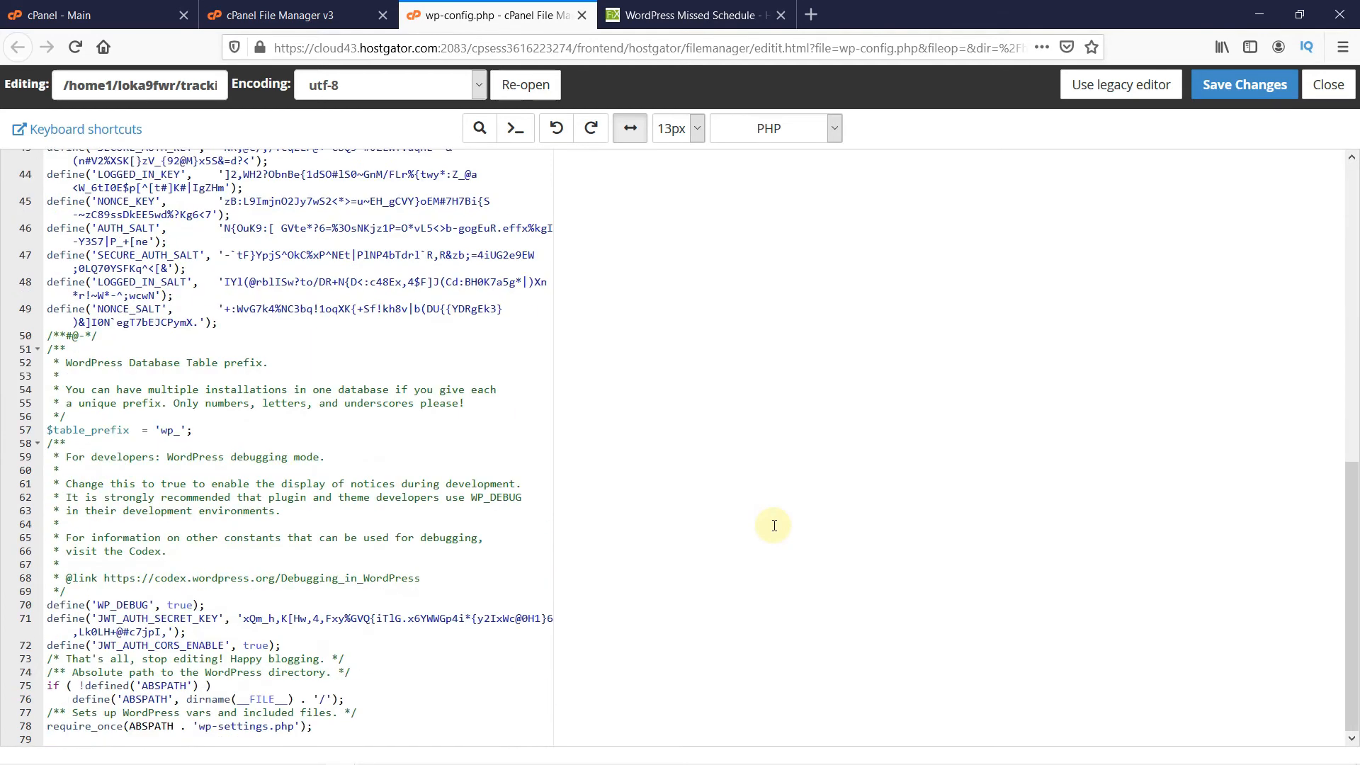
mouse_move(694, 15)
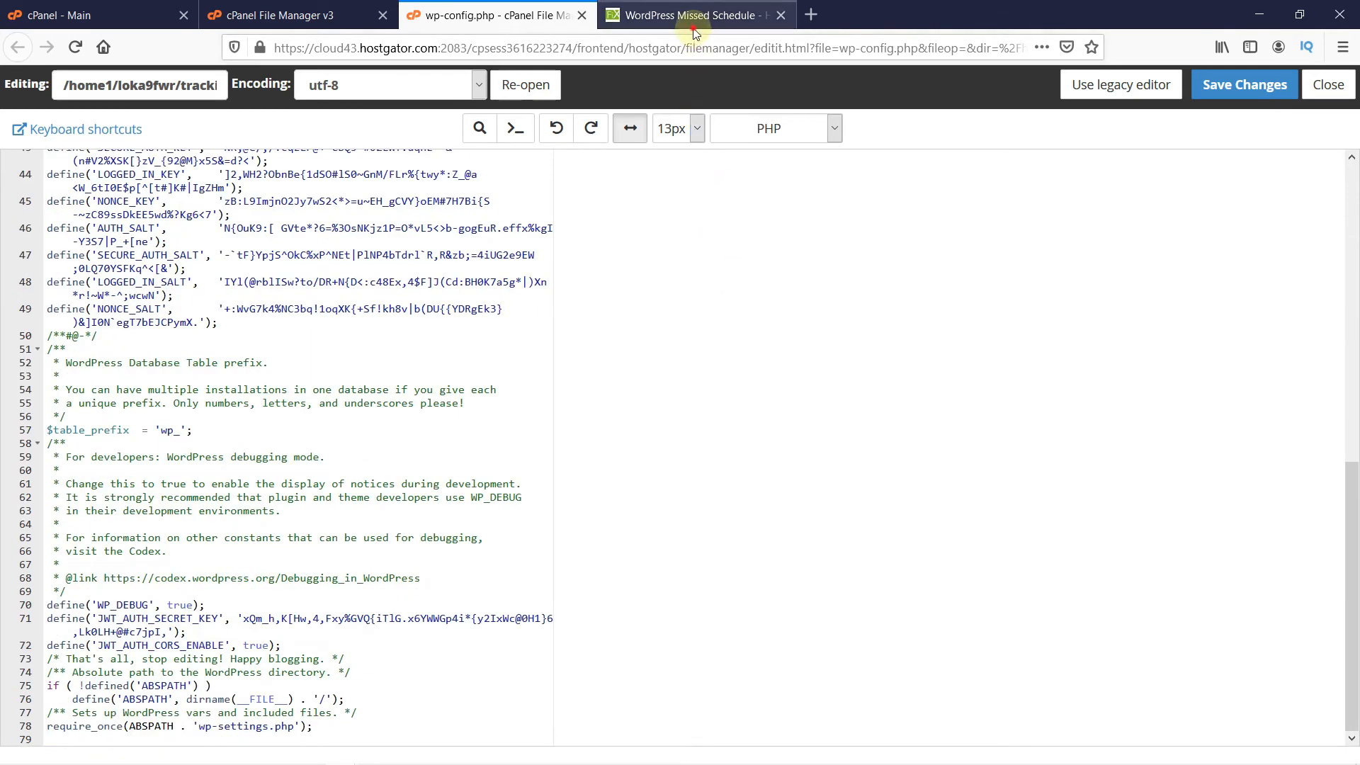
Step: Copy the define('DISABLE_WP_CRON', true); line from the tutorial and return to the editor
left_click(691, 14)
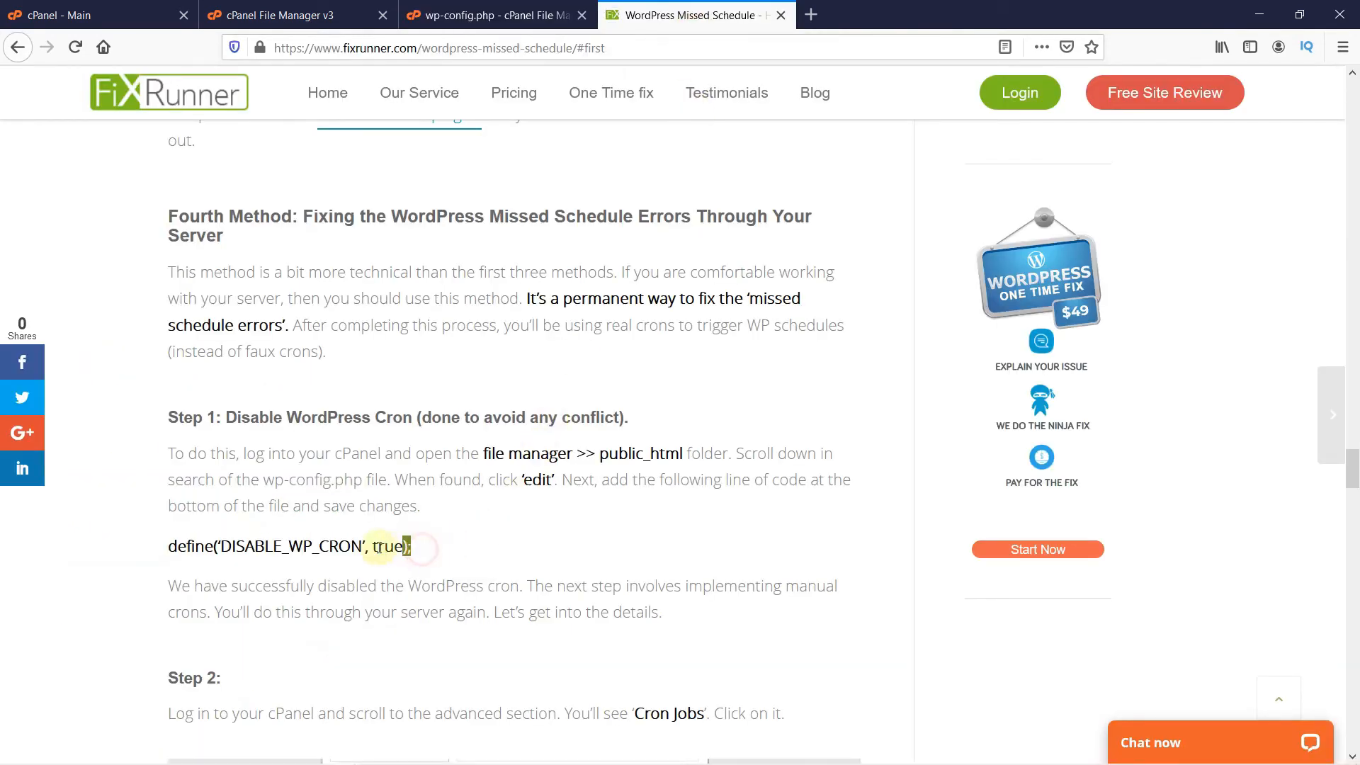
triple_click(289, 546)
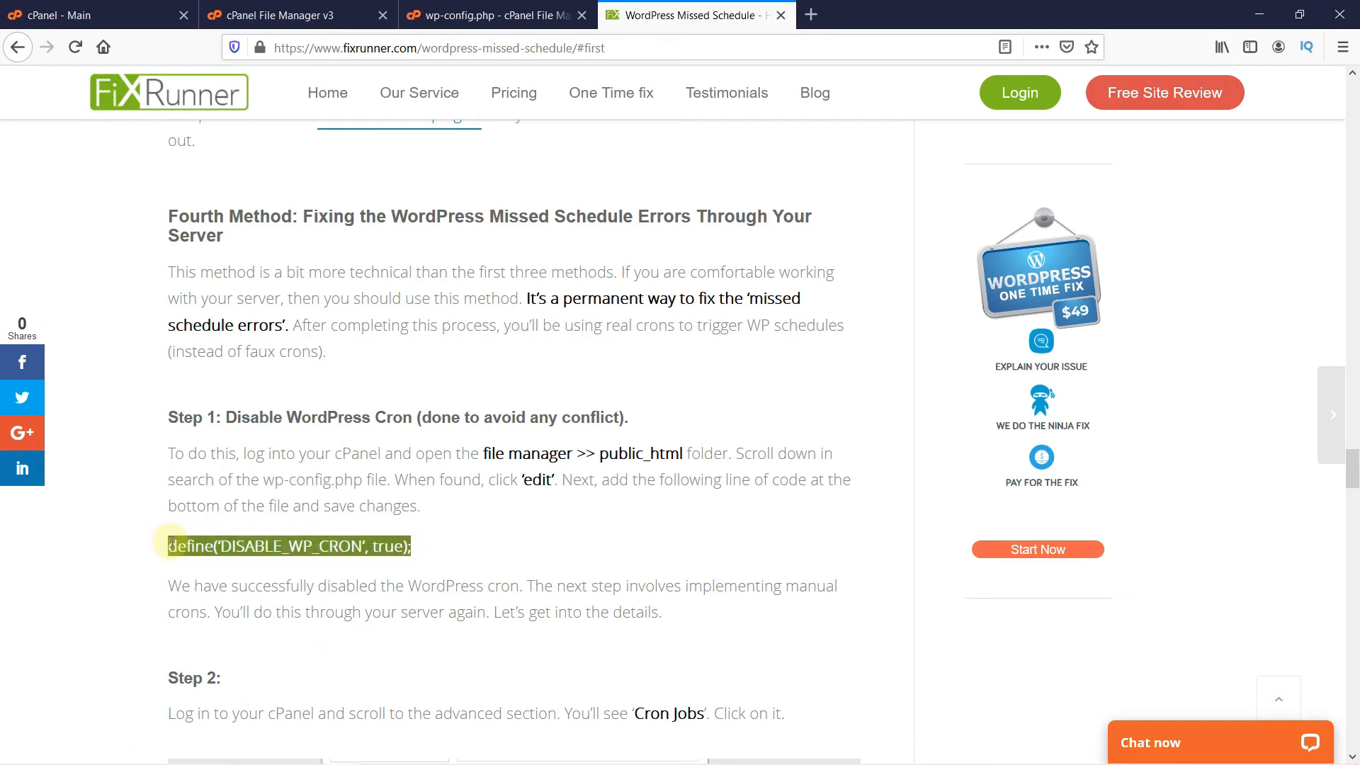
left_click(462, 548)
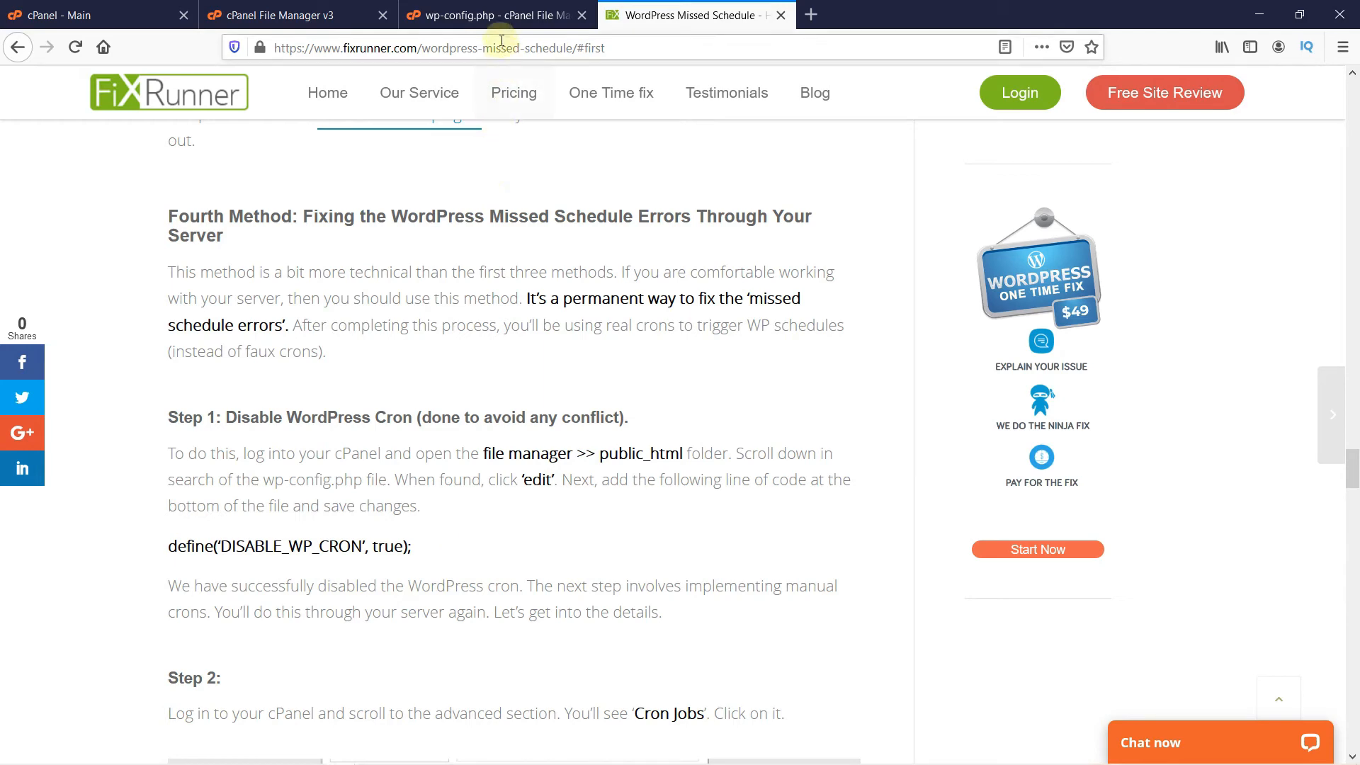
left_click(469, 14)
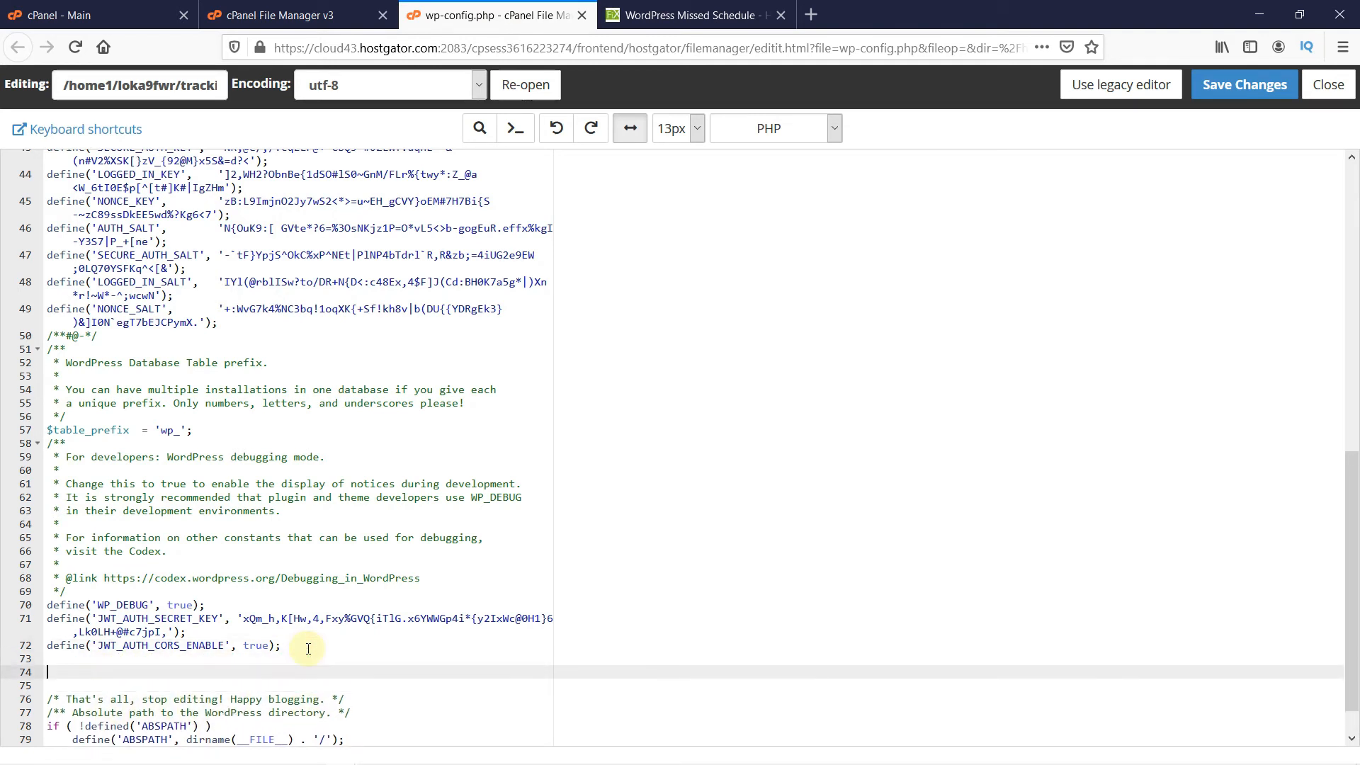
Step: Add define('DISABLE_WP_CRON', true); to wp-config.php, save changes, and close the editor
type("define('DISABLE_WP_CRON', true);")
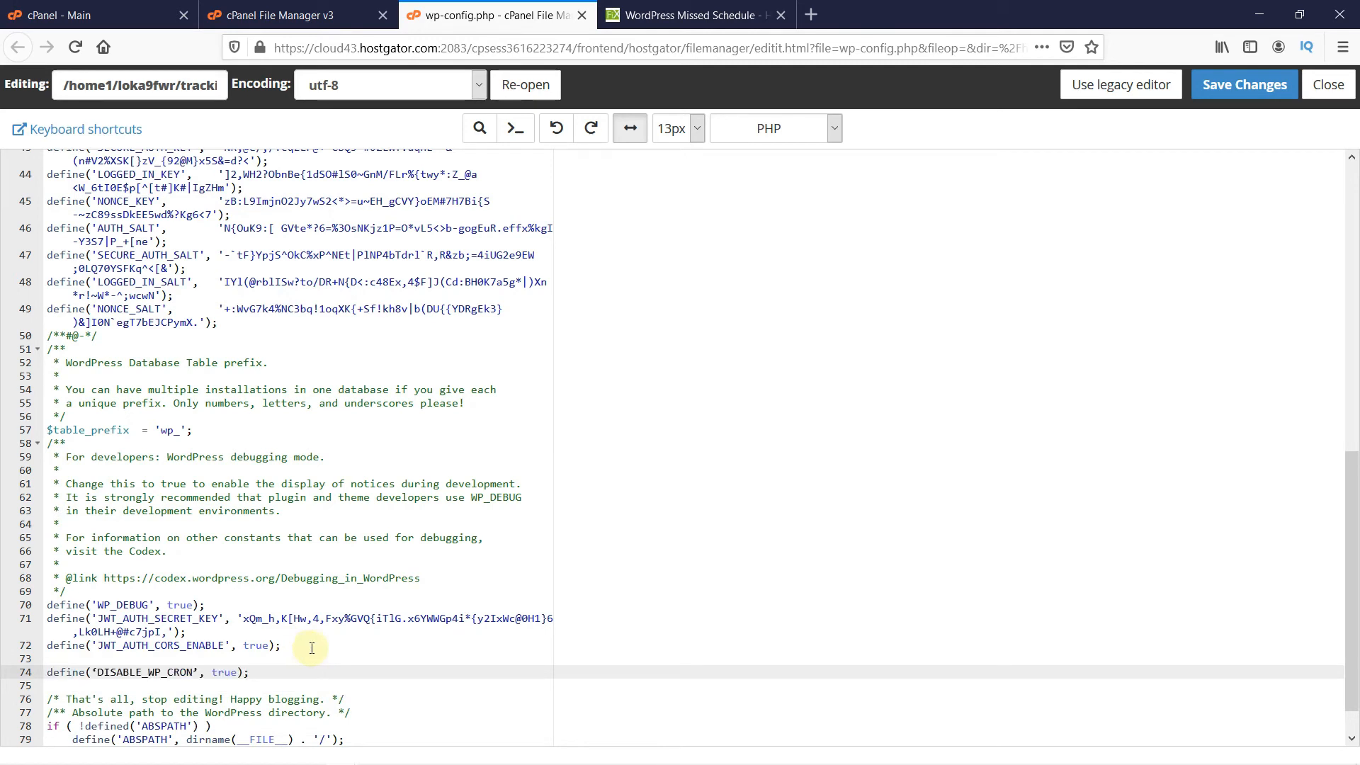
mouse_move(887, 629)
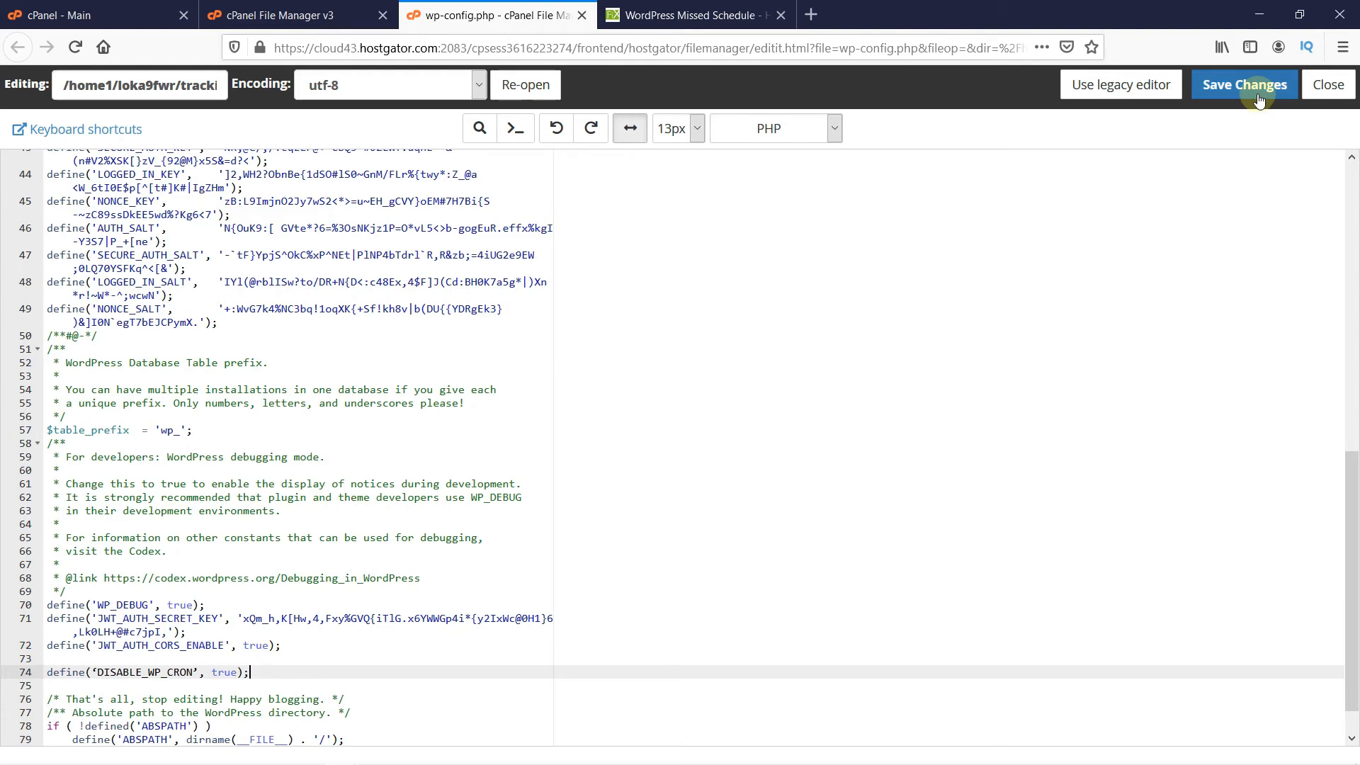
left_click(1243, 83)
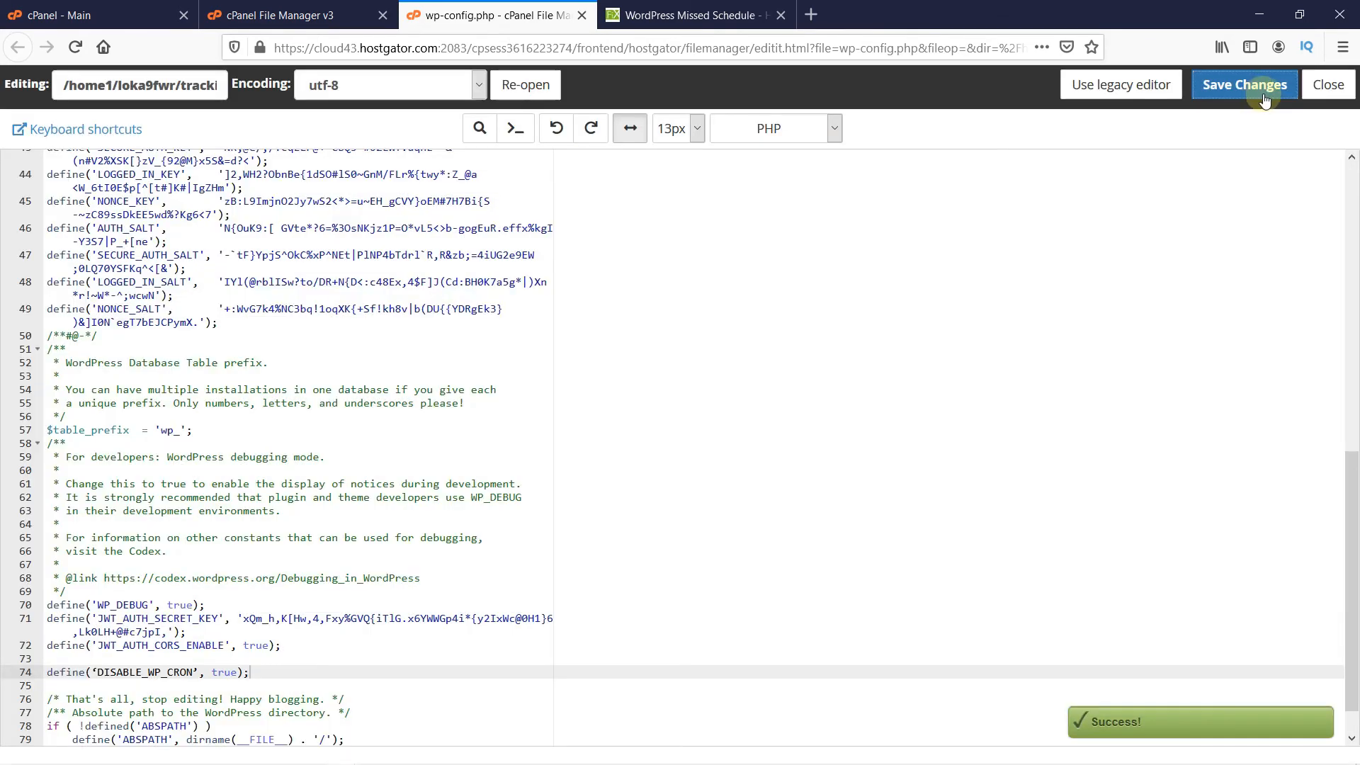
left_click(580, 14)
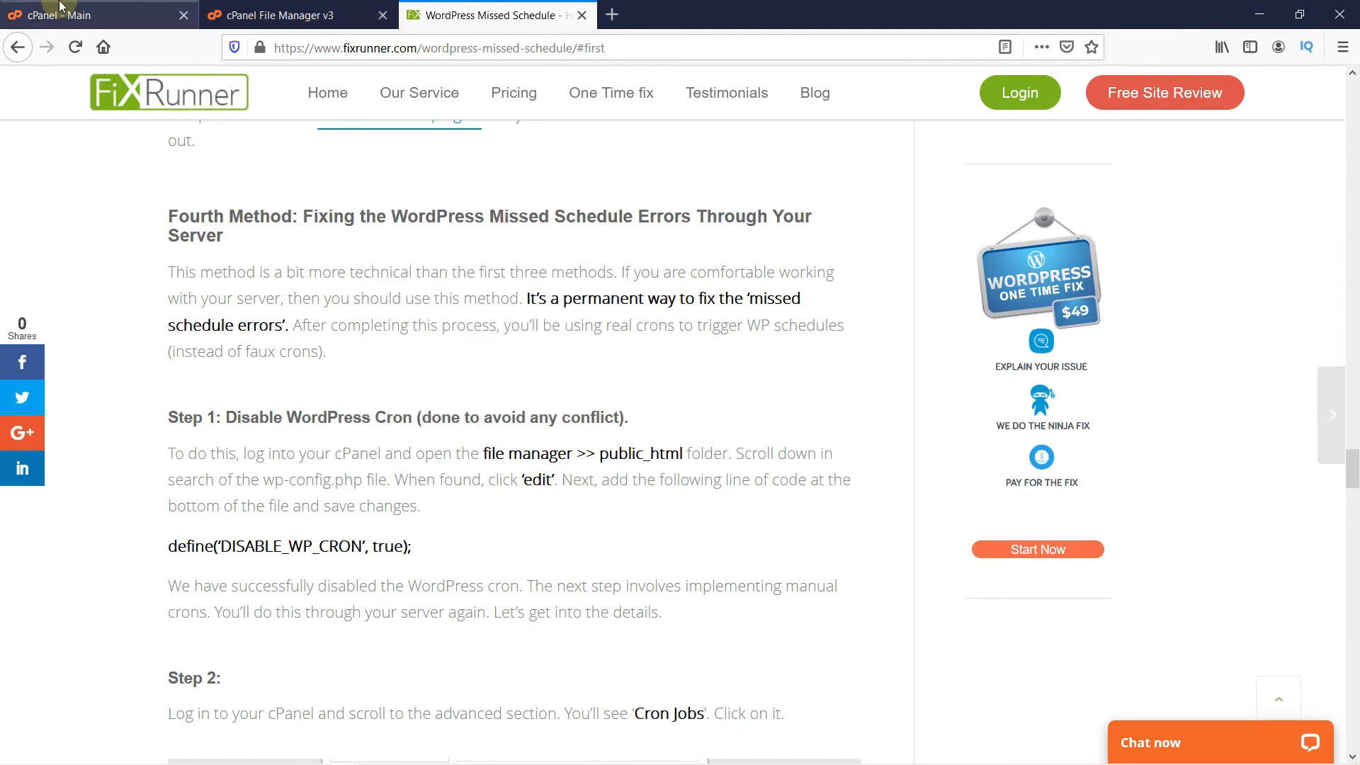
Step: Search the cPanel home for "cron jobs" to surface the Cron Jobs tool
left_click(95, 14)
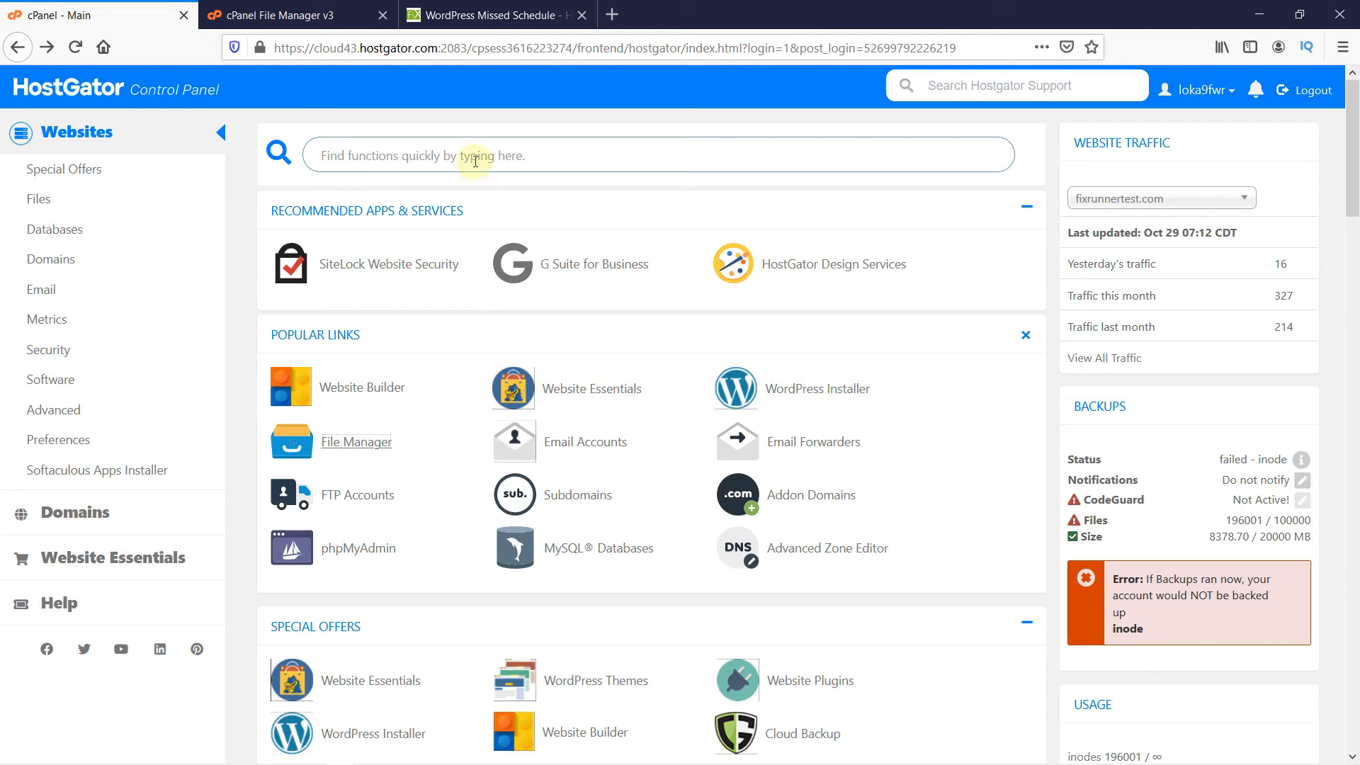
type("cron")
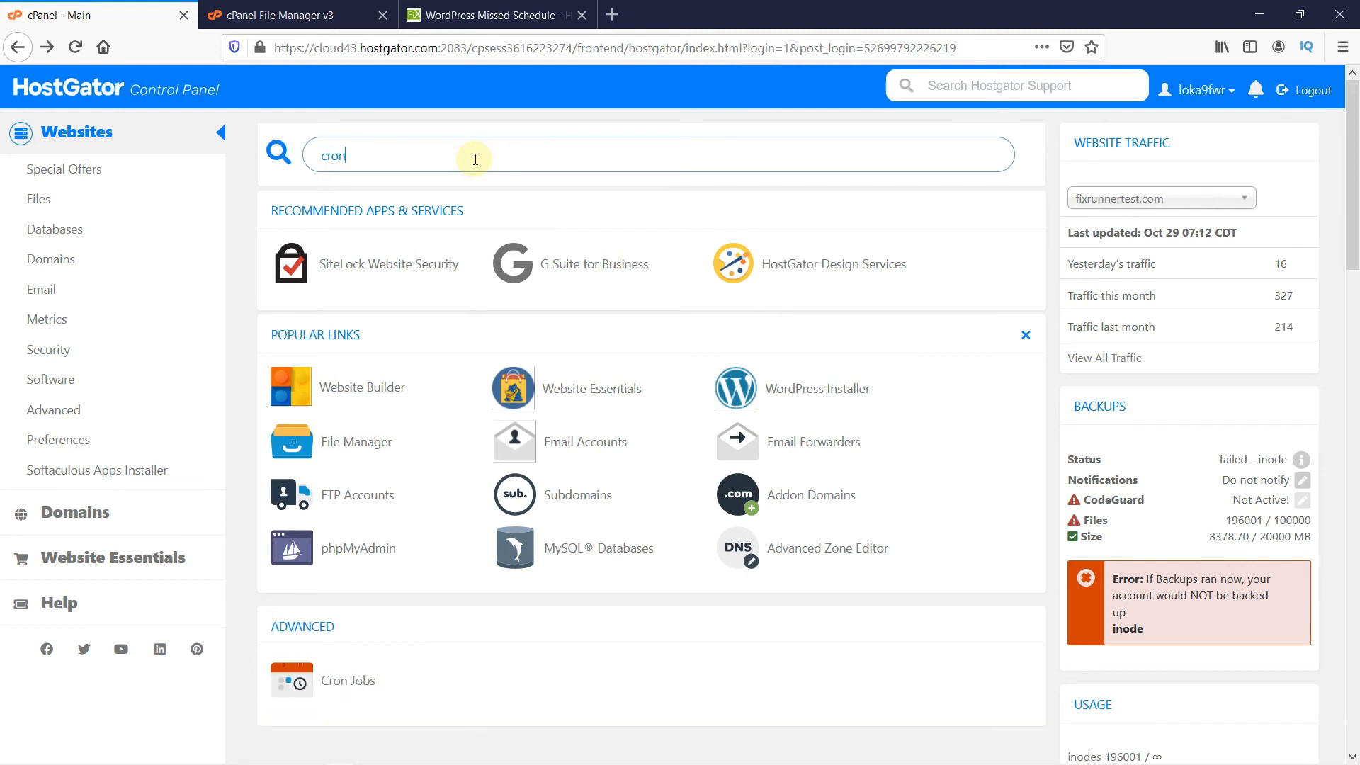
type("jobs")
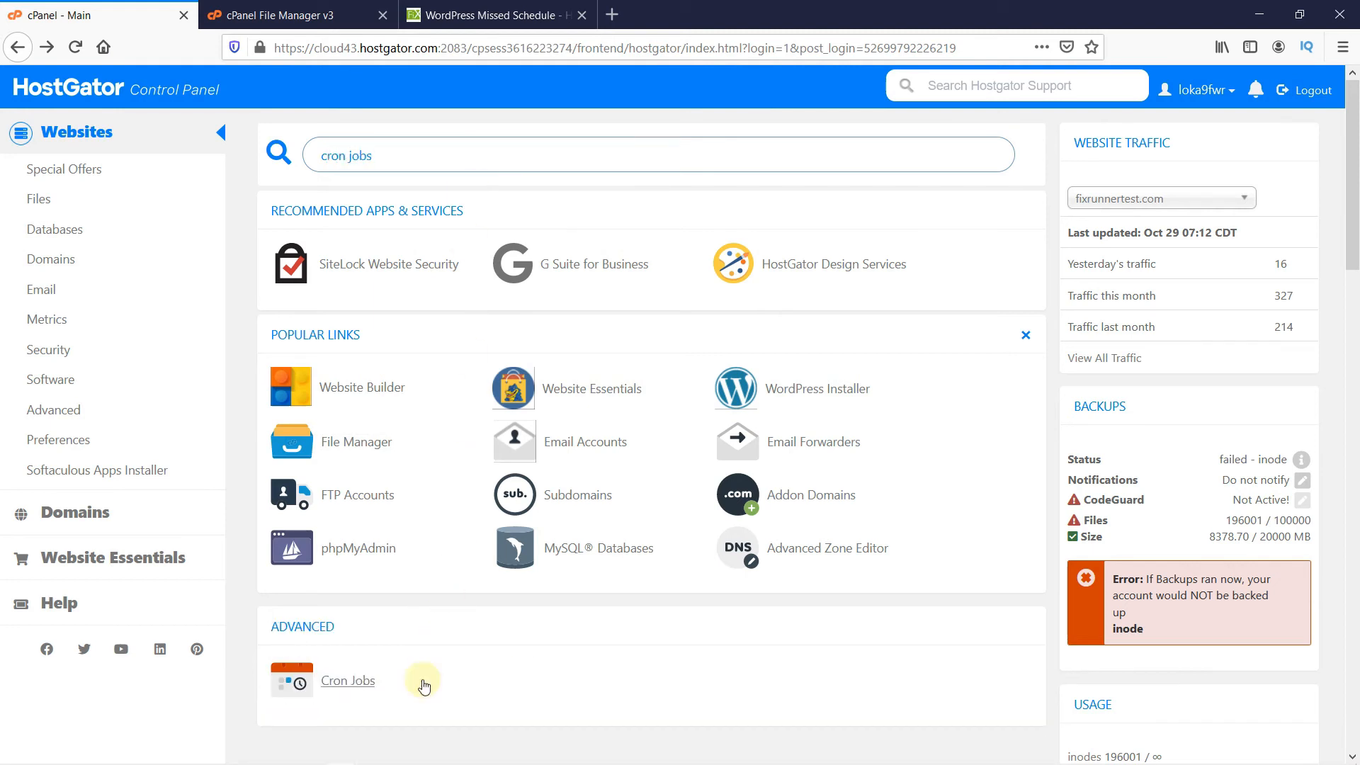
mouse_move(347, 680)
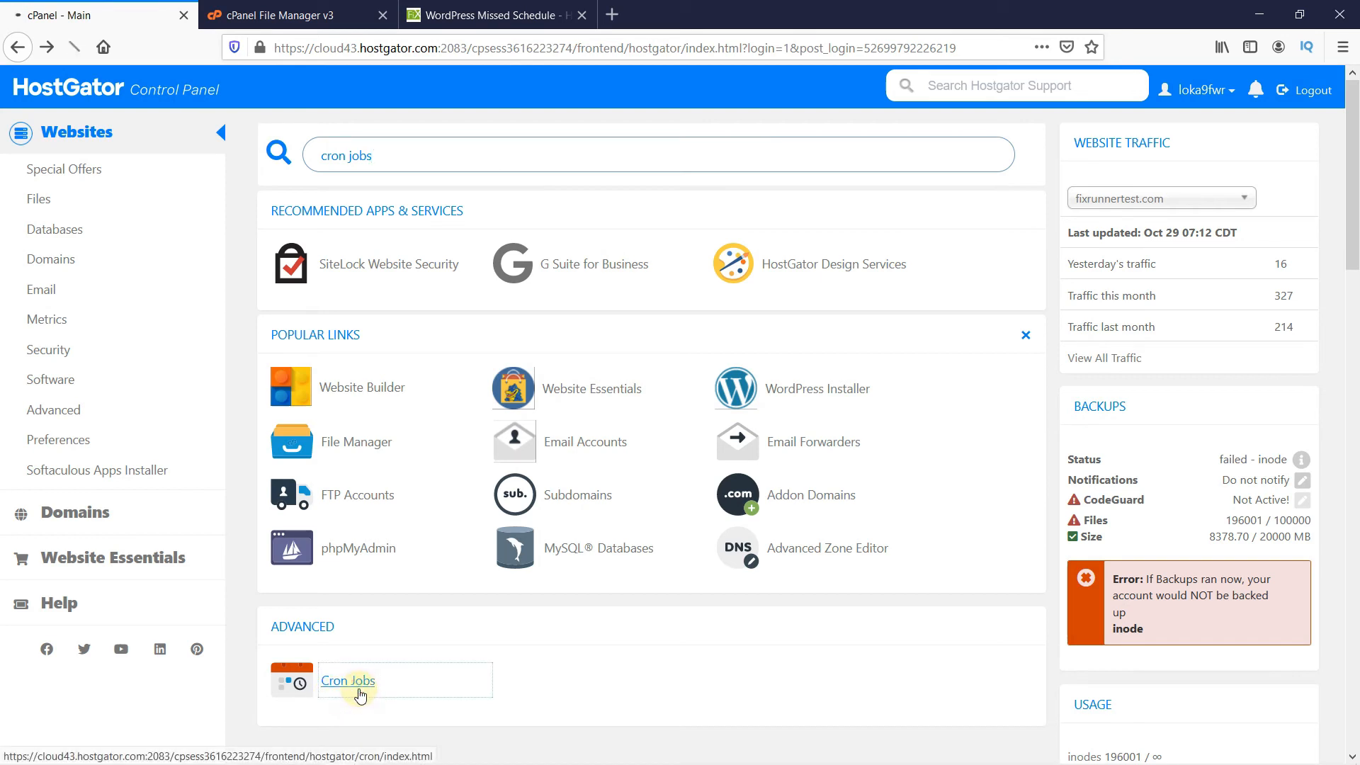
Step: On the Cron Jobs page, set the new job's Common Settings to Once Per Hour (0 * * * *)
left_click(347, 680)
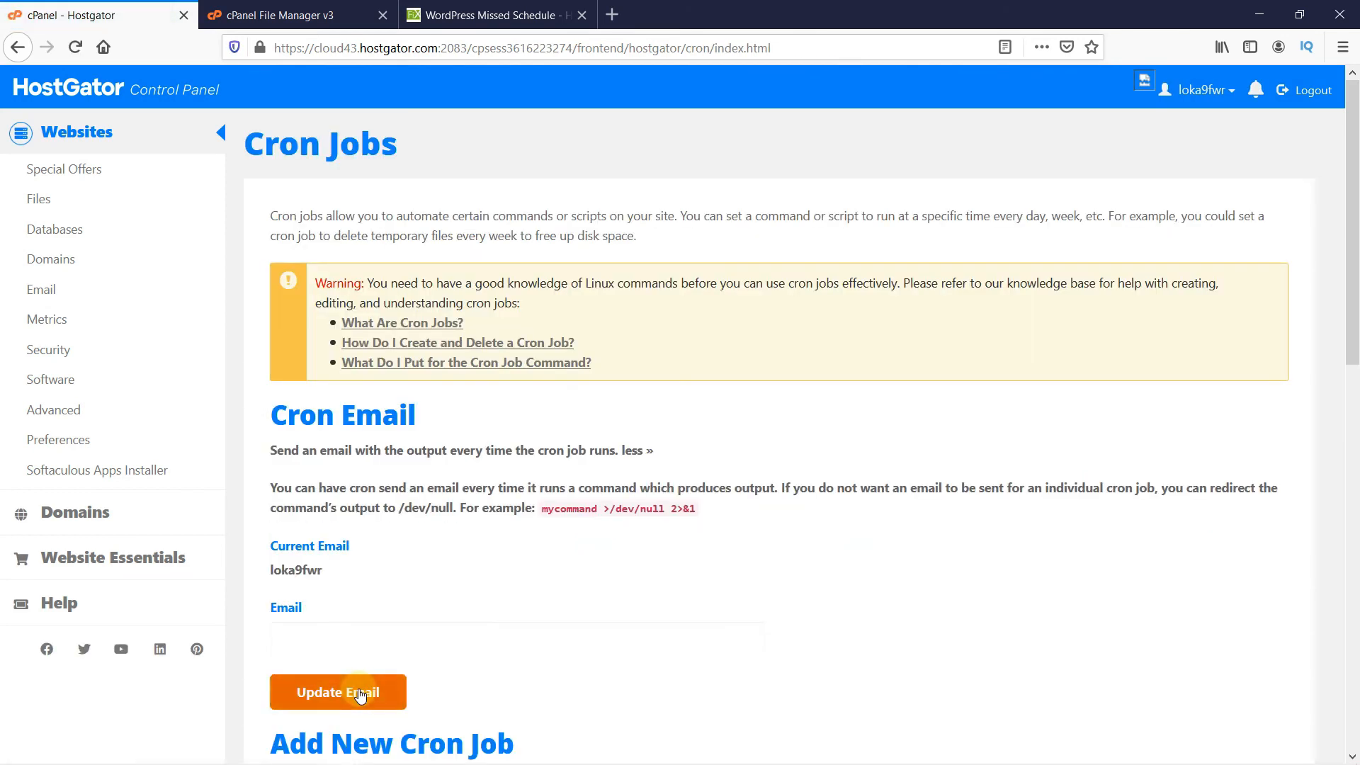
mouse_move(969, 605)
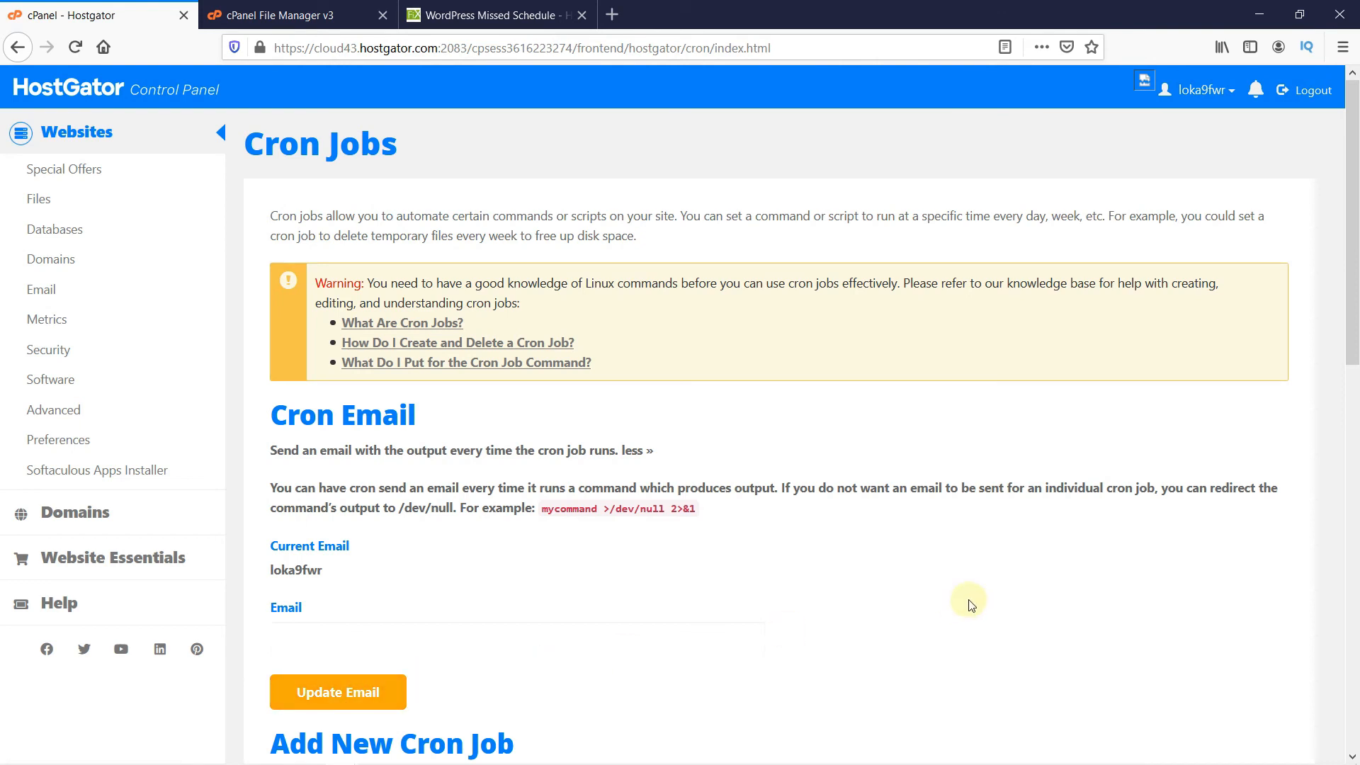
scroll("down", 3)
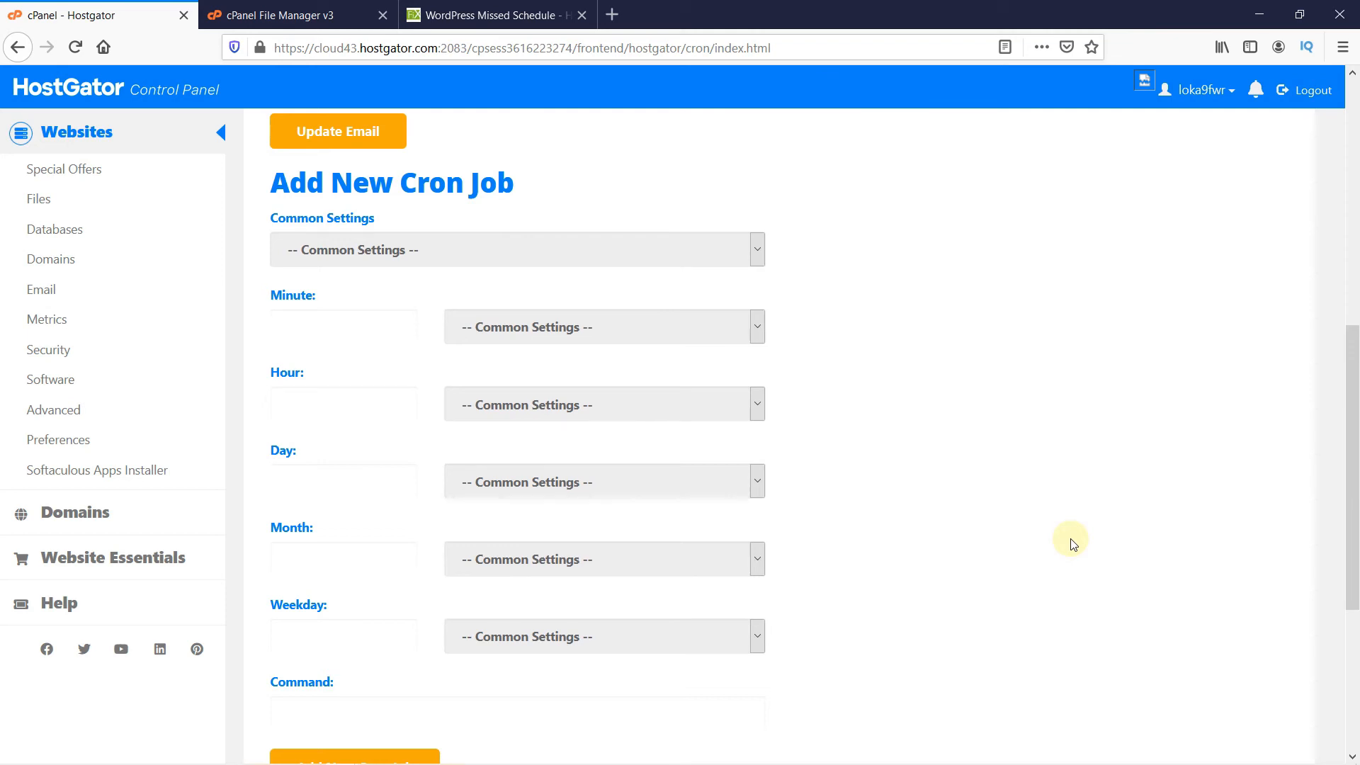
mouse_move(303, 234)
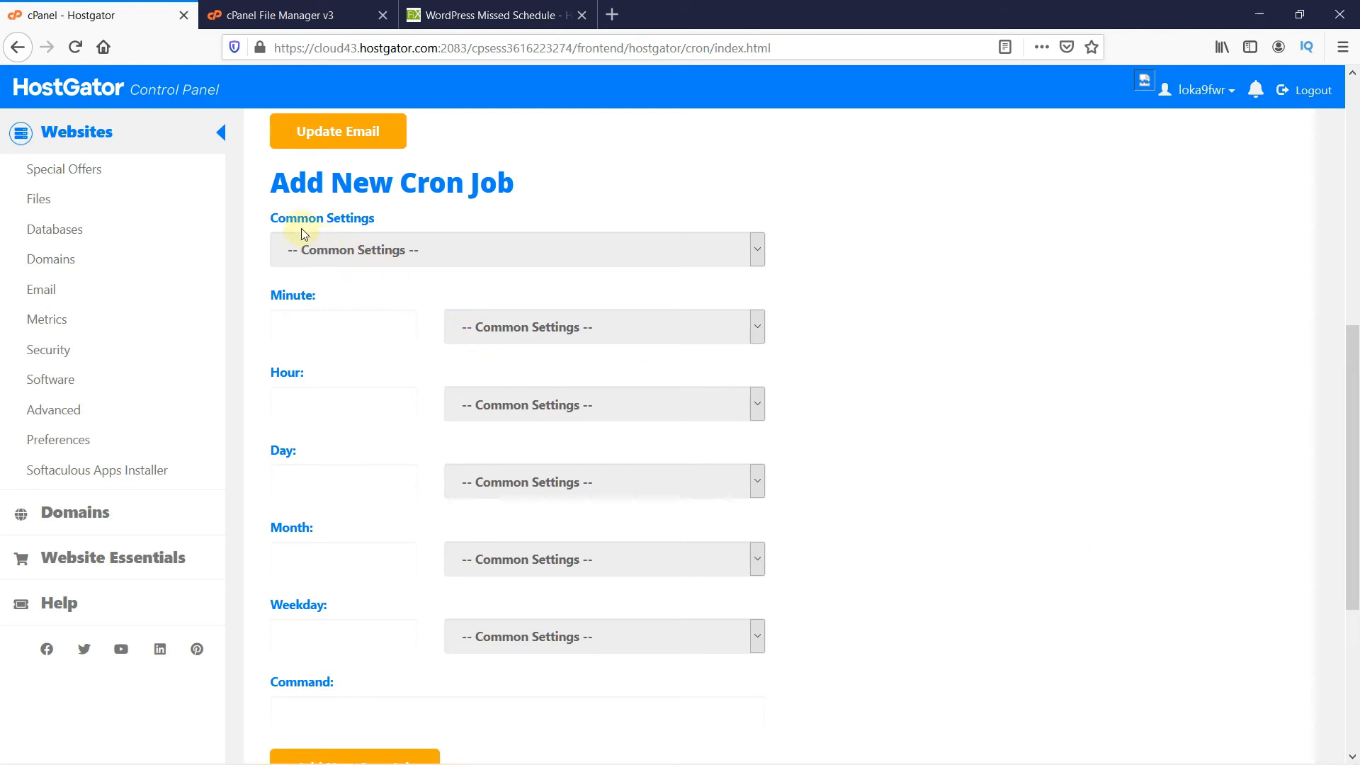
left_click(515, 249)
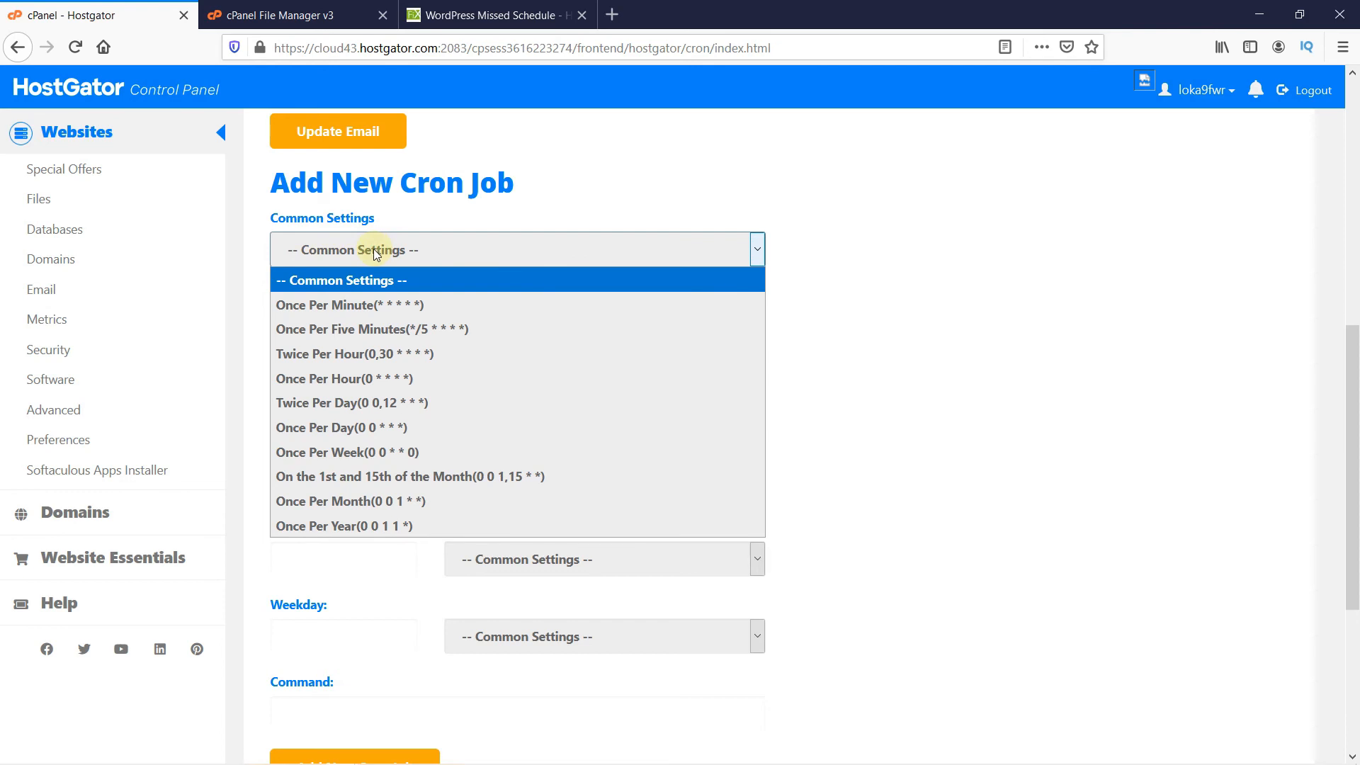
mouse_move(343, 378)
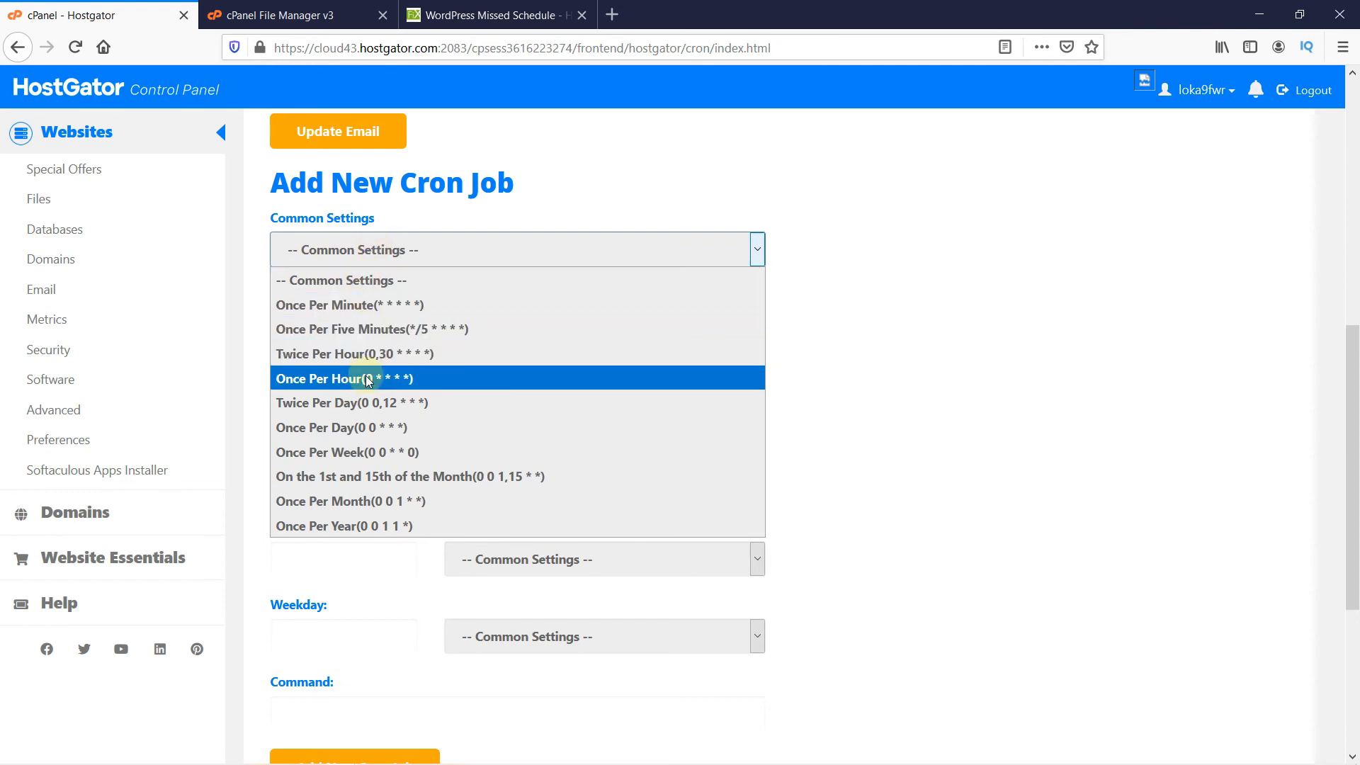
left_click(344, 378)
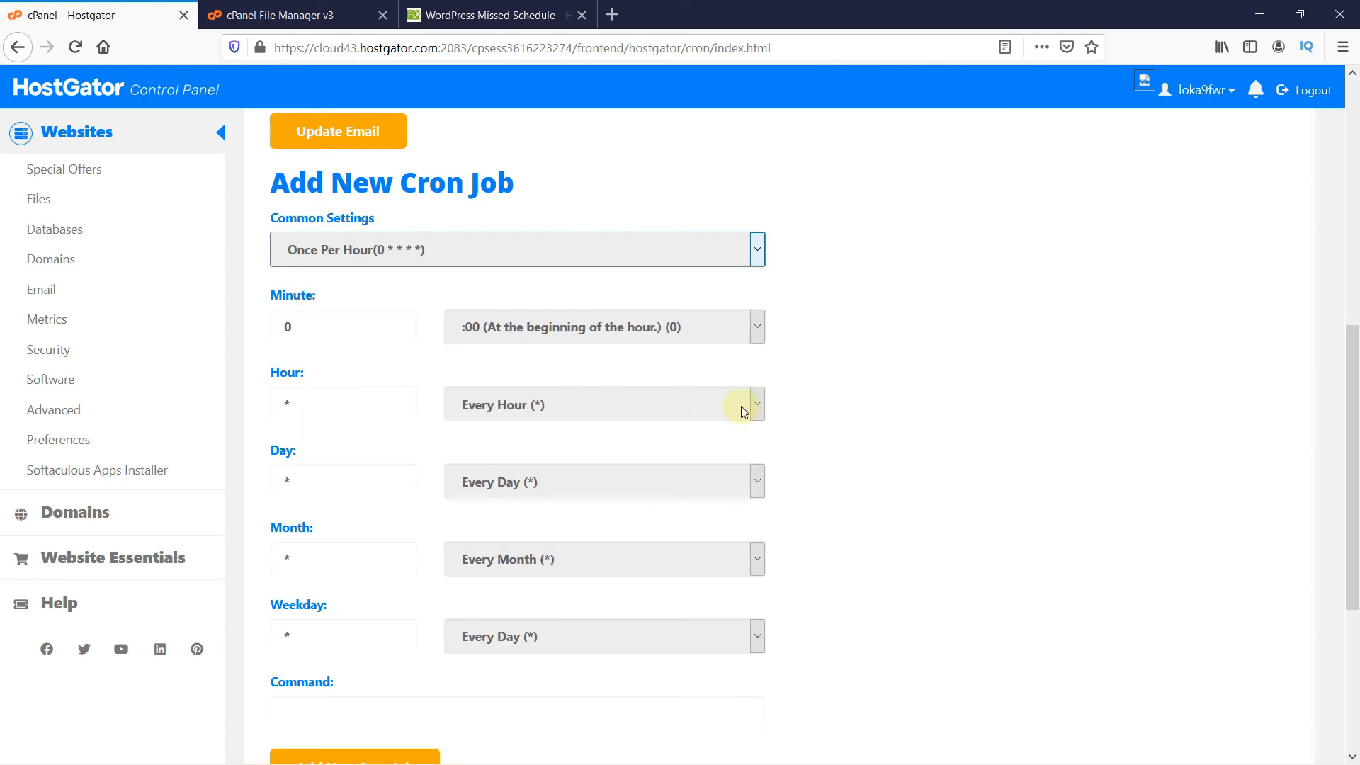
scroll("down", 3)
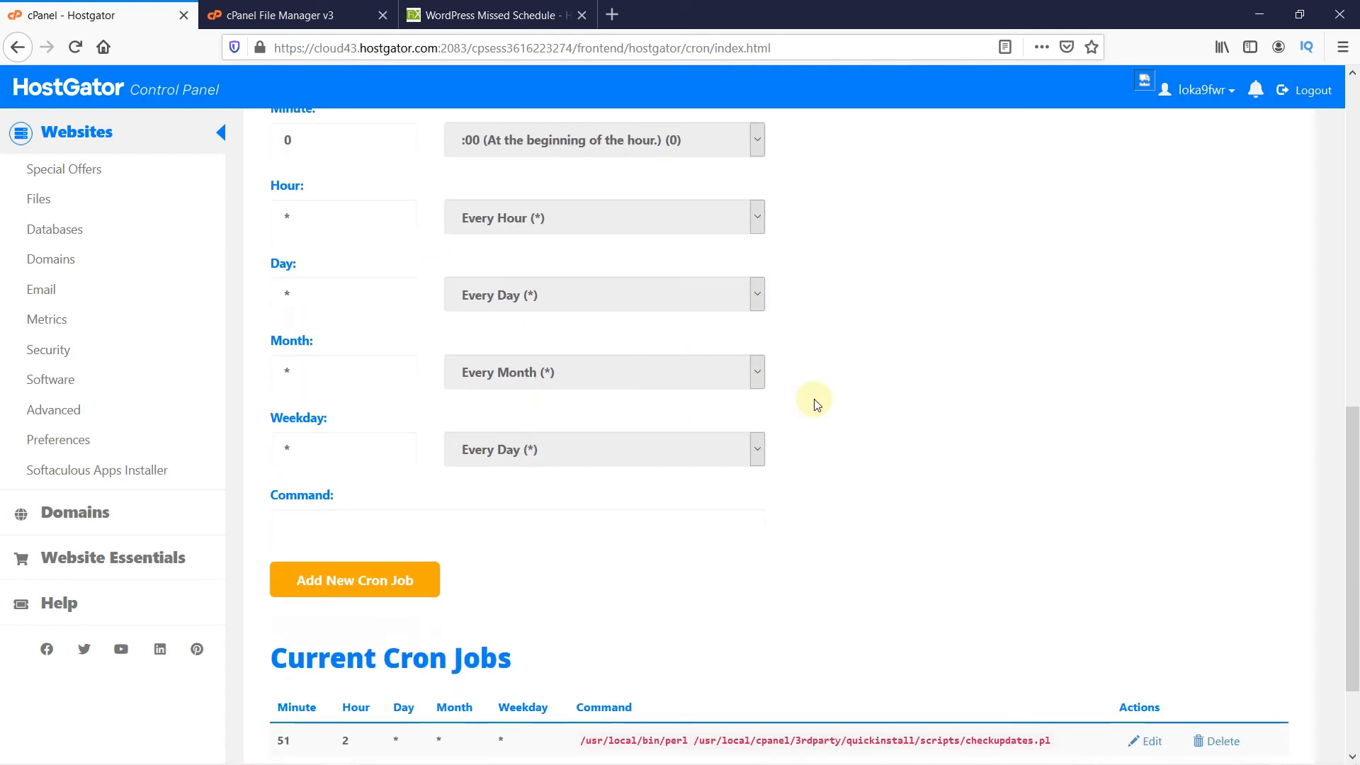
mouse_move(515, 85)
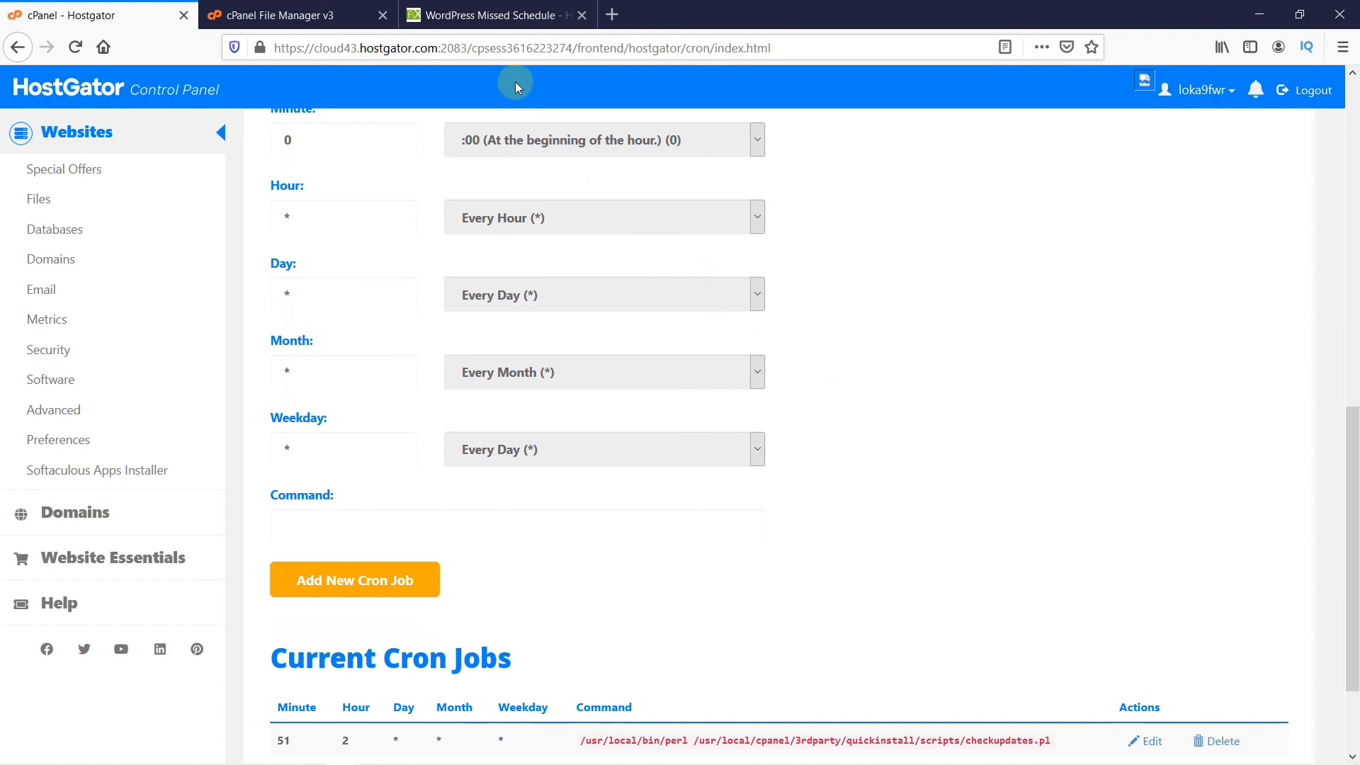
Step: Select the wget wp-cron command line from Step 4 of the FixRunner guide
left_click(495, 15)
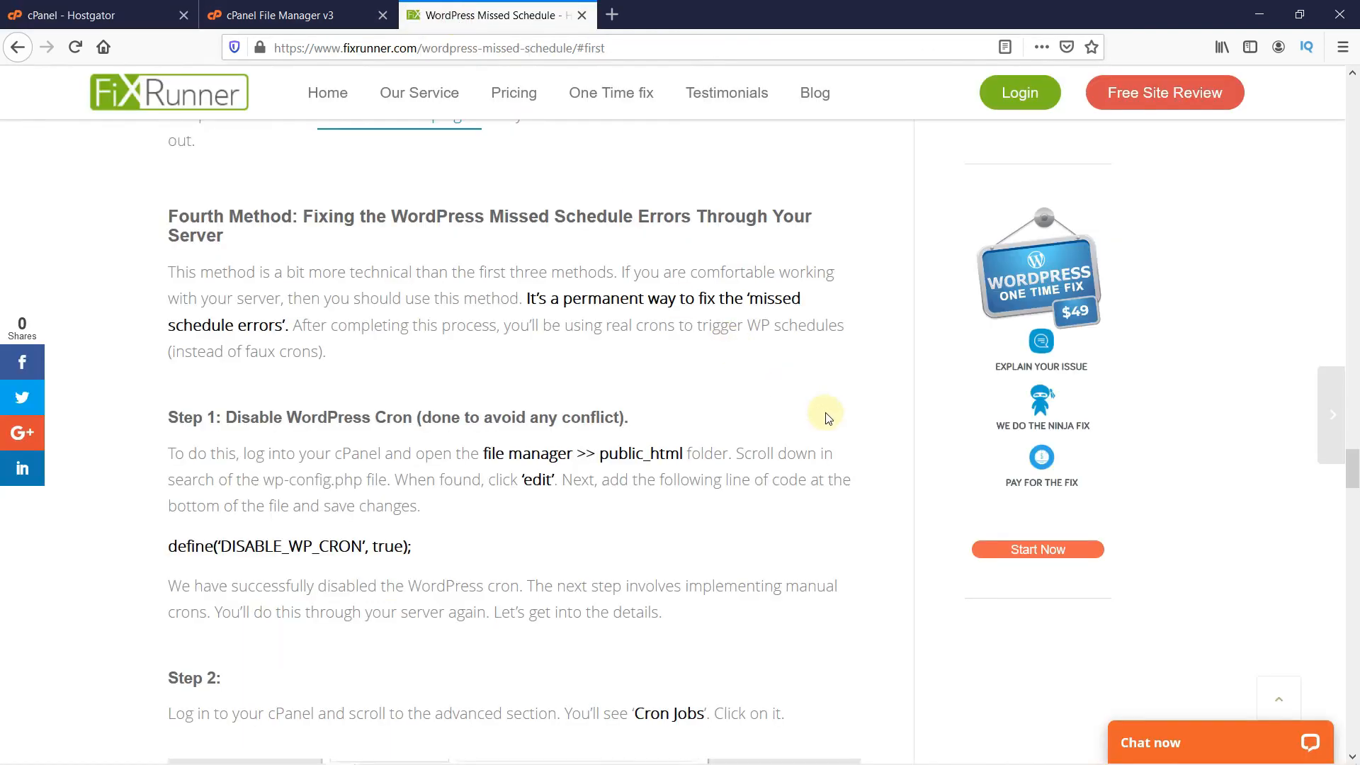
scroll("down", 3)
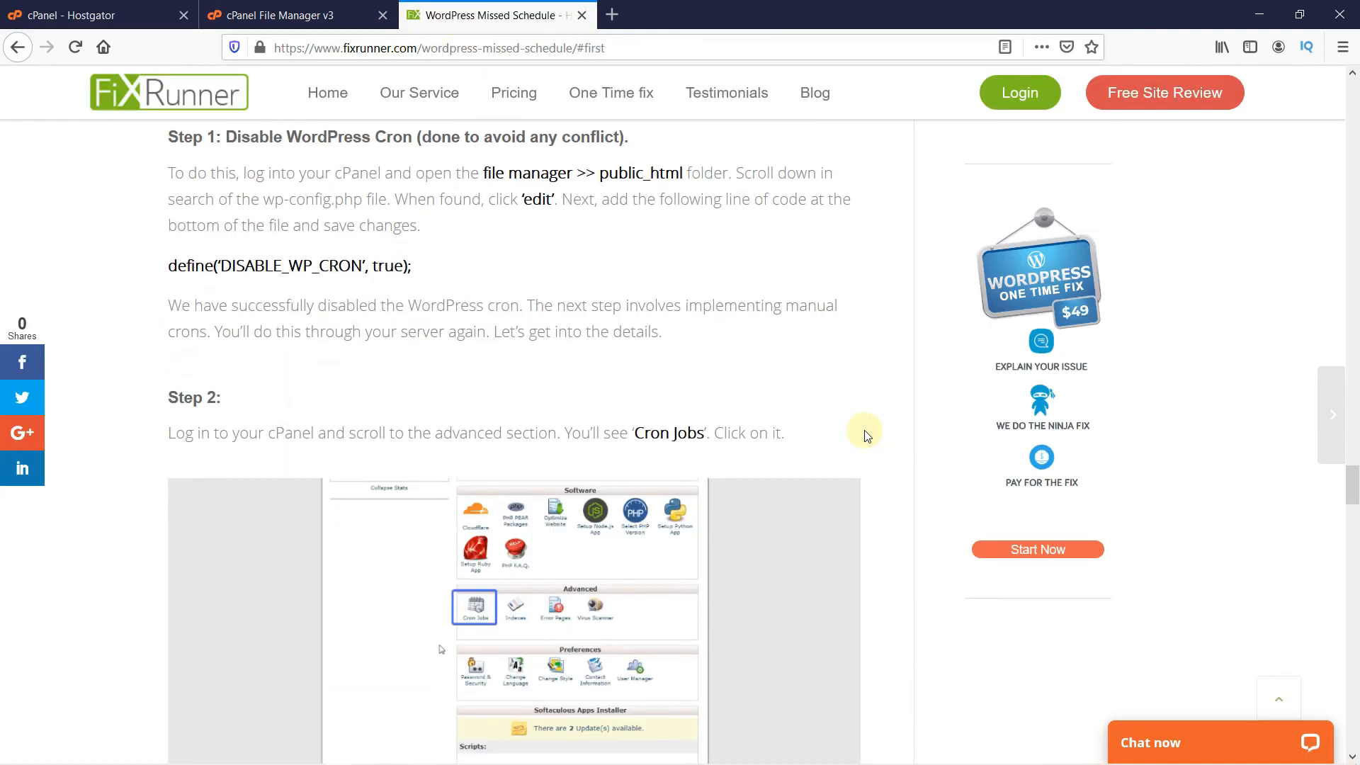
scroll("down", 3)
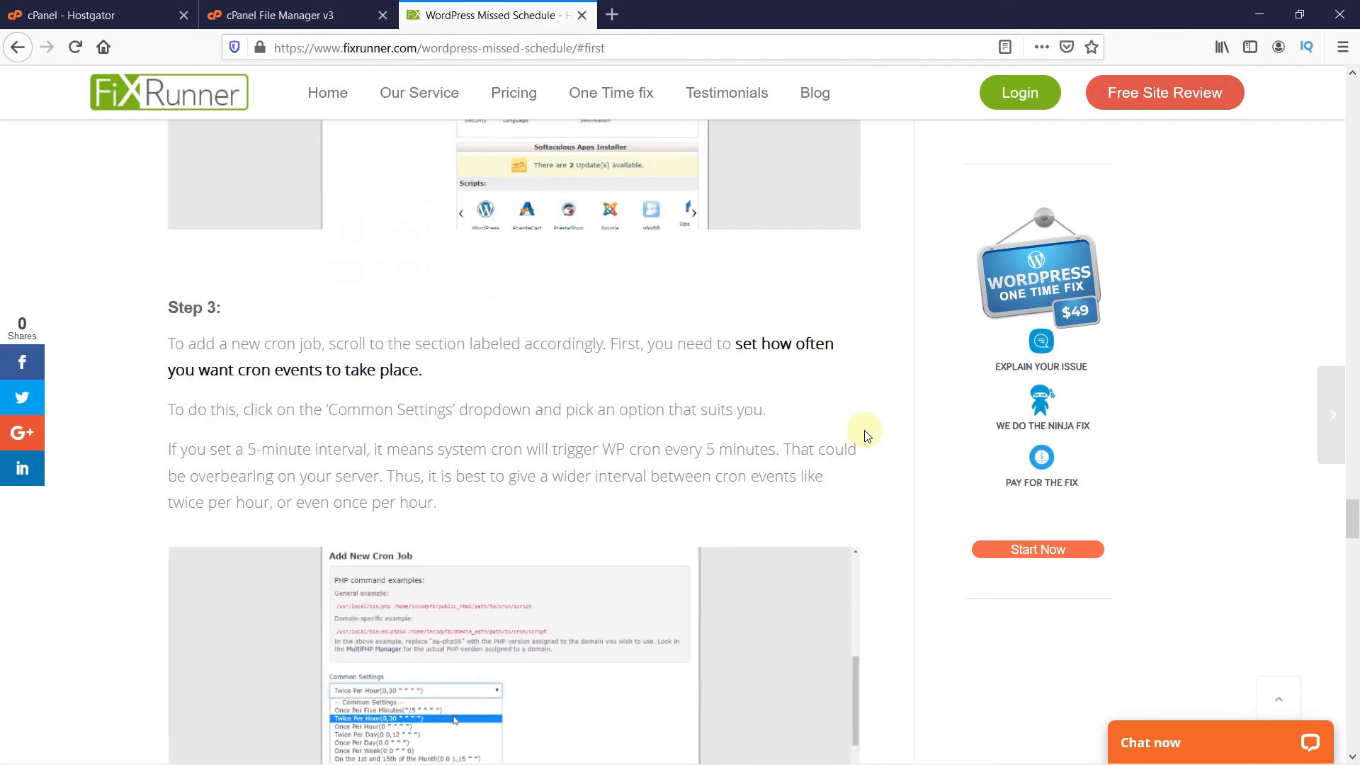
scroll("down", 3)
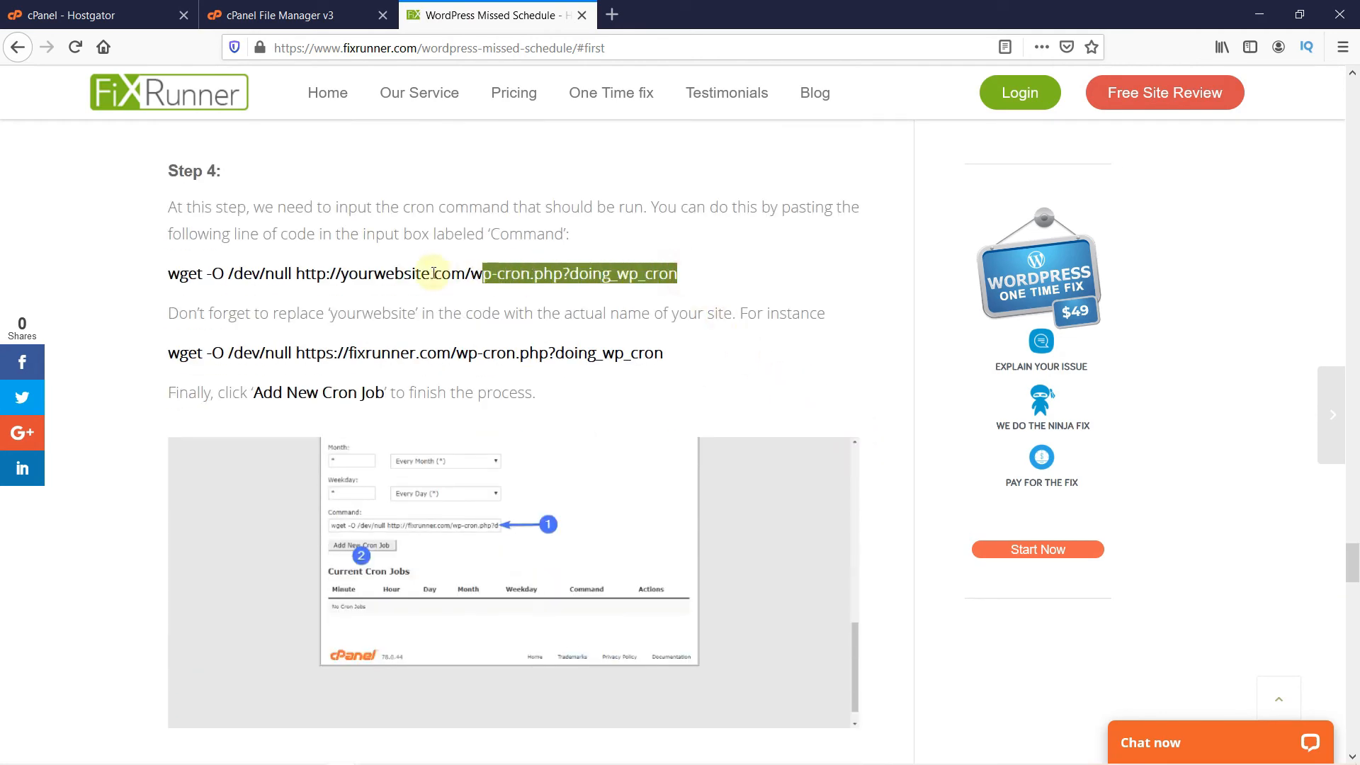
triple_click(347, 274)
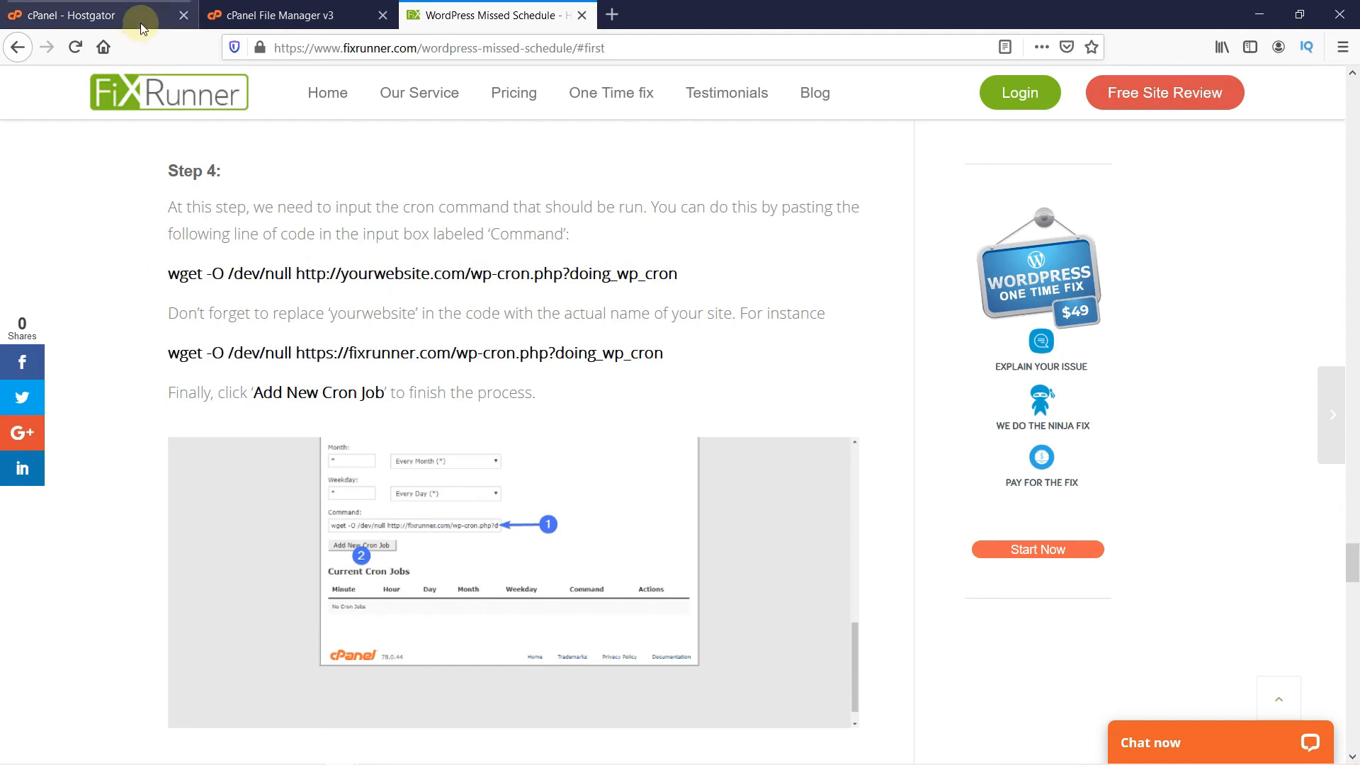
left_click(87, 15)
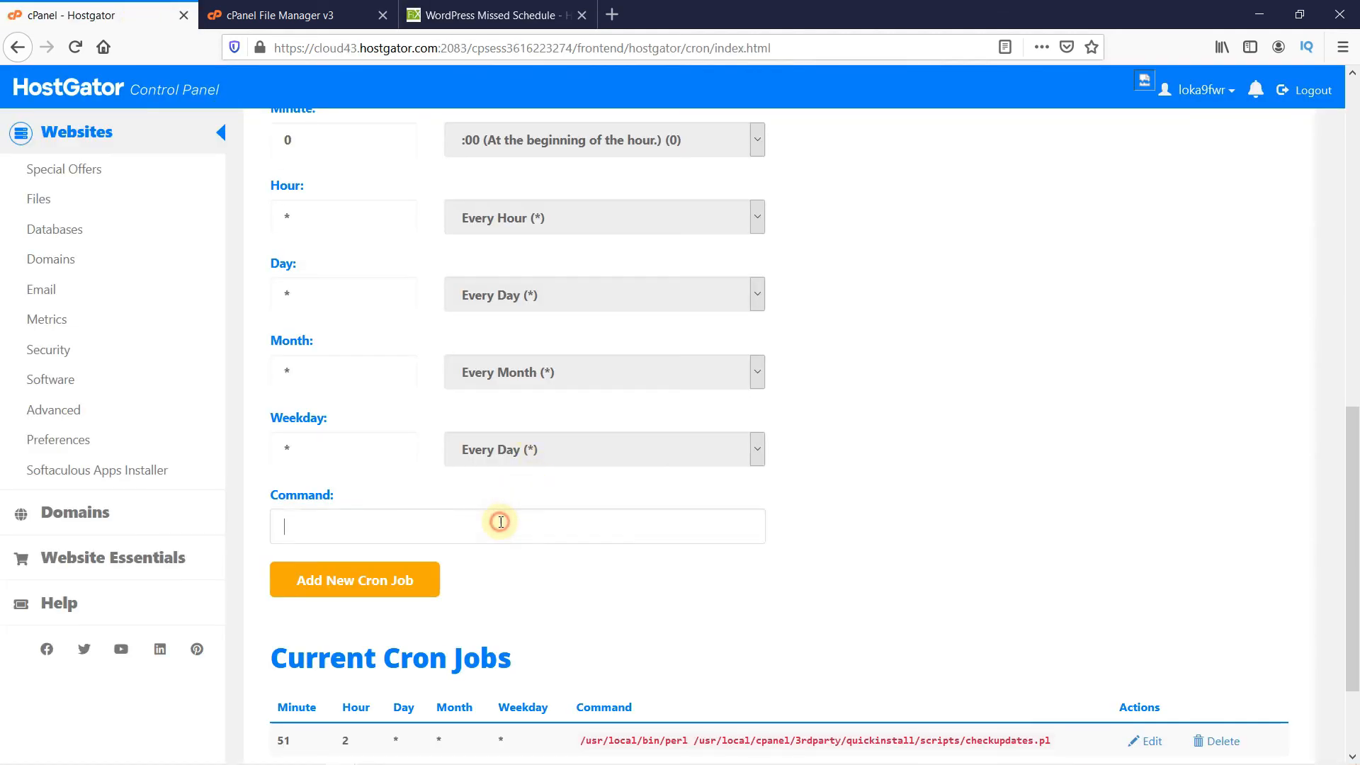
type("wget -O /dev/null http://yourwebsite.com/wp-cron.php?doing_wp_cron")
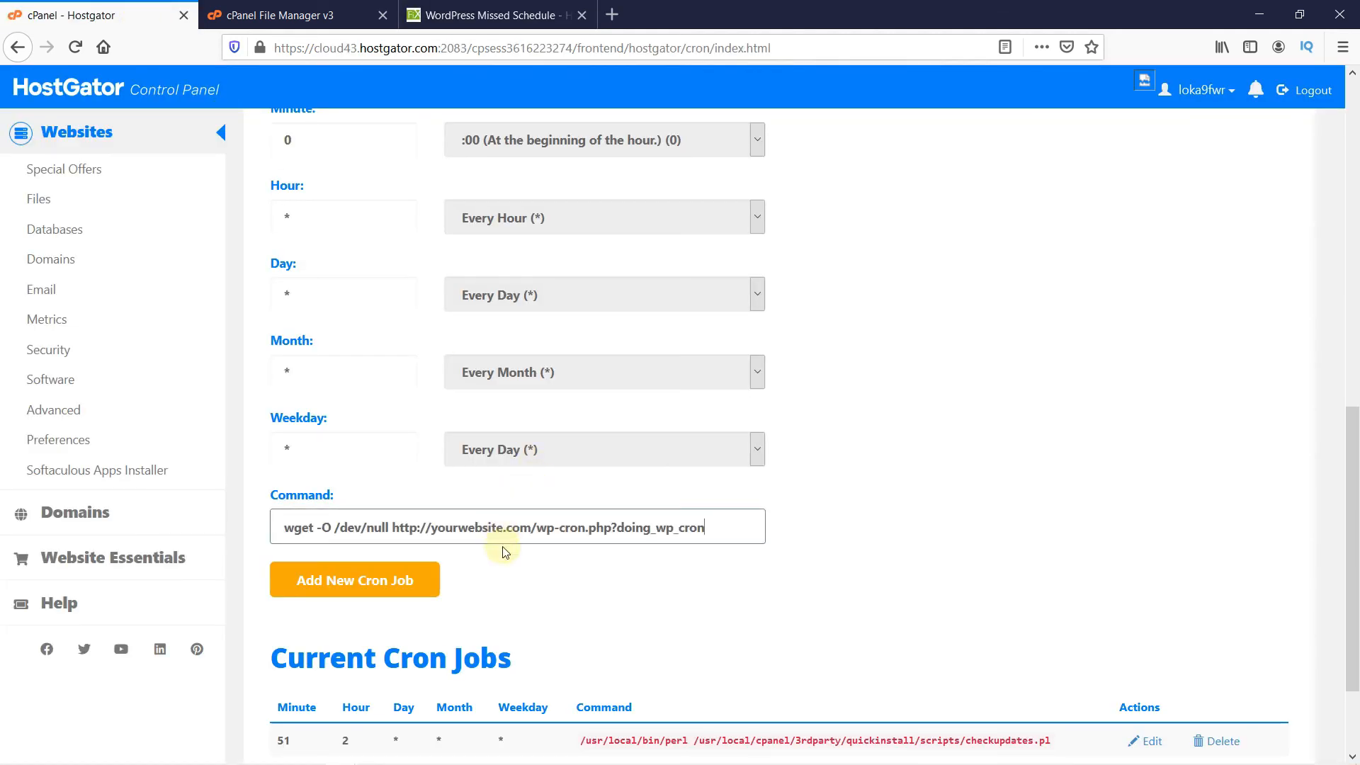
double_click(485, 527)
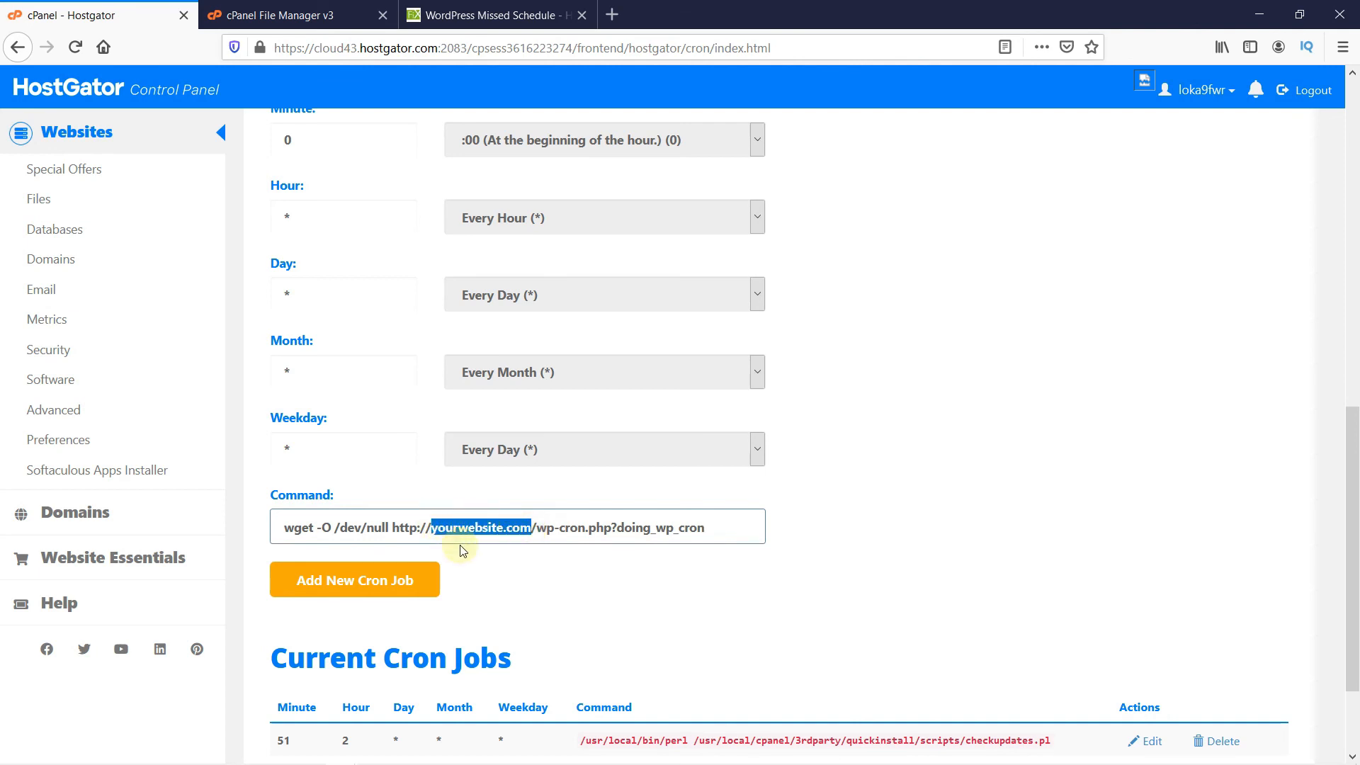
mouse_move(508, 567)
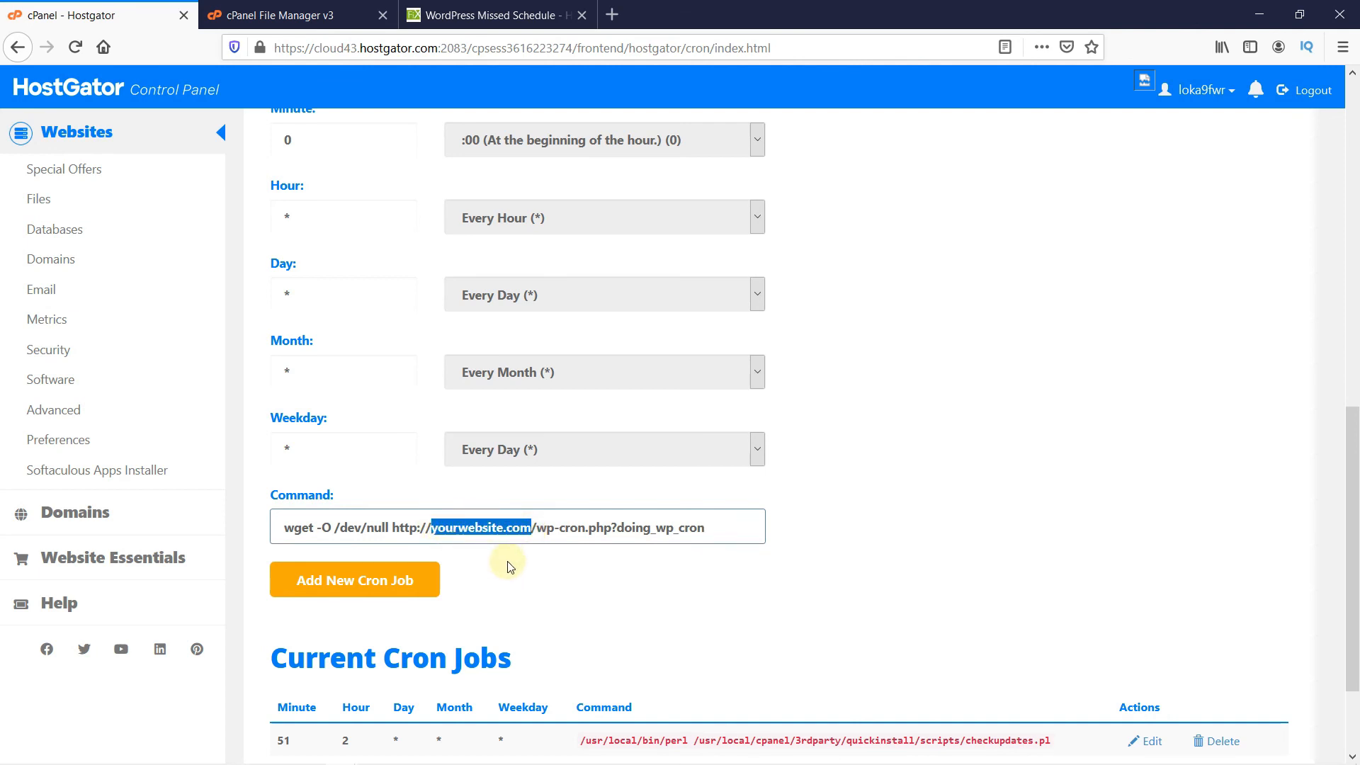
mouse_move(354, 579)
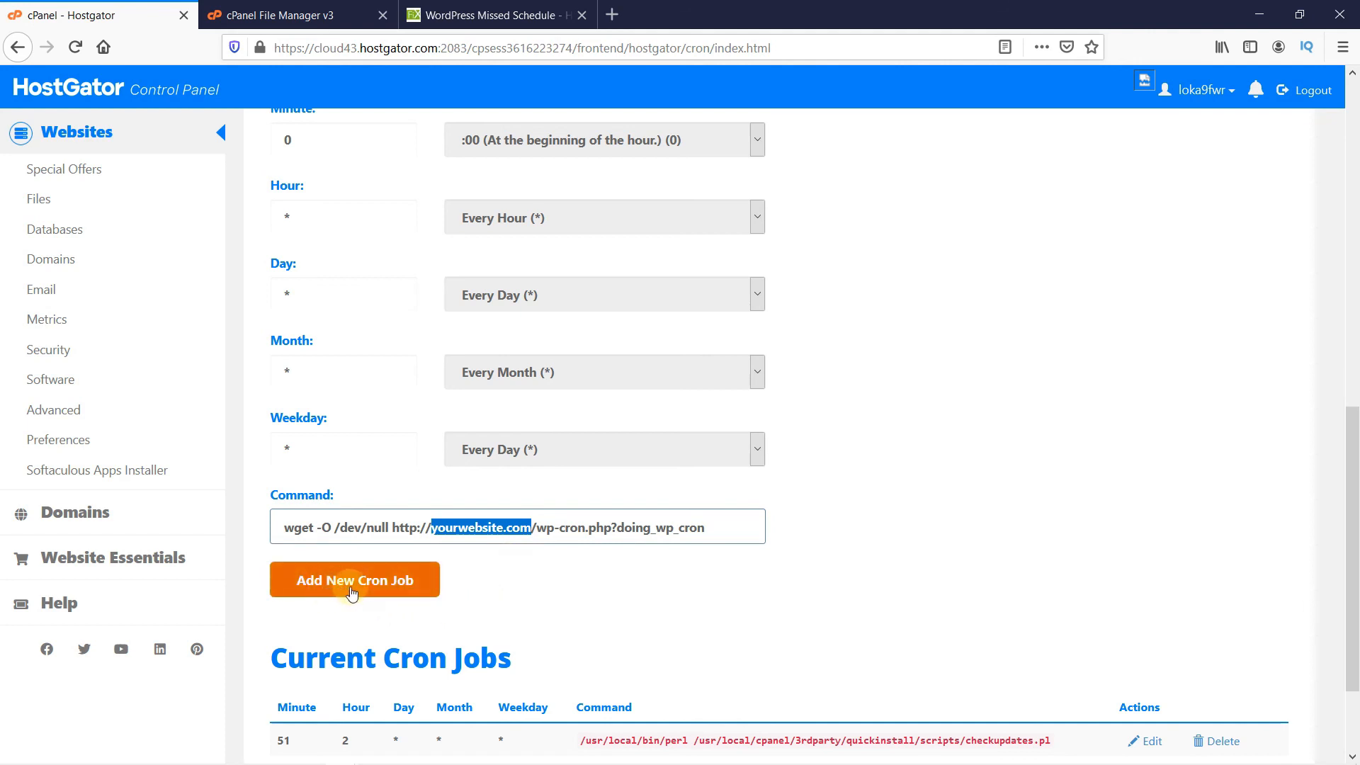
mouse_move(476, 596)
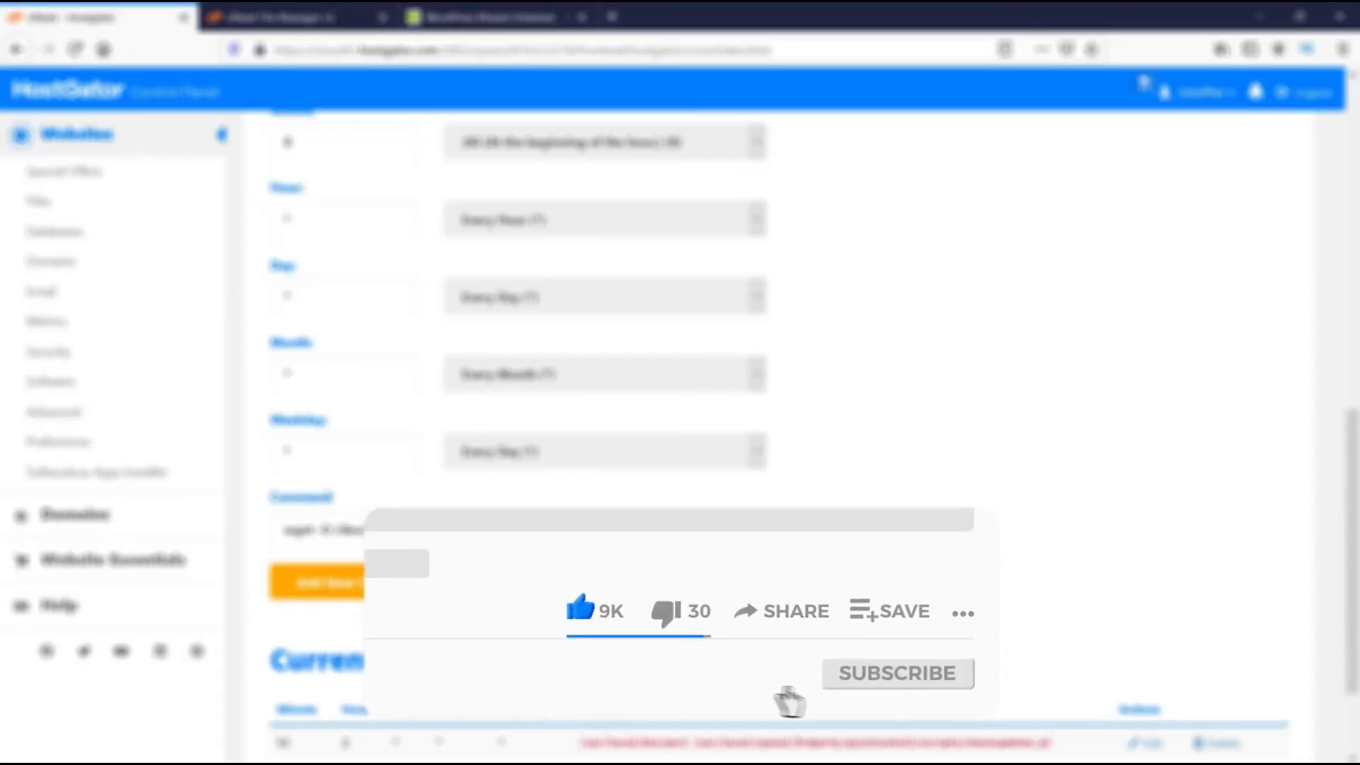
left_click(897, 673)
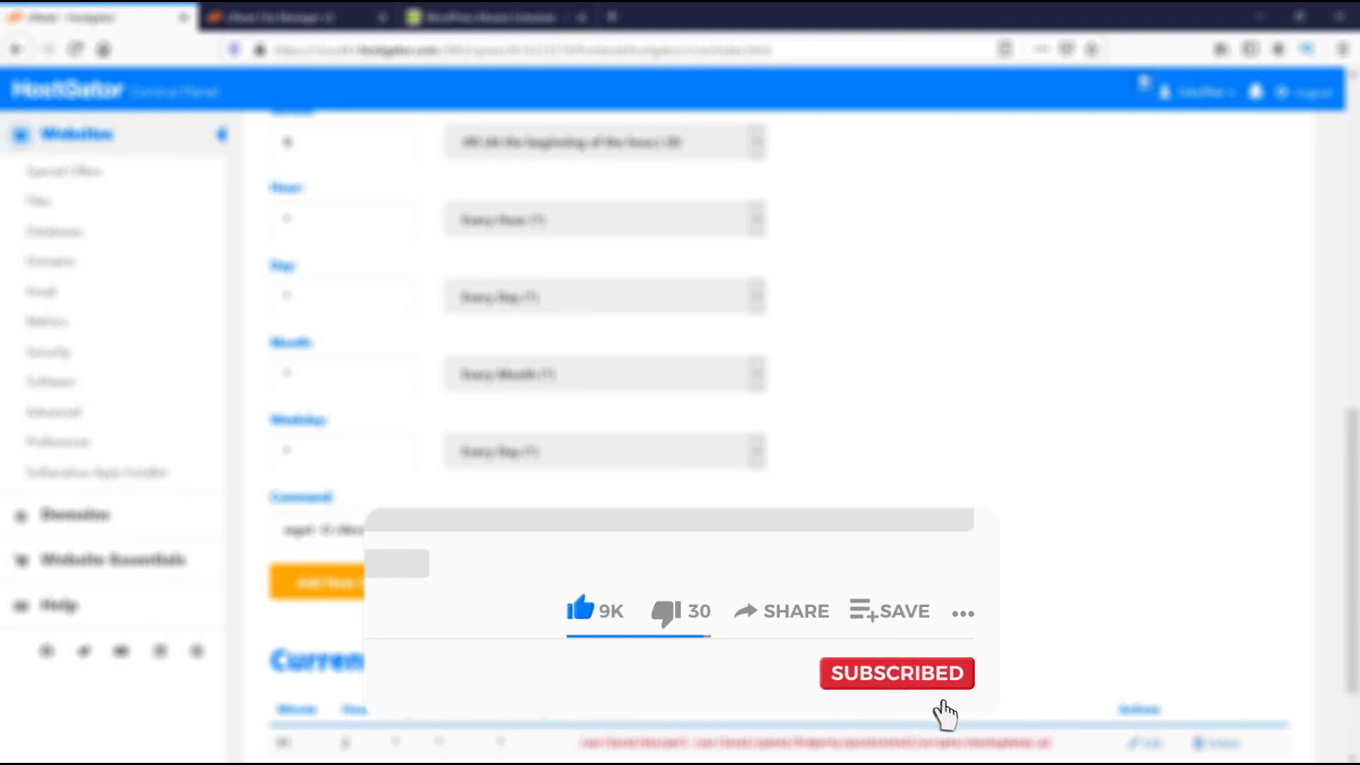